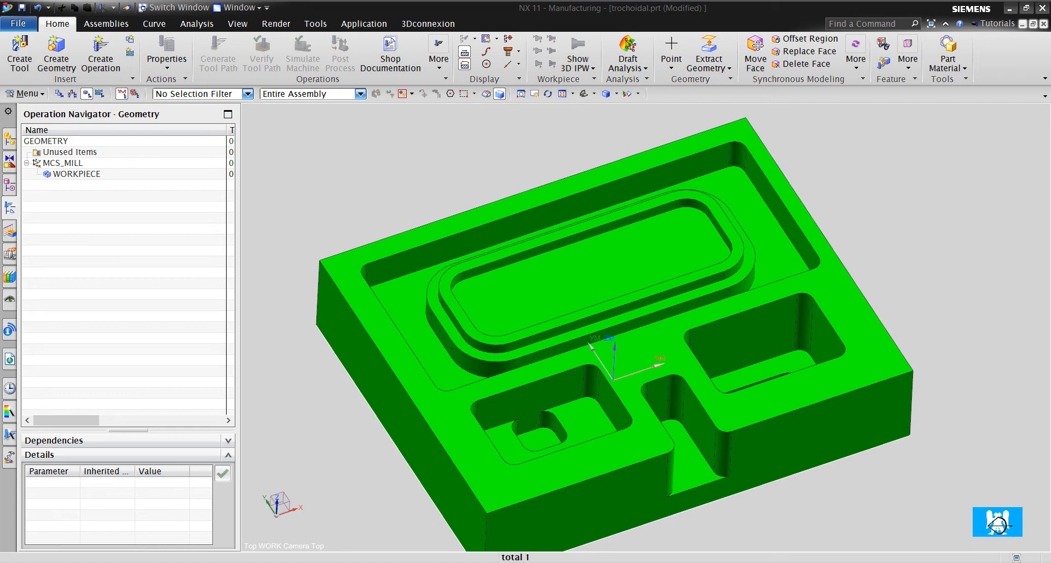
mouse_move(352, 139)
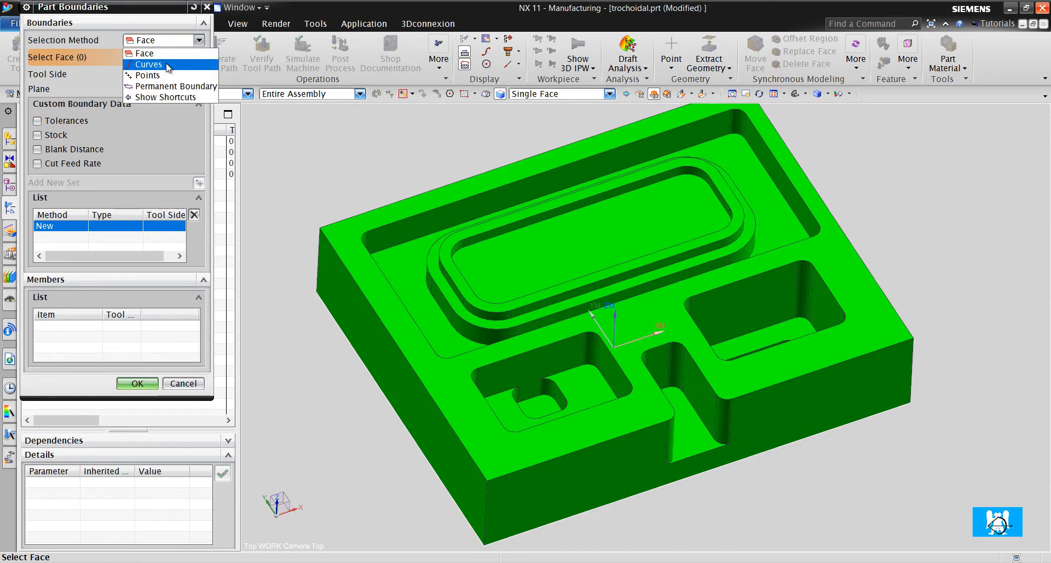
Step: Switch boundary selection to Curves with the tool side set to Inside
left_click(148, 65)
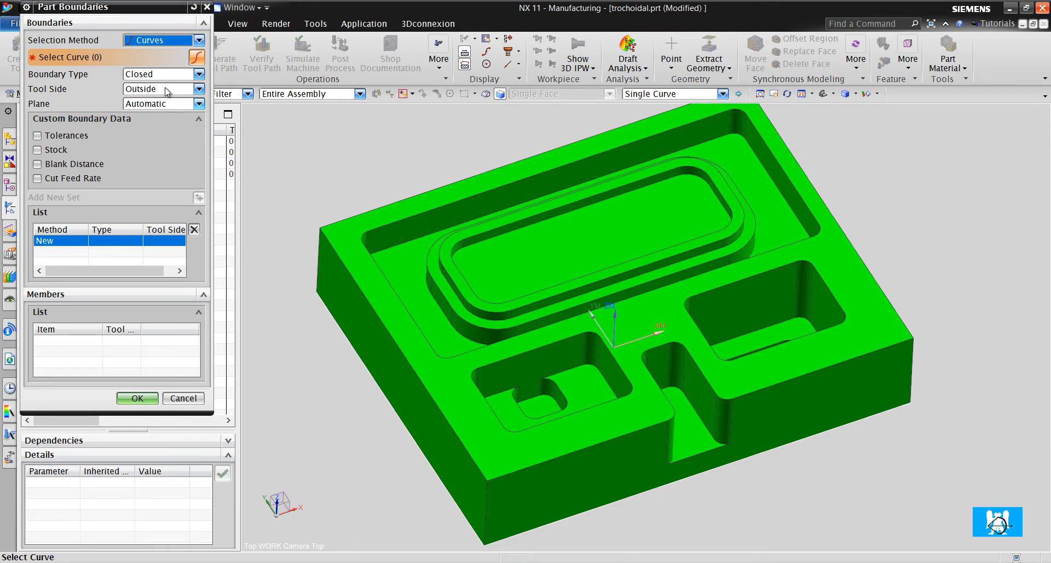
mouse_move(151, 95)
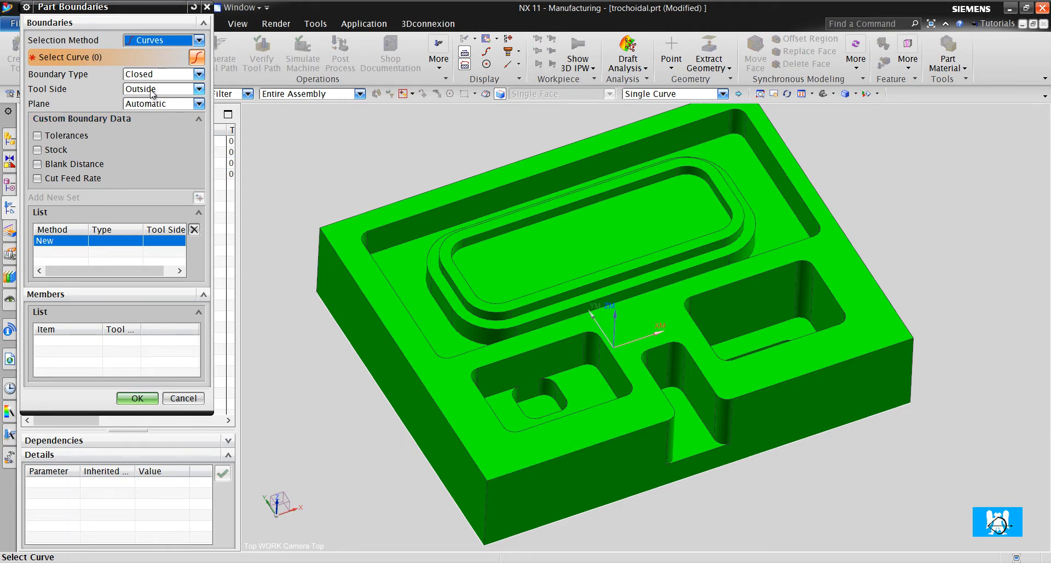
mouse_move(467, 267)
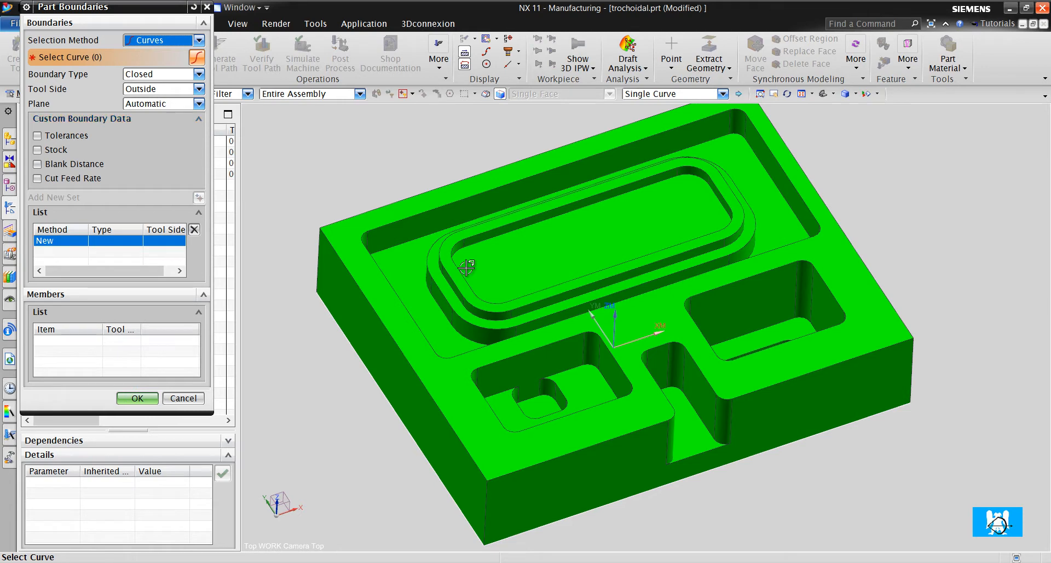
left_click(161, 89)
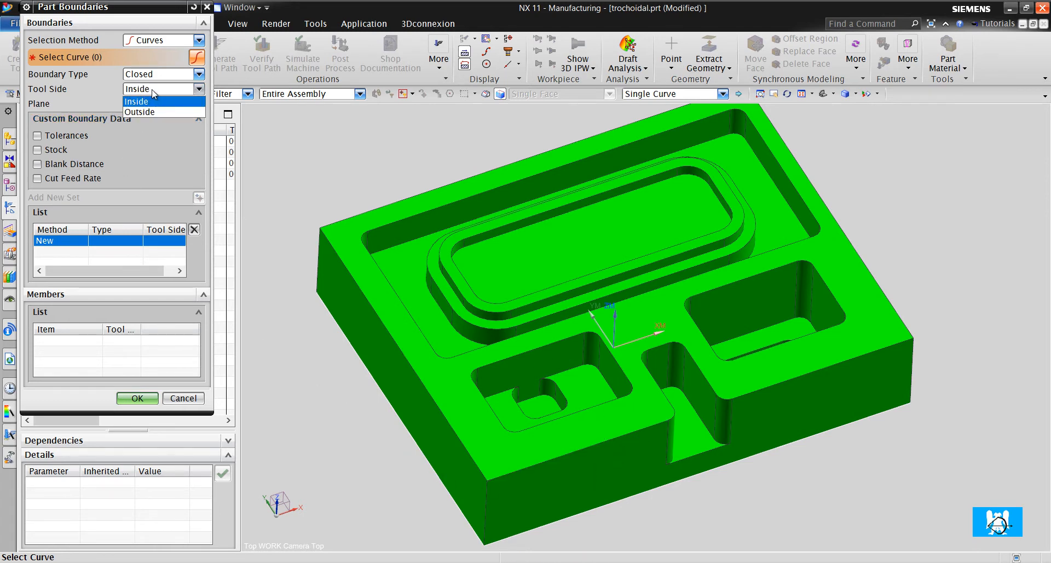
left_click(136, 101)
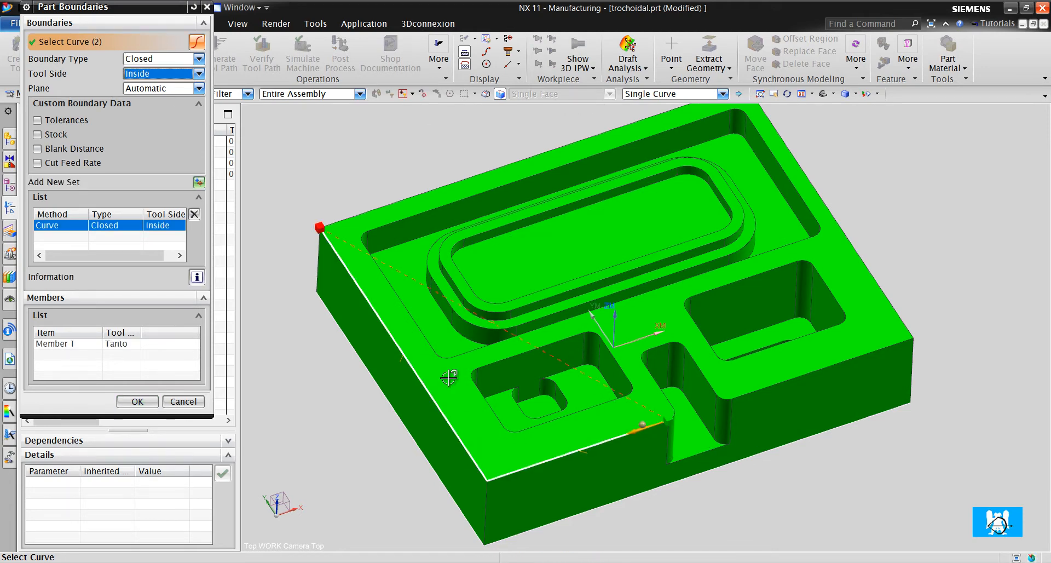
Step: Pick the part's top edges, set the boundary plane to Specify and confirm the part boundary
left_click(811, 175)
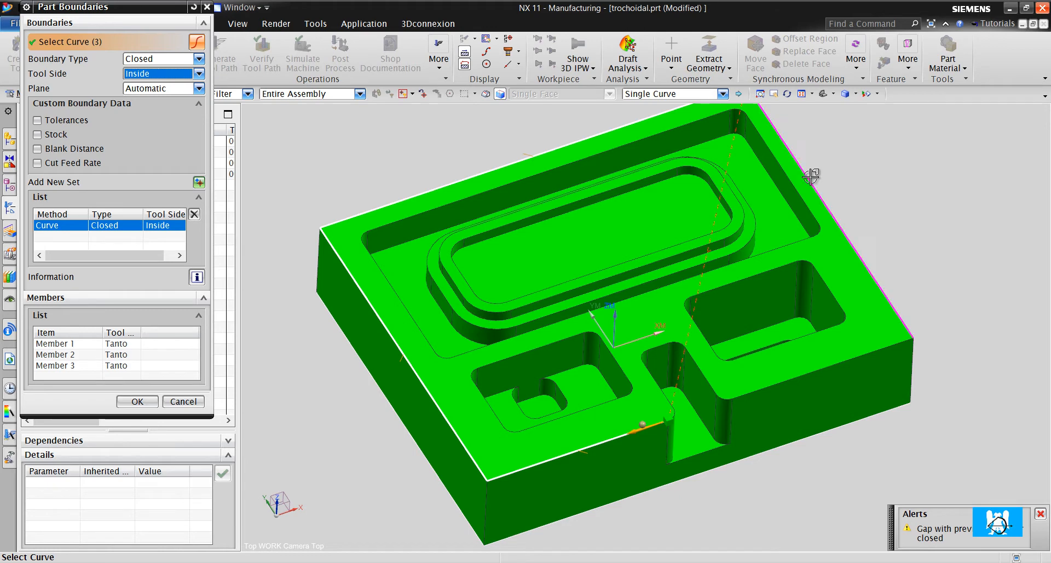
left_click(729, 397)
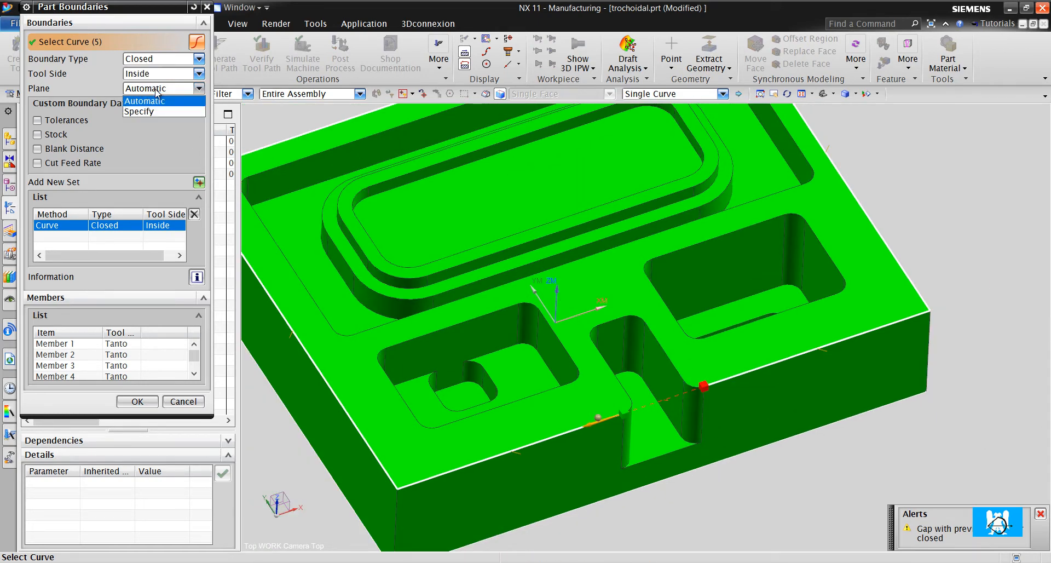
left_click(145, 111)
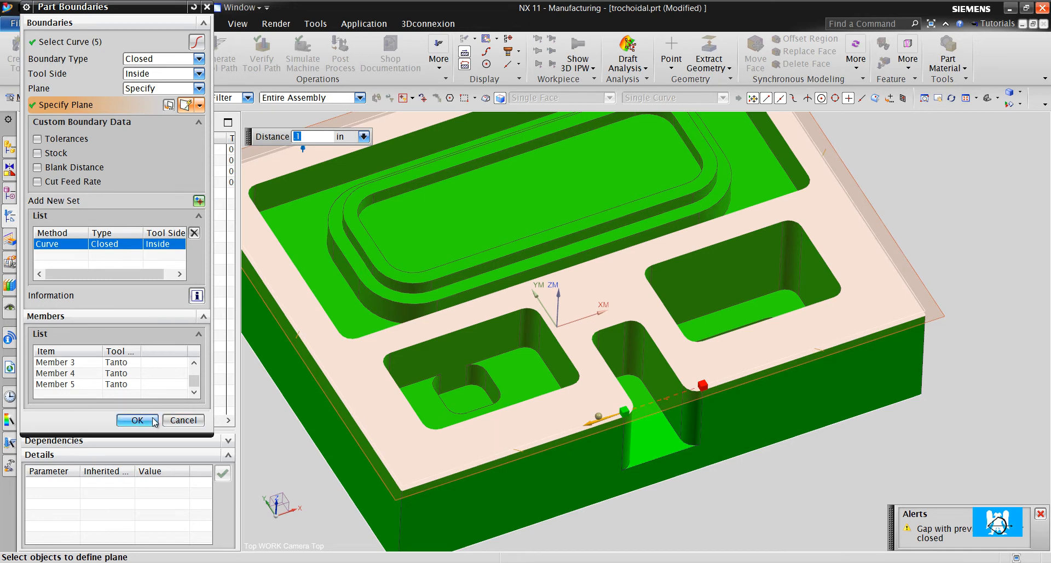
left_click(138, 421)
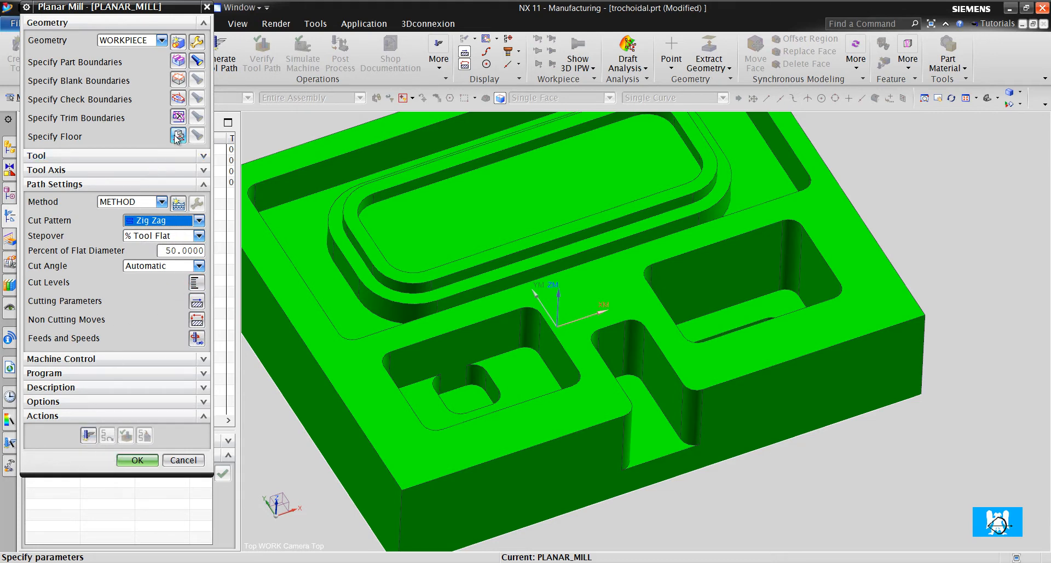
Step: Specify the floor and generate the zig-zag planar mill toolpath across the part
left_click(177, 137)
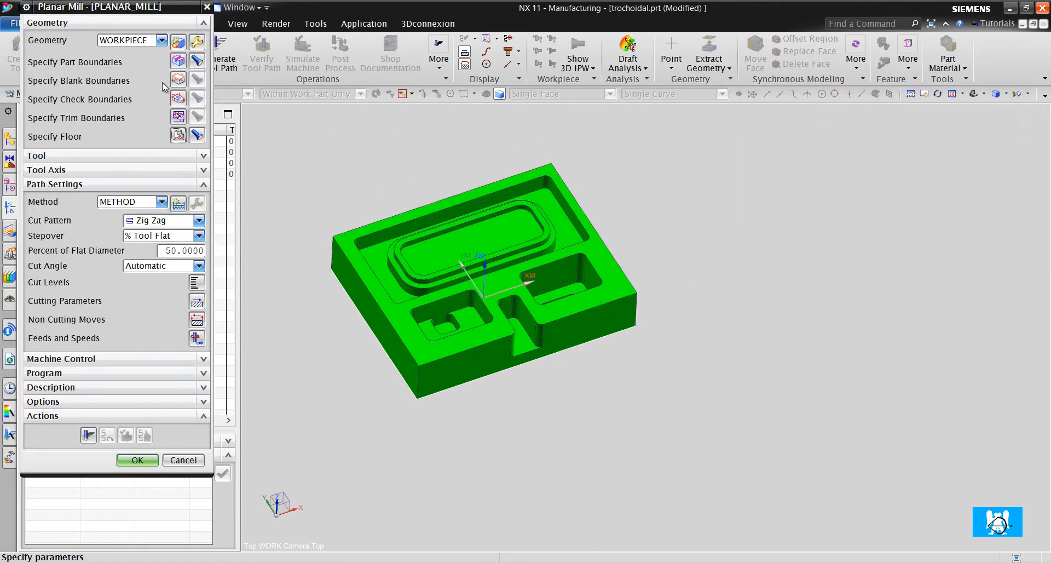
left_click(179, 62)
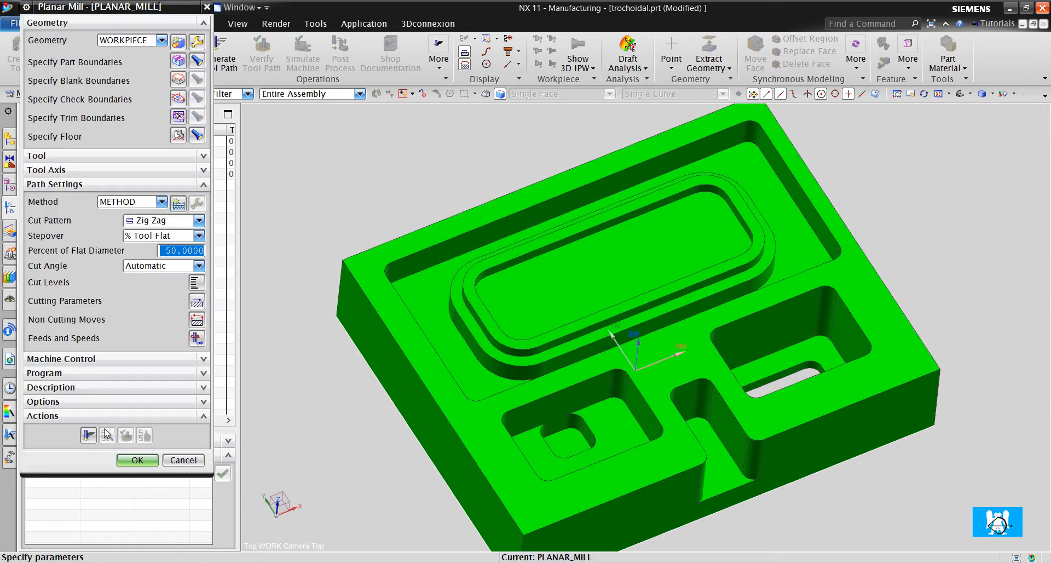
left_click(87, 435)
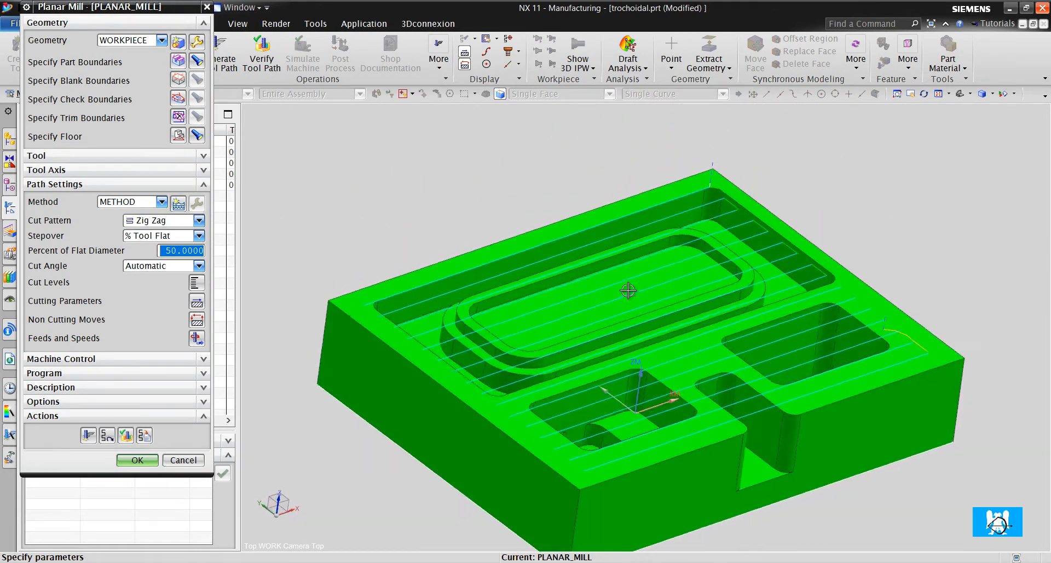
scroll("up", 3)
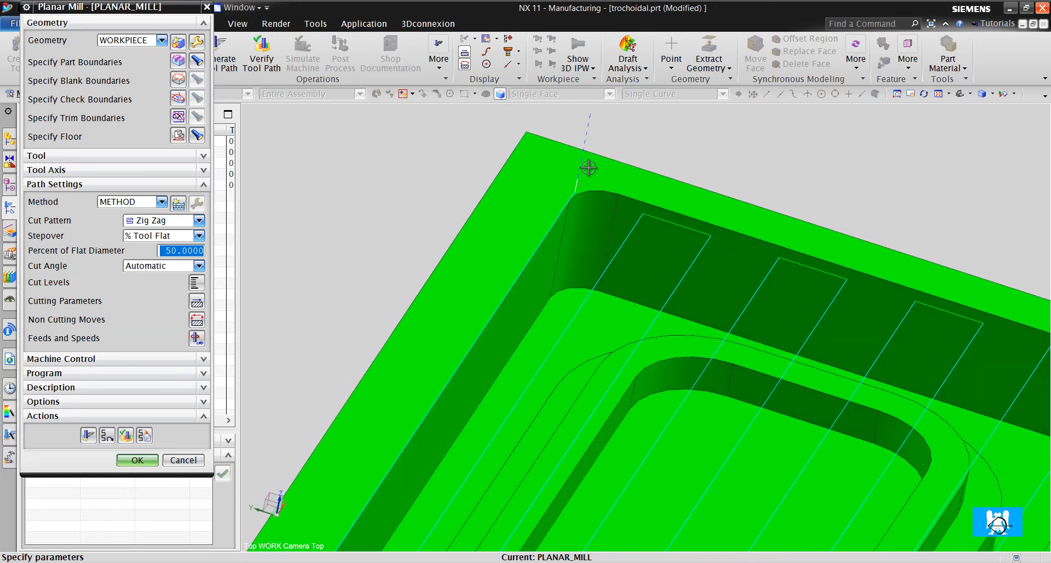
mouse_move(450, 258)
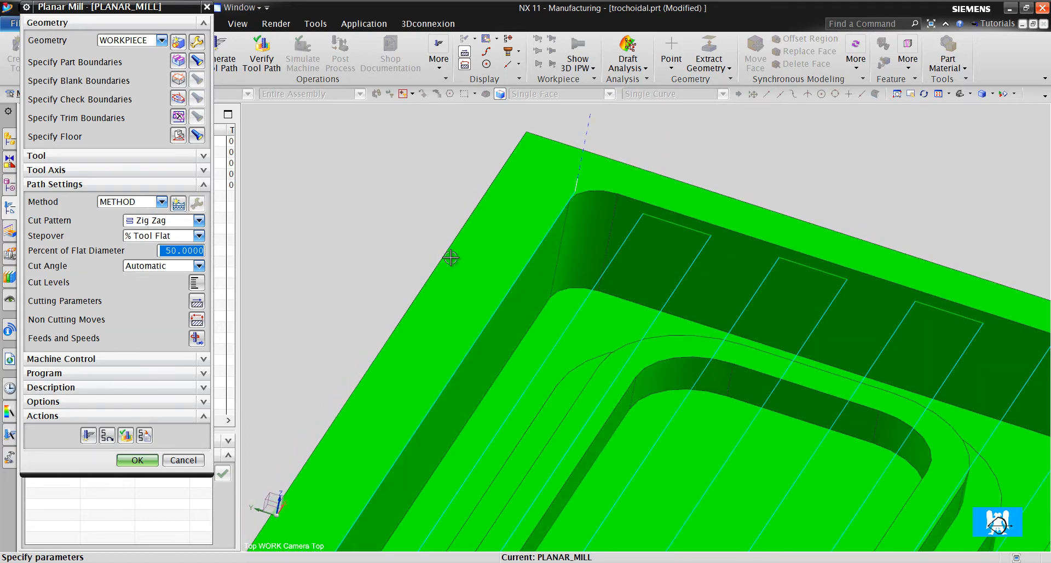
Step: Reopen the part boundary definition for editing
left_click(126, 436)
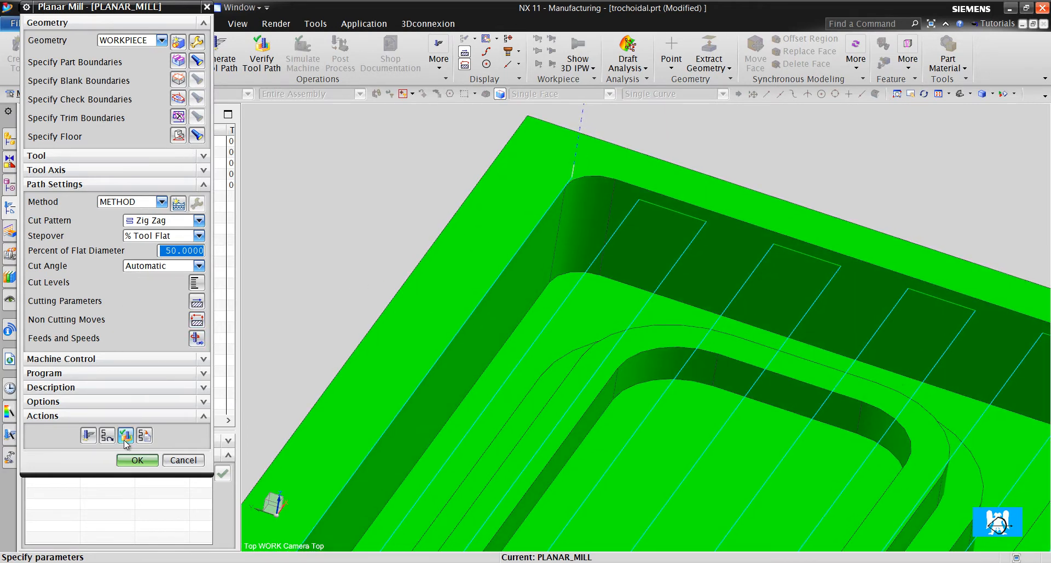
left_click(125, 435)
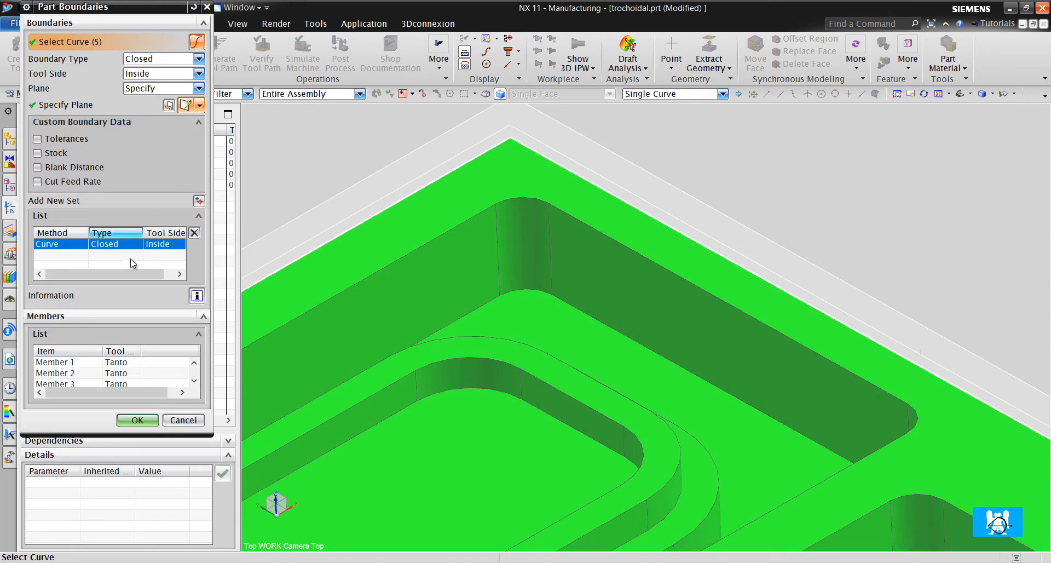
Step: Set the tool position to On for the boundary members and confirm the changes
left_click(53, 361)
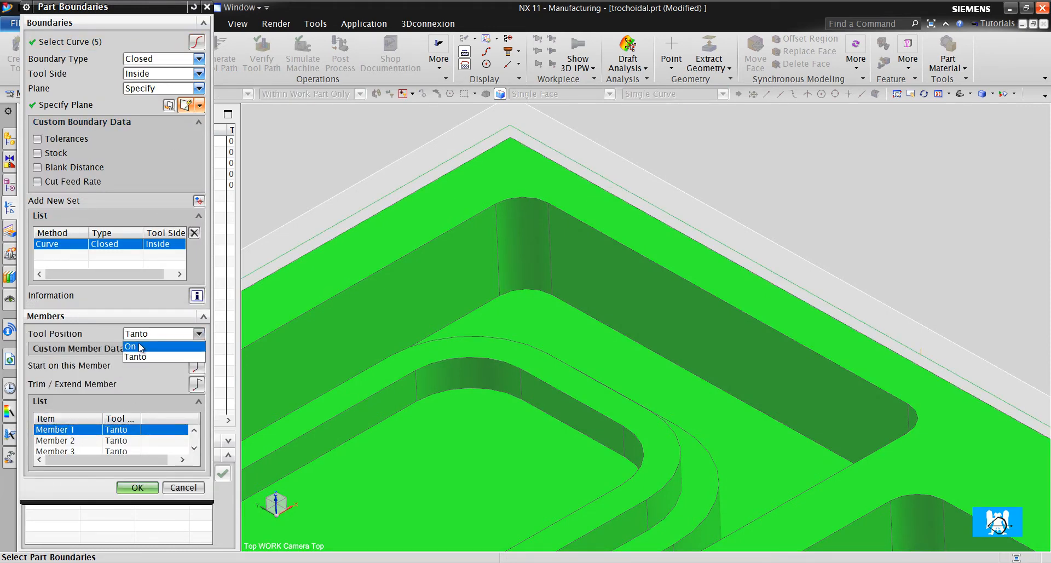
left_click(131, 346)
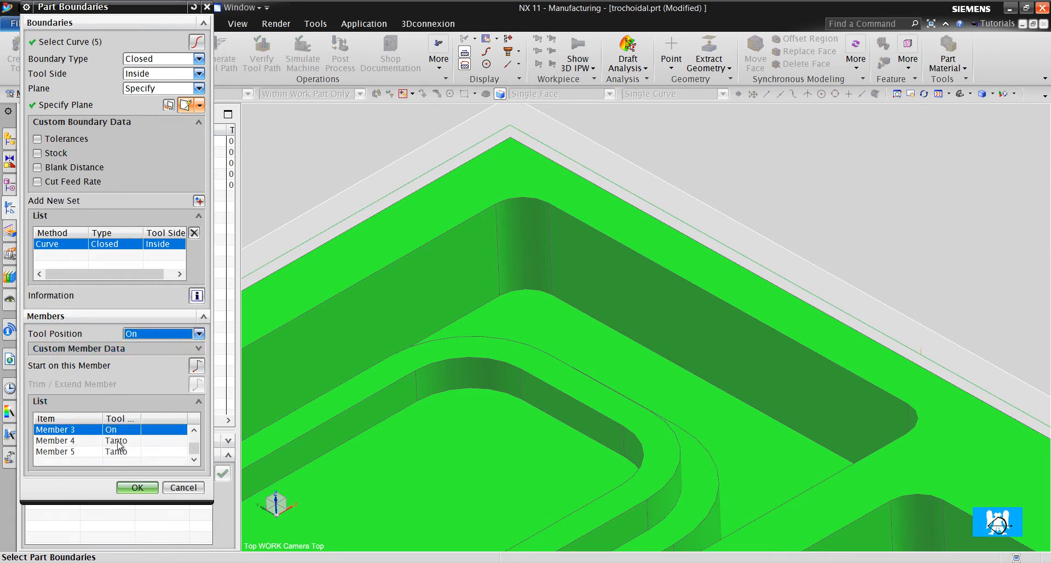
left_click(63, 440)
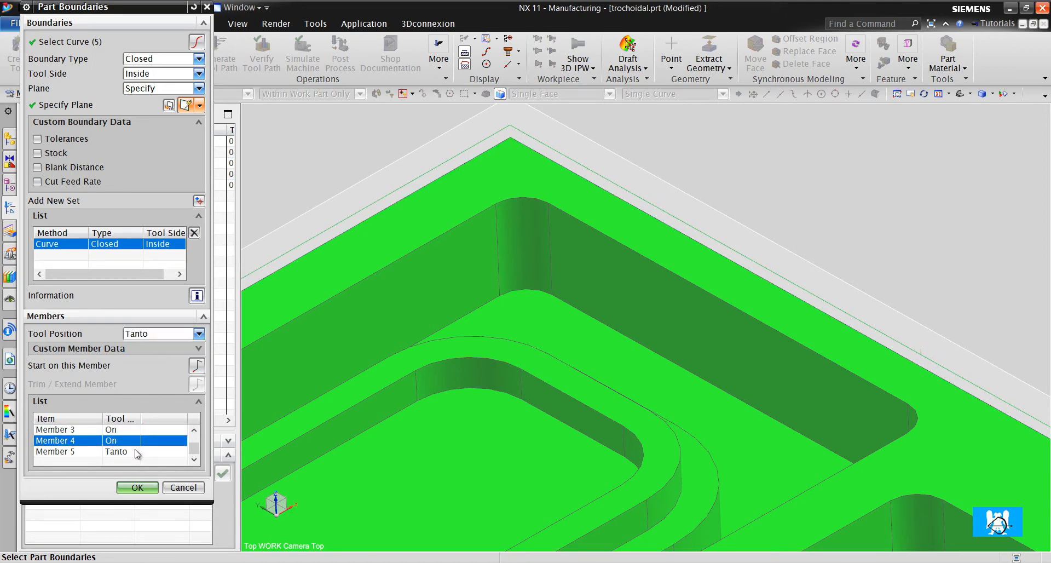
left_click(121, 451)
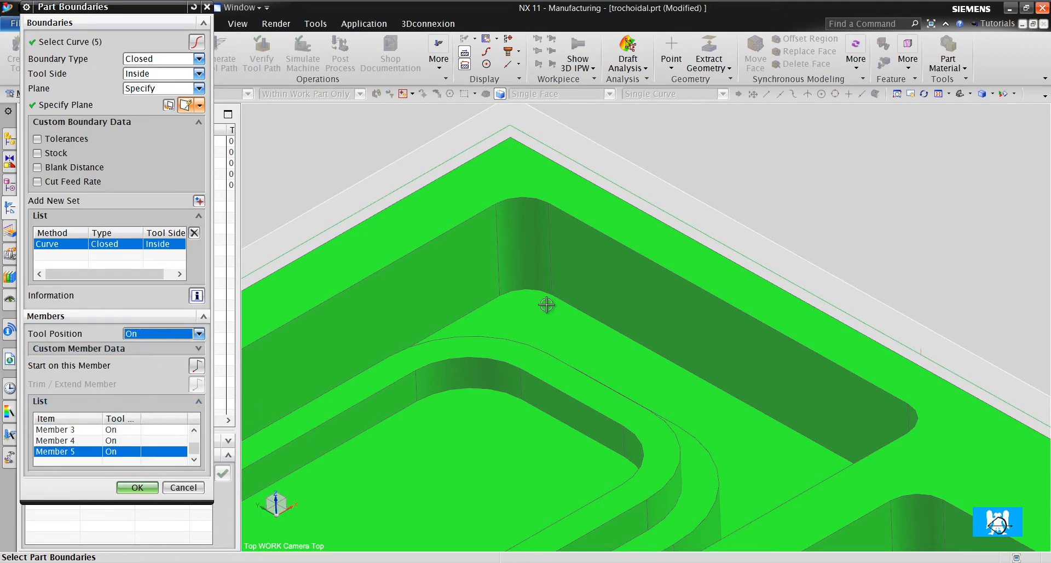
left_click(137, 488)
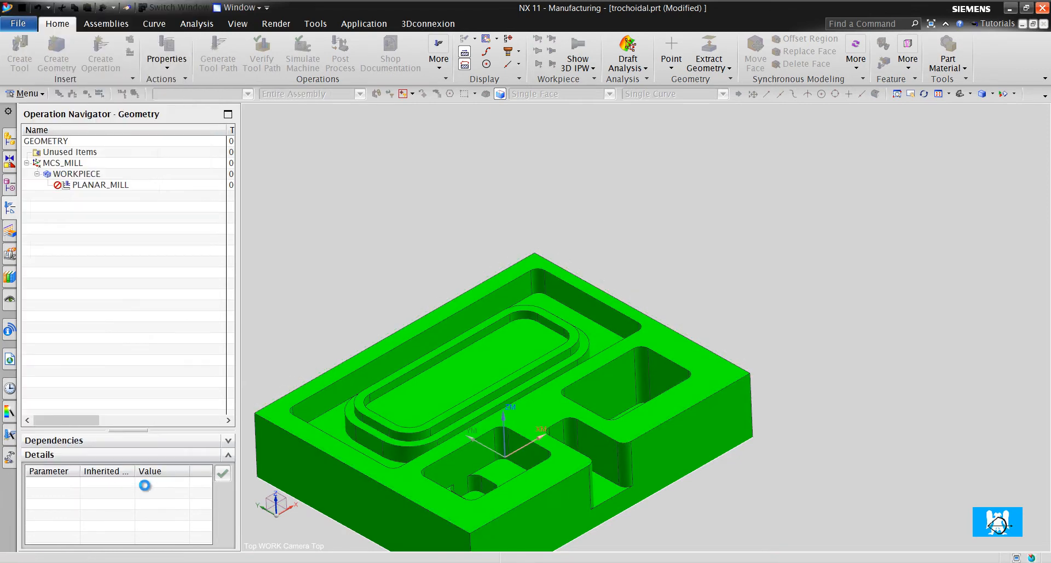
Step: Regenerate the PLANAR_MILL toolpath, replay it in Verify and close the verification
left_click(217, 58)
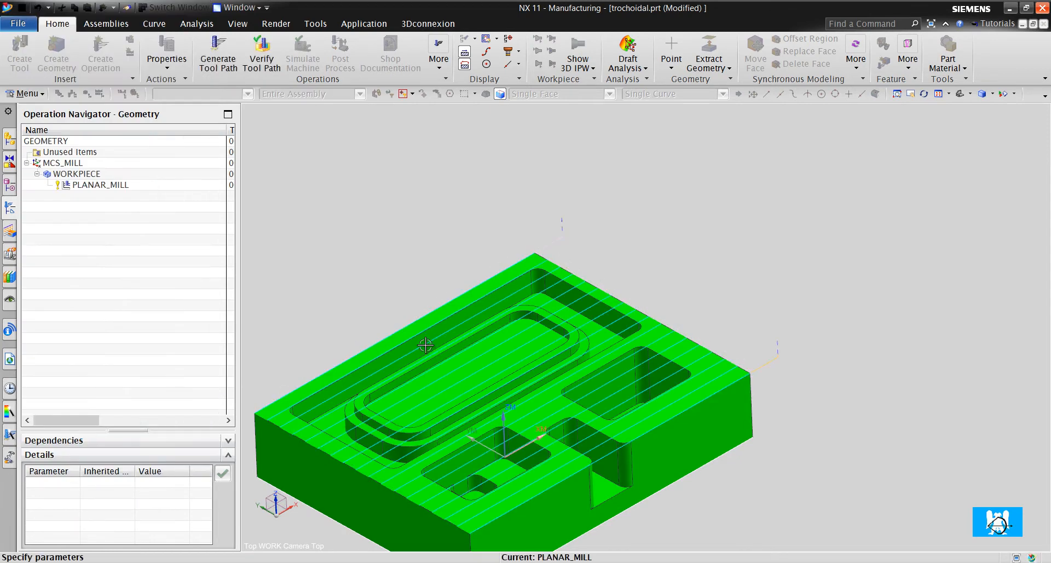
double_click(100, 184)
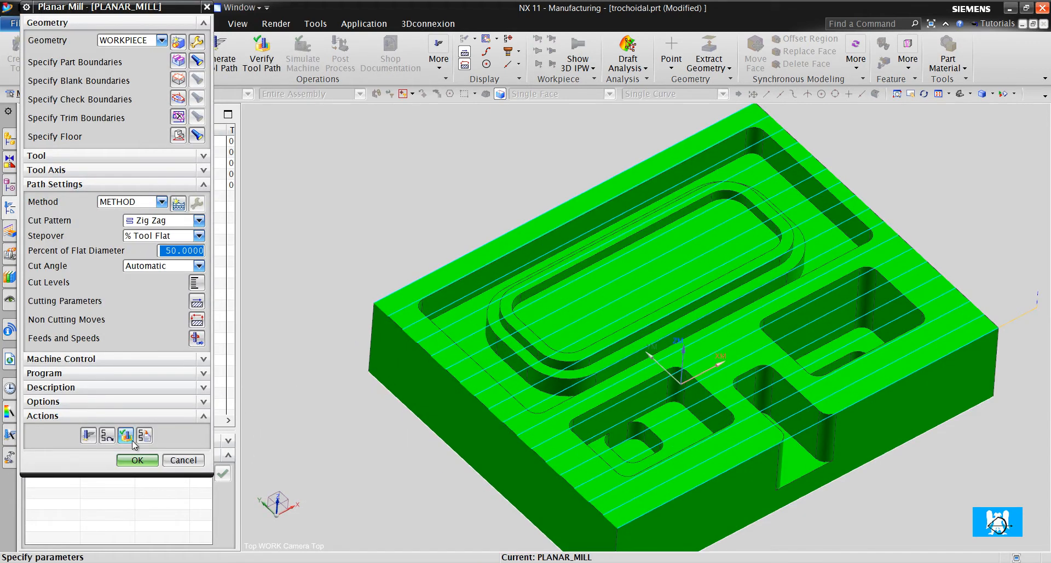
left_click(261, 54)
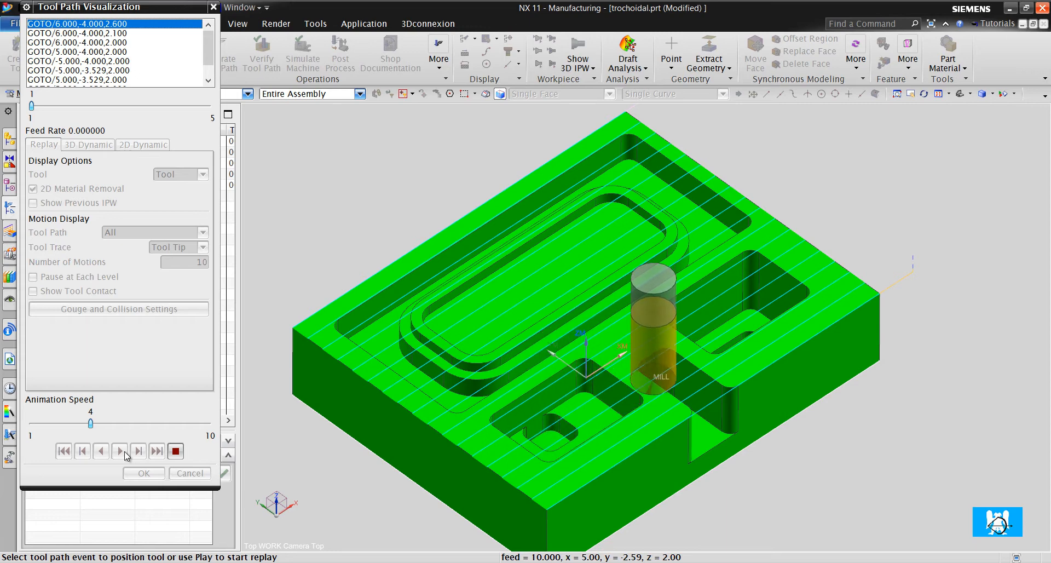
left_click(120, 450)
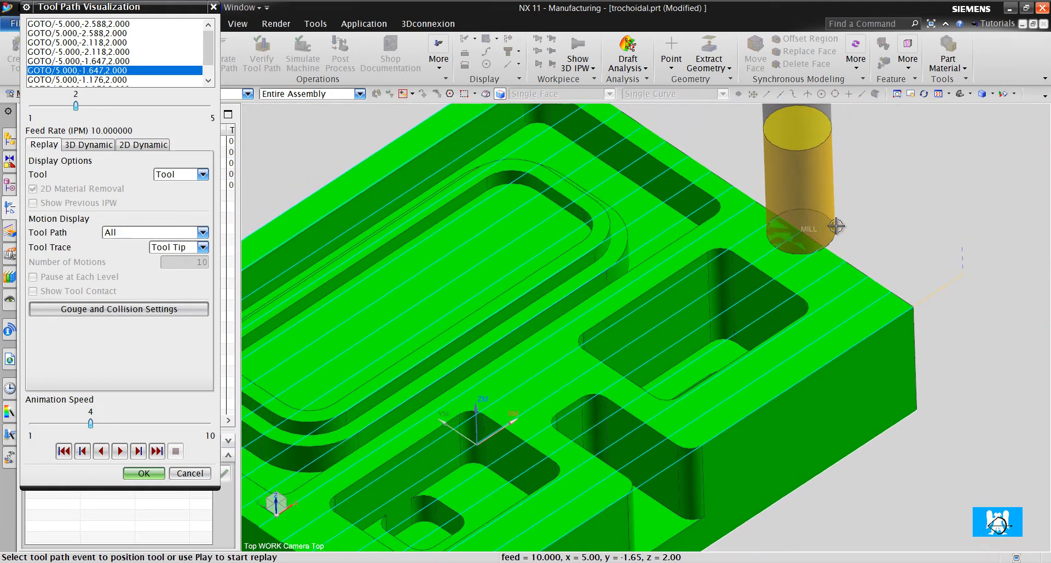
left_click(143, 473)
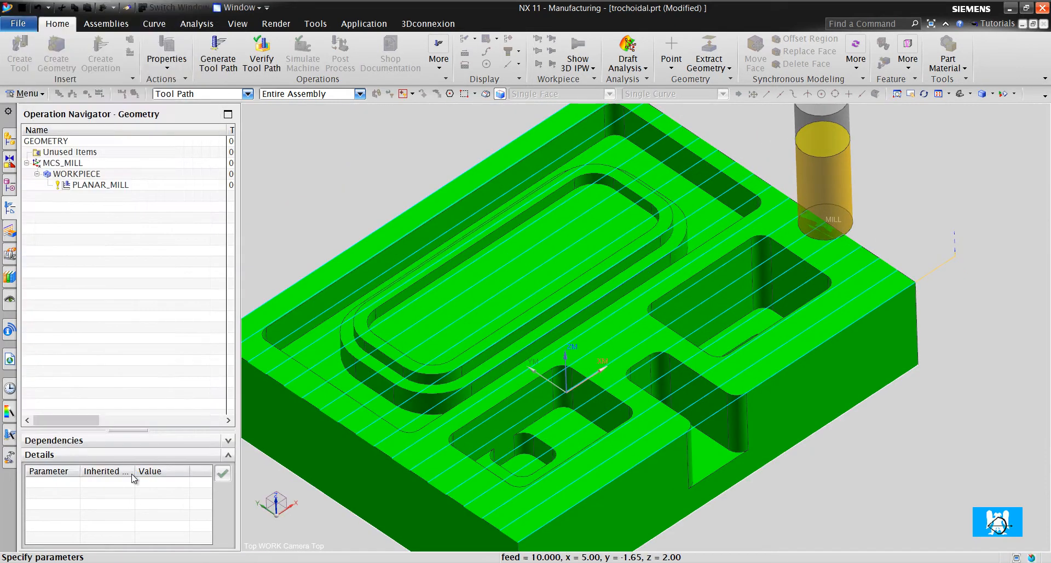
Step: Give the PLANAR_MILL part boundary a custom stock of -.5 and confirm it
double_click(100, 185)
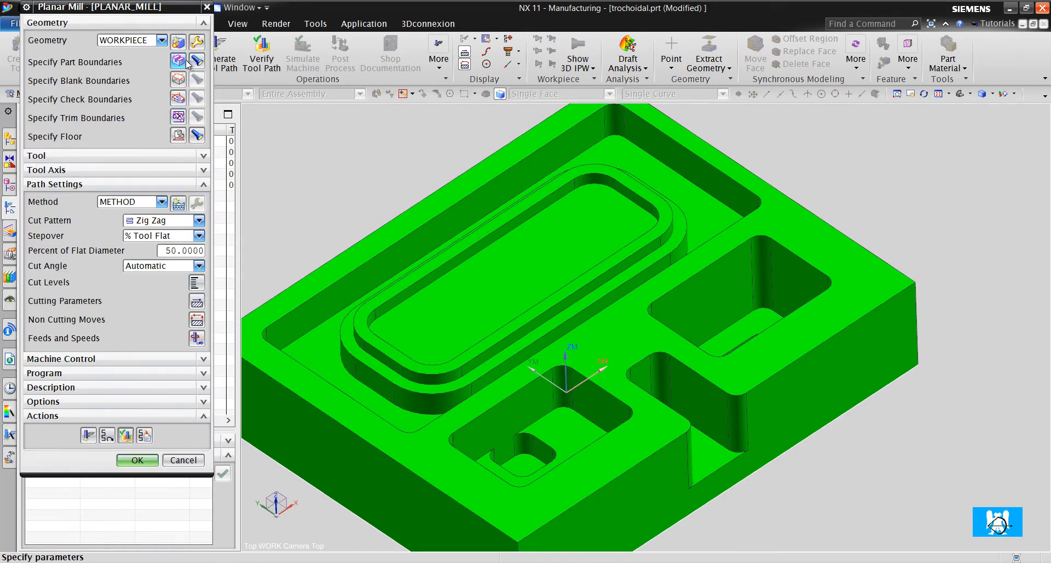
left_click(178, 61)
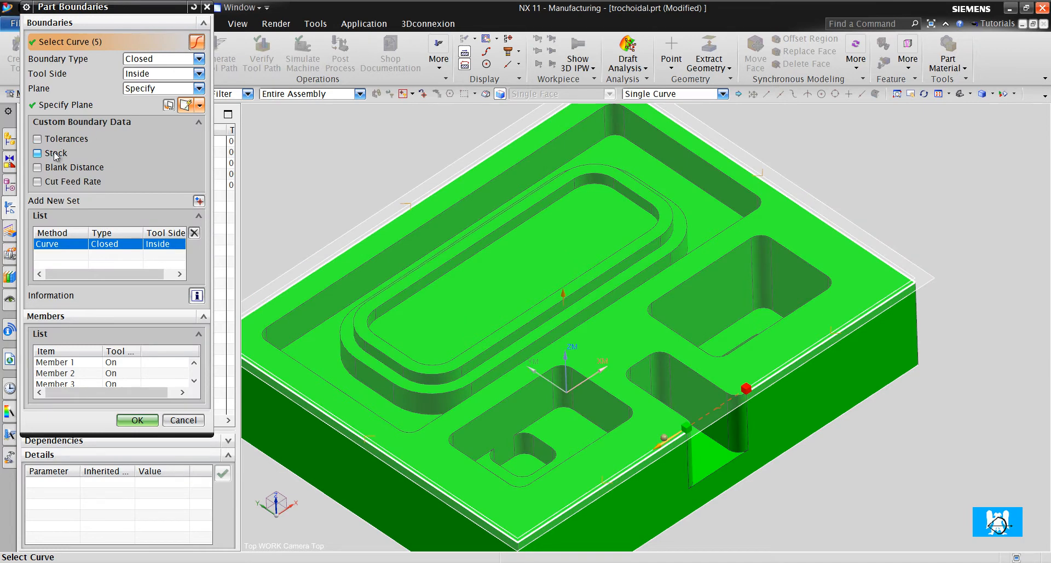
left_click(37, 153)
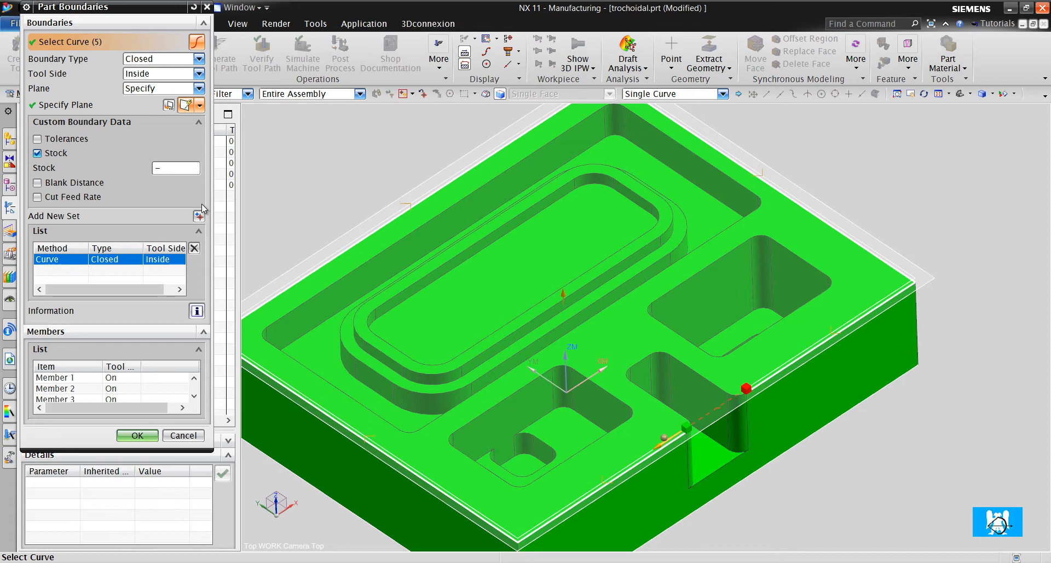
type(".5")
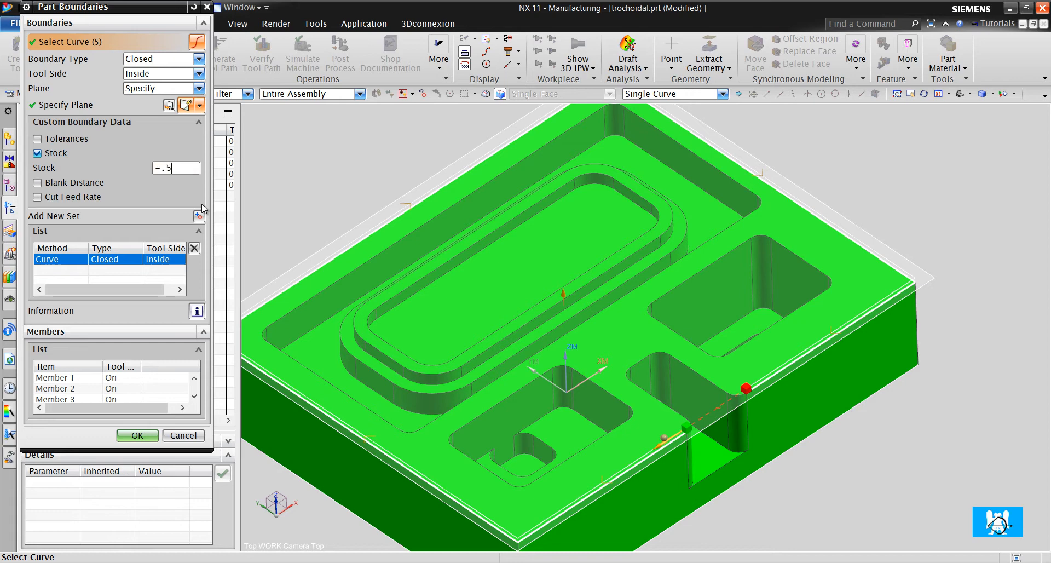
left_click(137, 436)
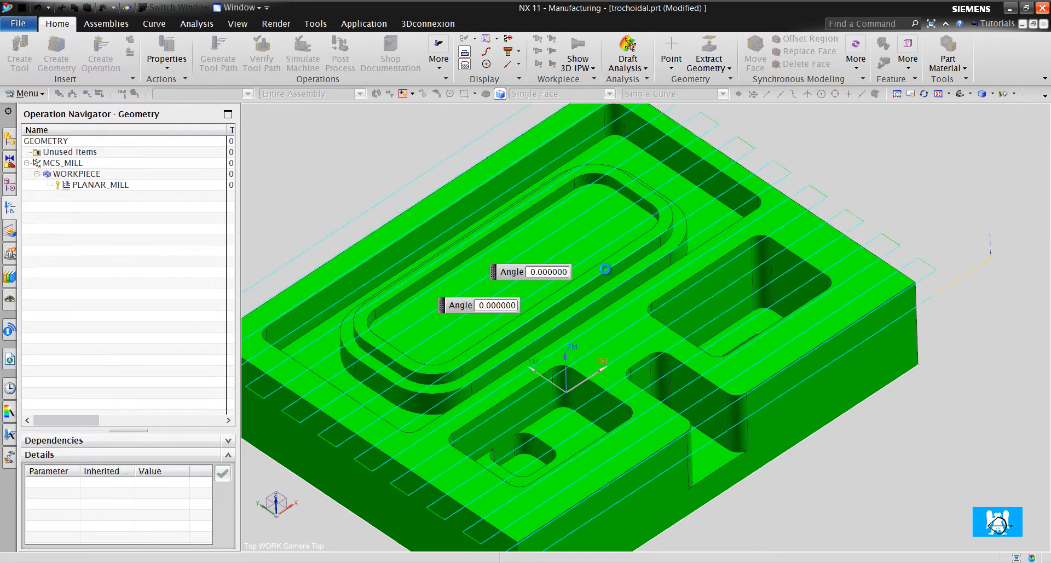
Step: Reopen PLANAR_MILL and step through the regenerated toolpath replay
double_click(99, 184)
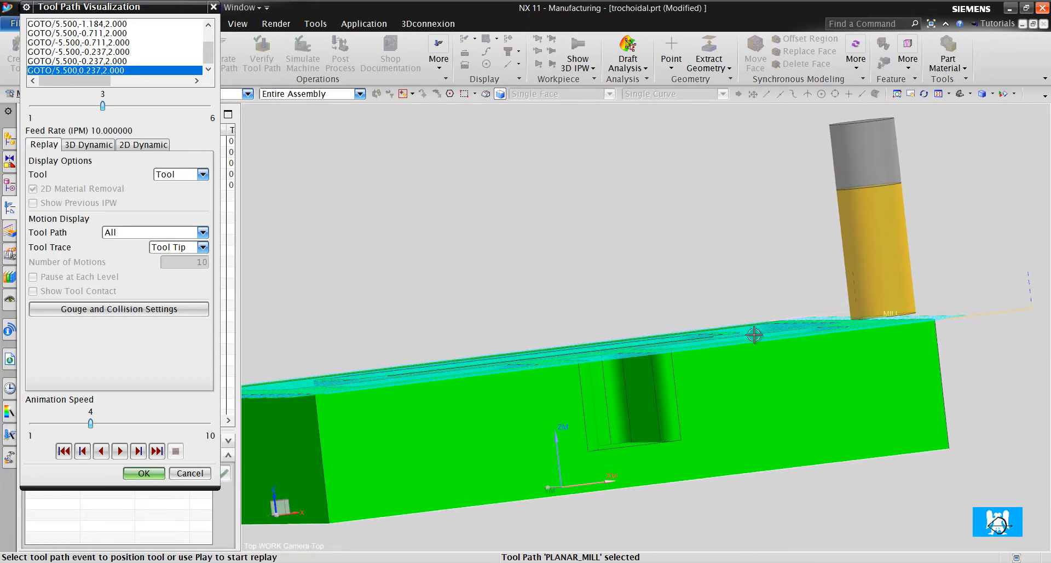
left_click(138, 450)
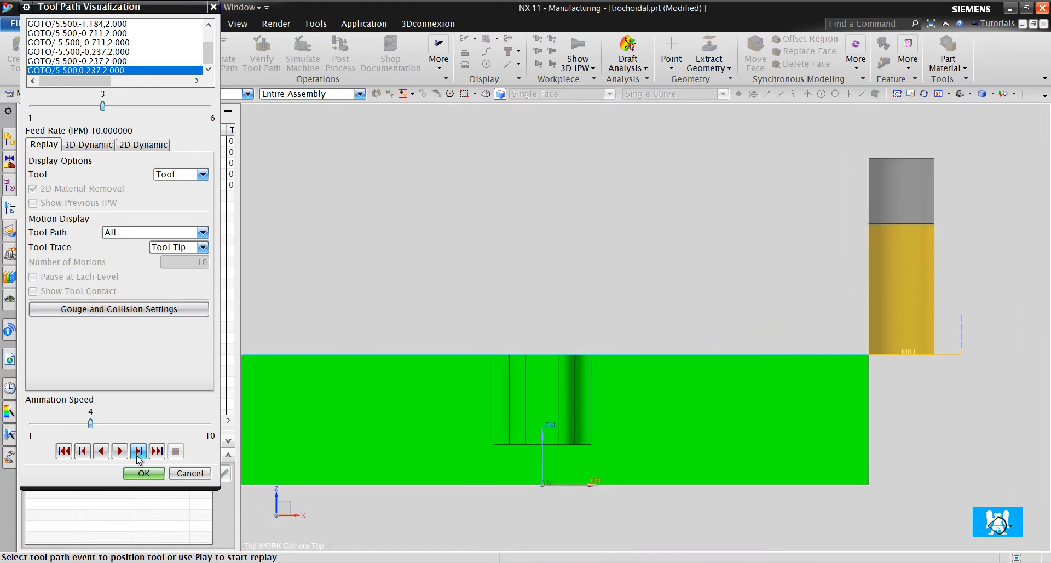
left_click(143, 473)
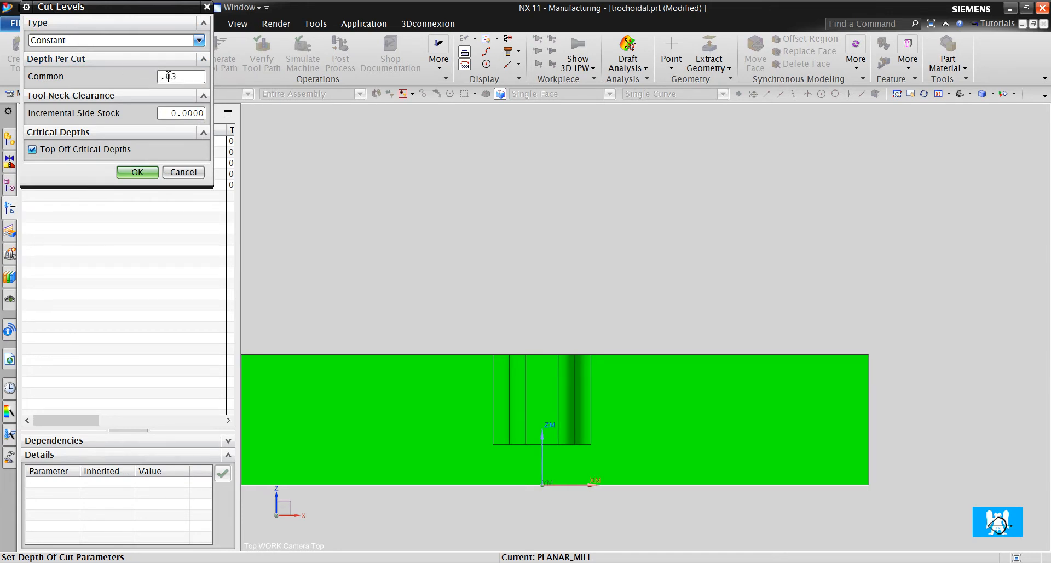
Step: Accept constant cut levels of 0.03 depth per cut and return to the Planar Mill dialog
left_click(138, 172)
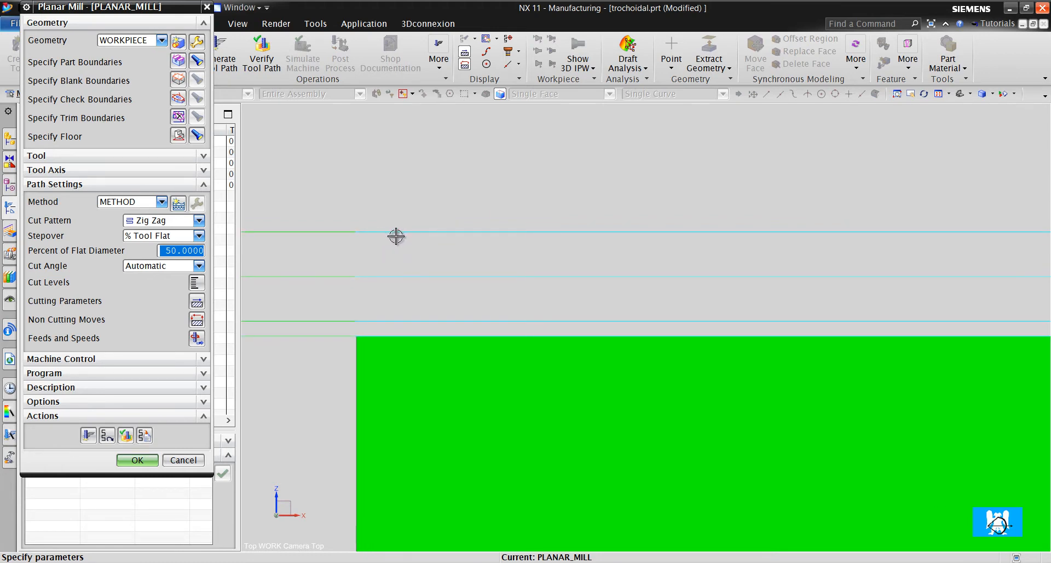
mouse_move(399, 232)
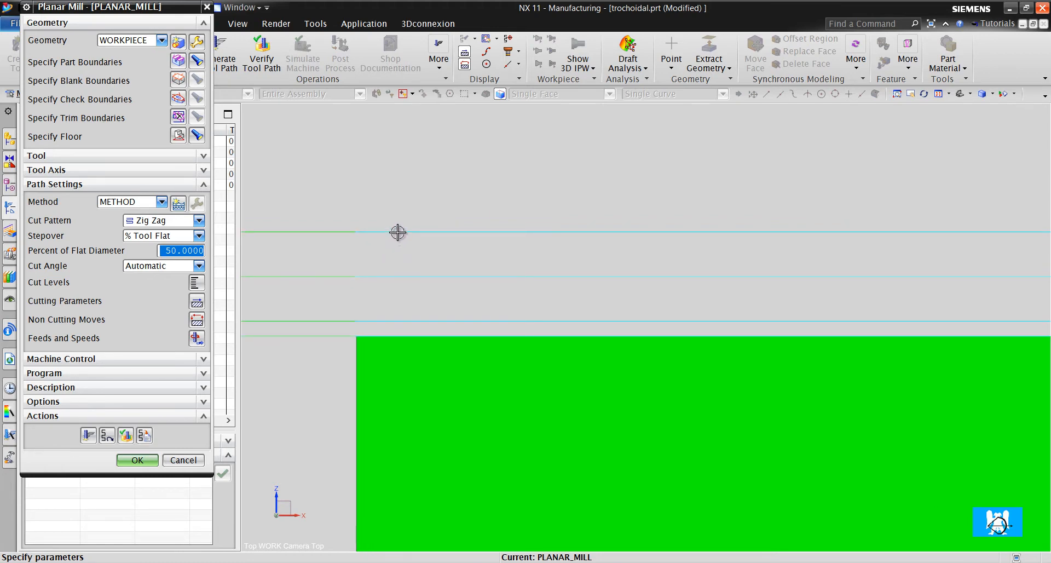
mouse_move(384, 277)
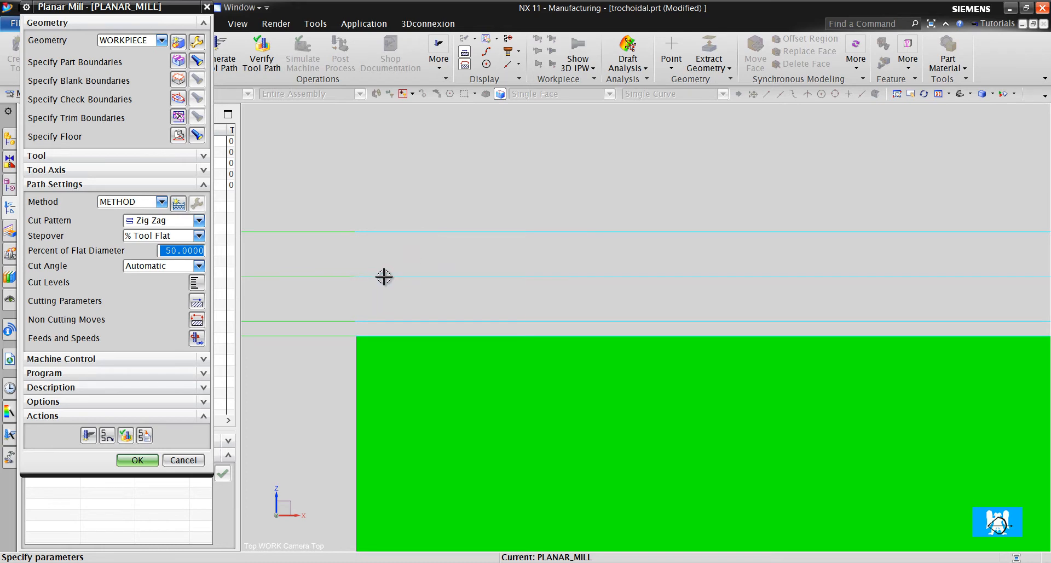
mouse_move(388, 307)
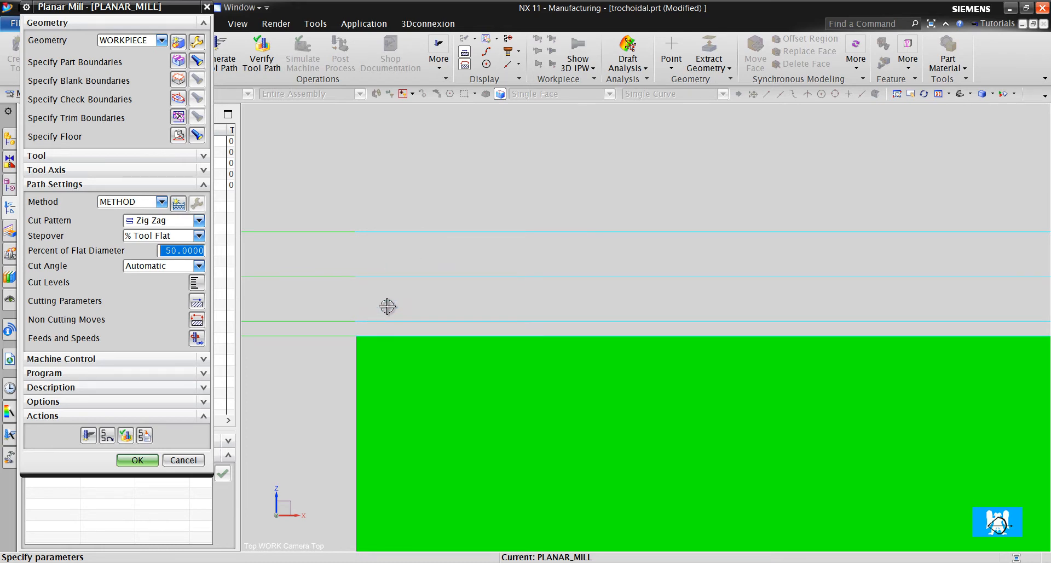
mouse_move(372, 335)
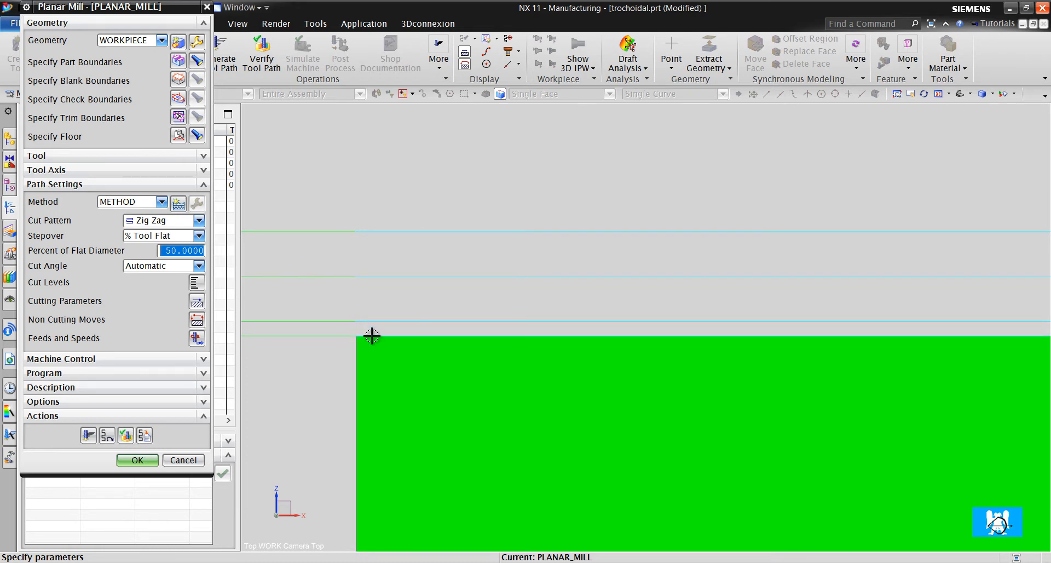
mouse_move(348, 335)
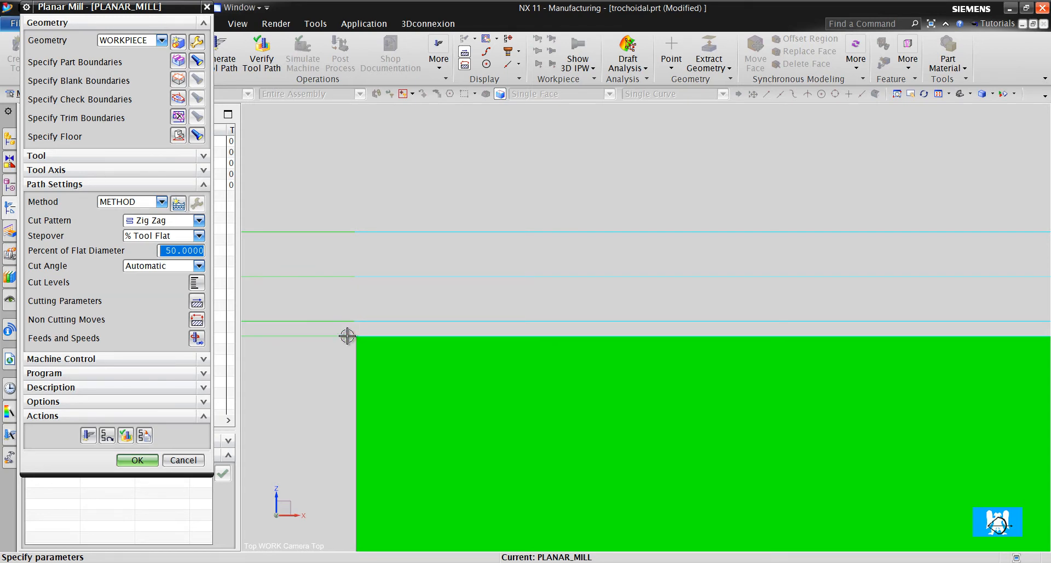
mouse_move(373, 335)
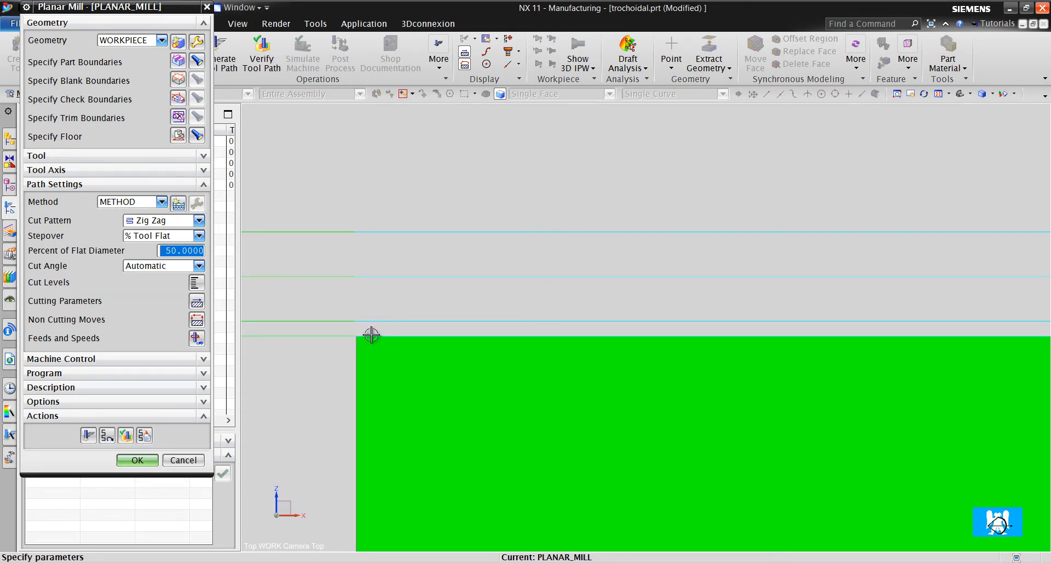
mouse_move(363, 336)
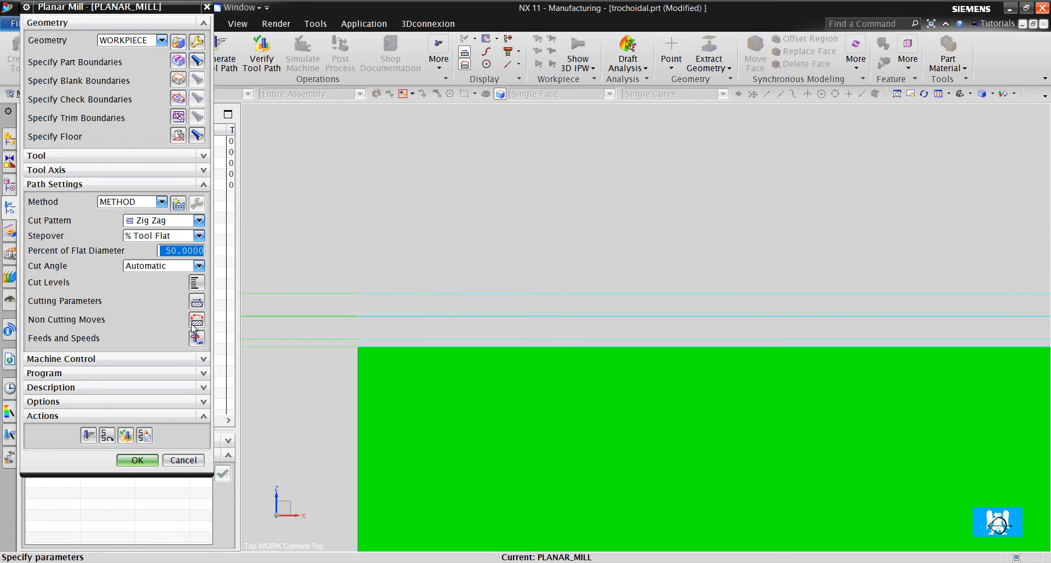
Step: Make cut levels User Defined with minimum 0.0100 and 0.0100 distance from top
left_click(197, 282)
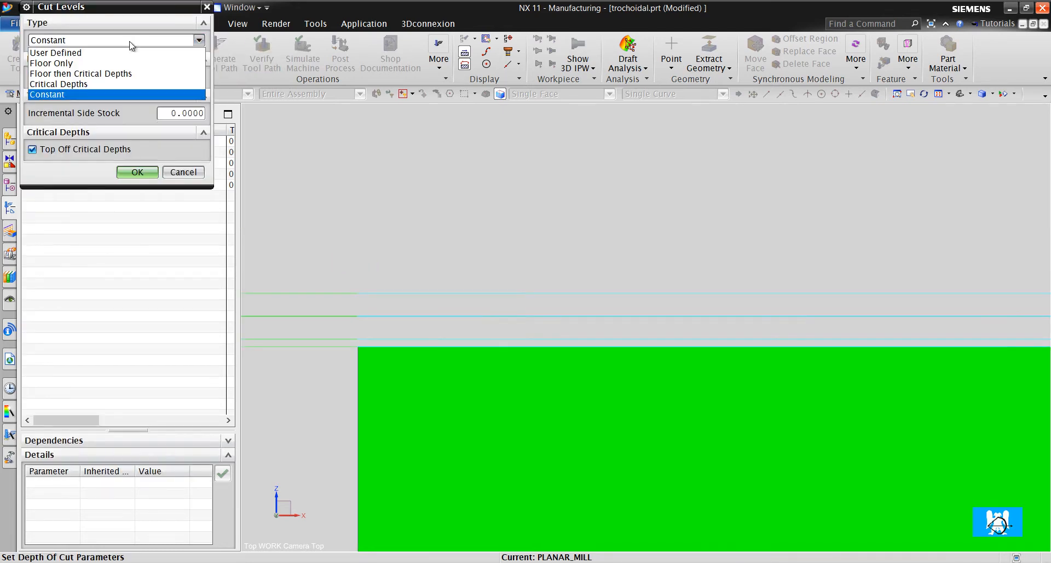
left_click(55, 53)
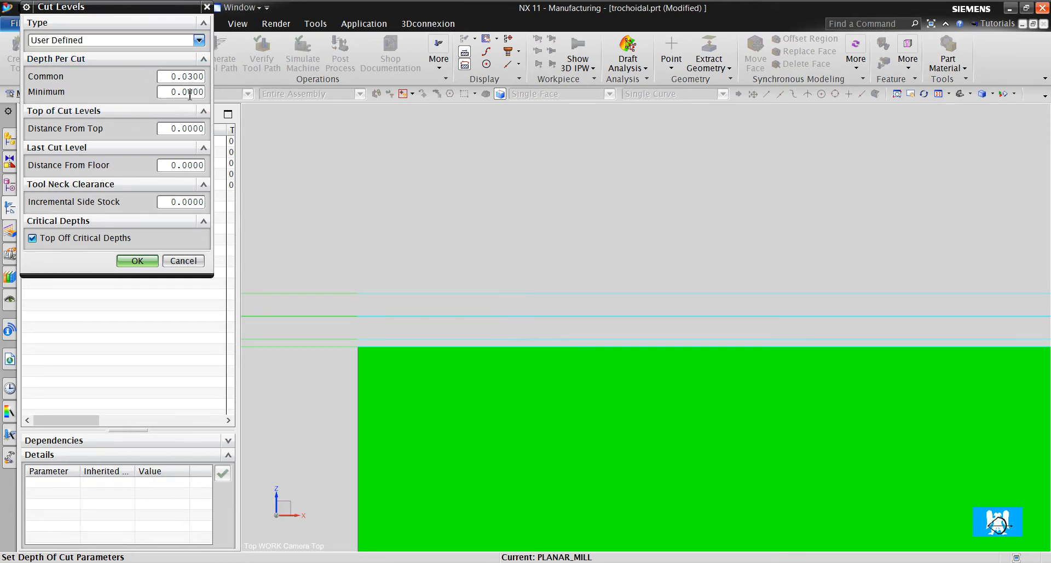
type("0.0100")
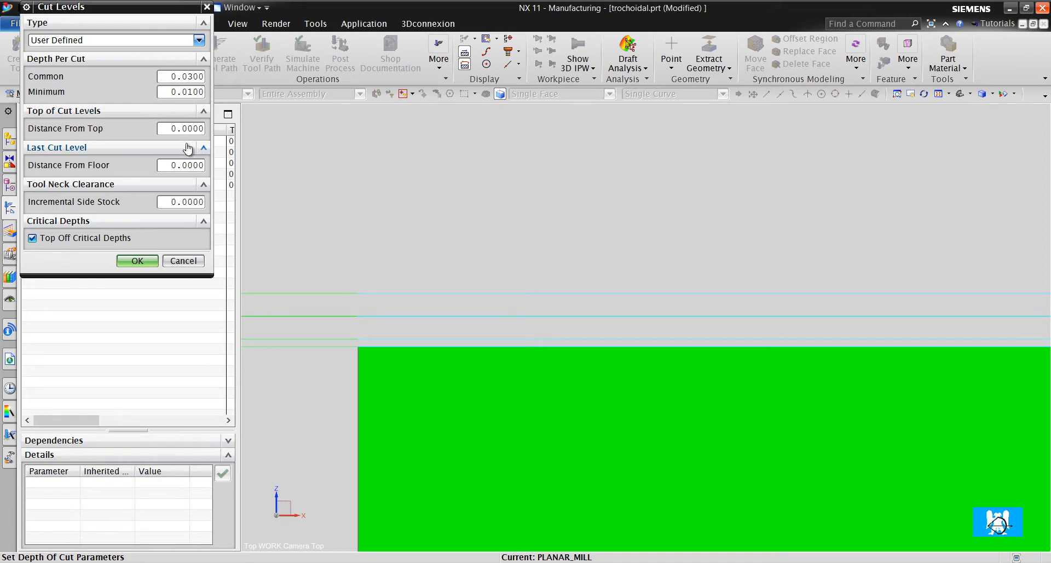
type("0.0100")
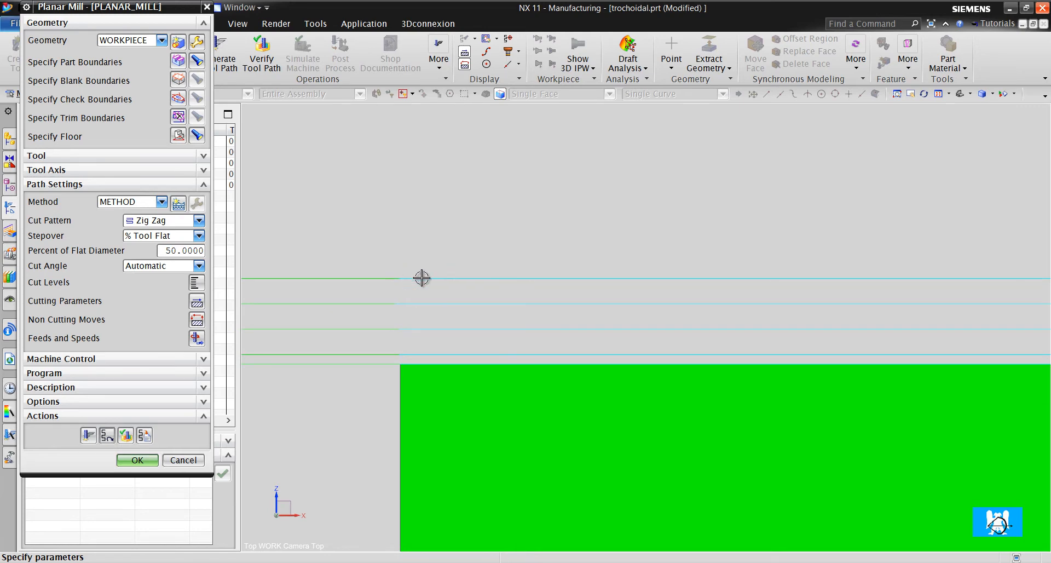
Step: Set the distance from floor to 0.01 and confirm the user-defined cut levels
left_click(196, 282)
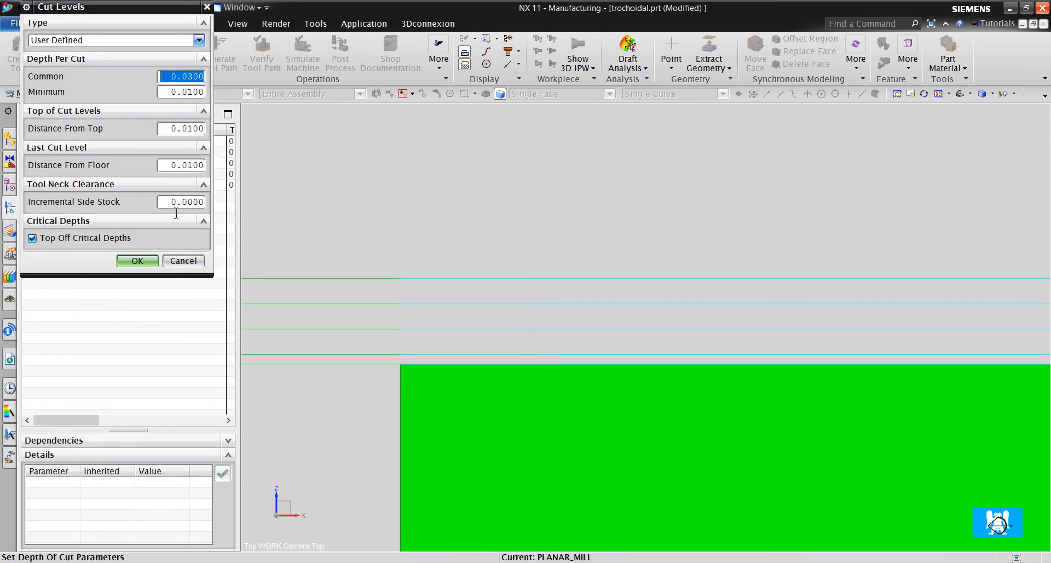
mouse_move(404, 299)
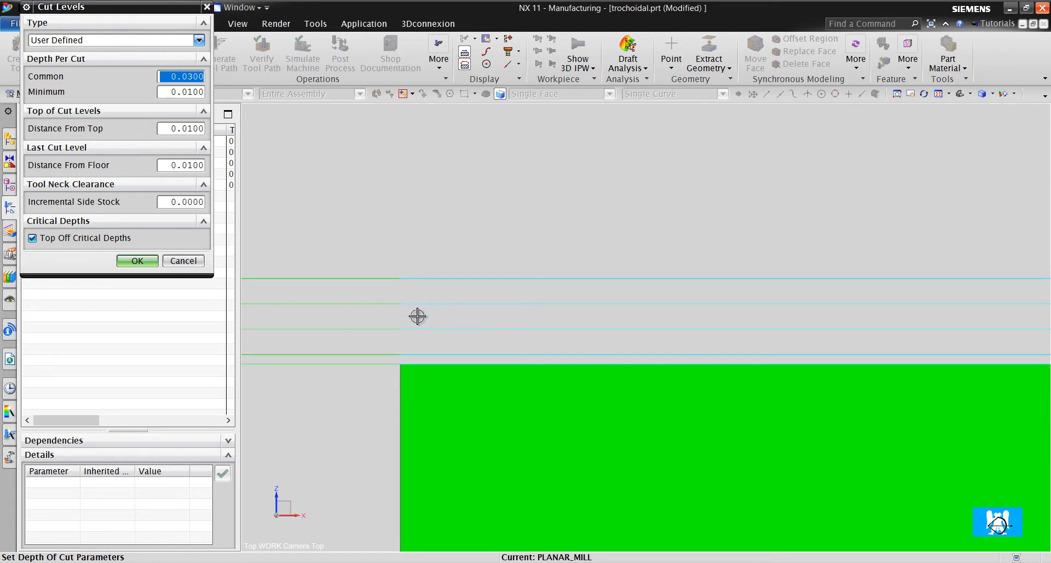
mouse_move(420, 334)
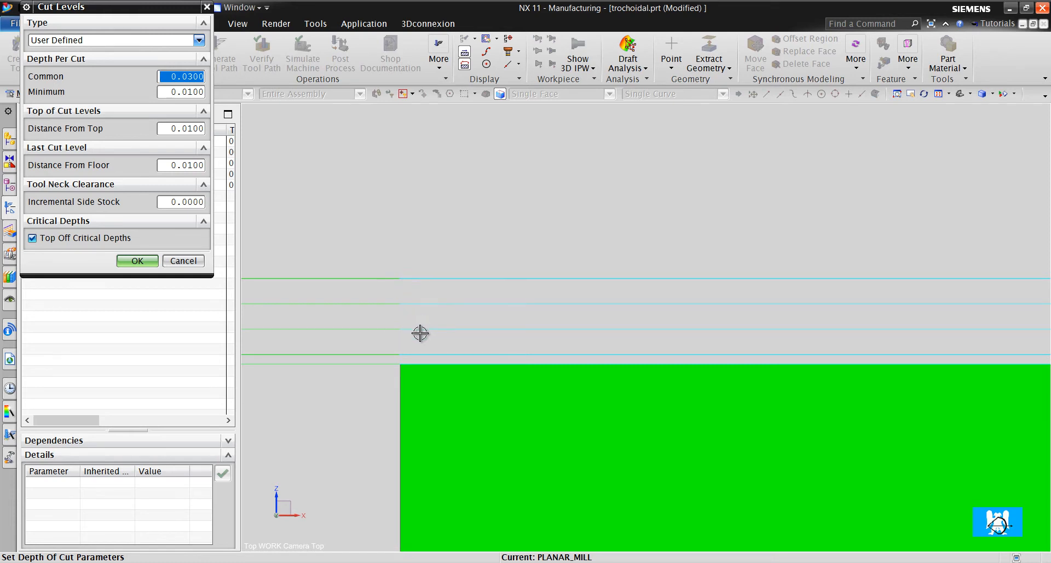
mouse_move(198, 104)
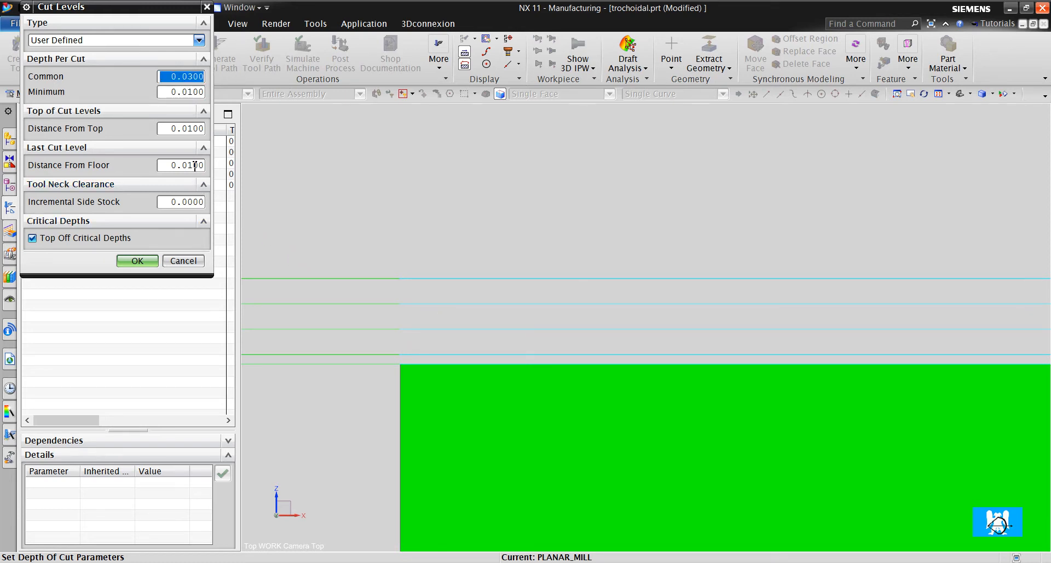
left_click(181, 166)
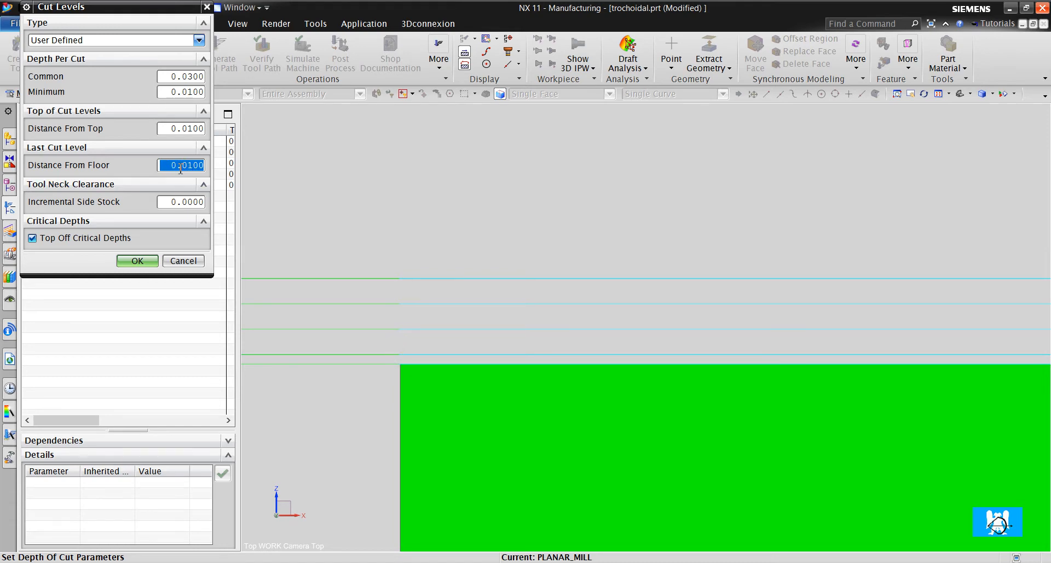
mouse_move(405, 352)
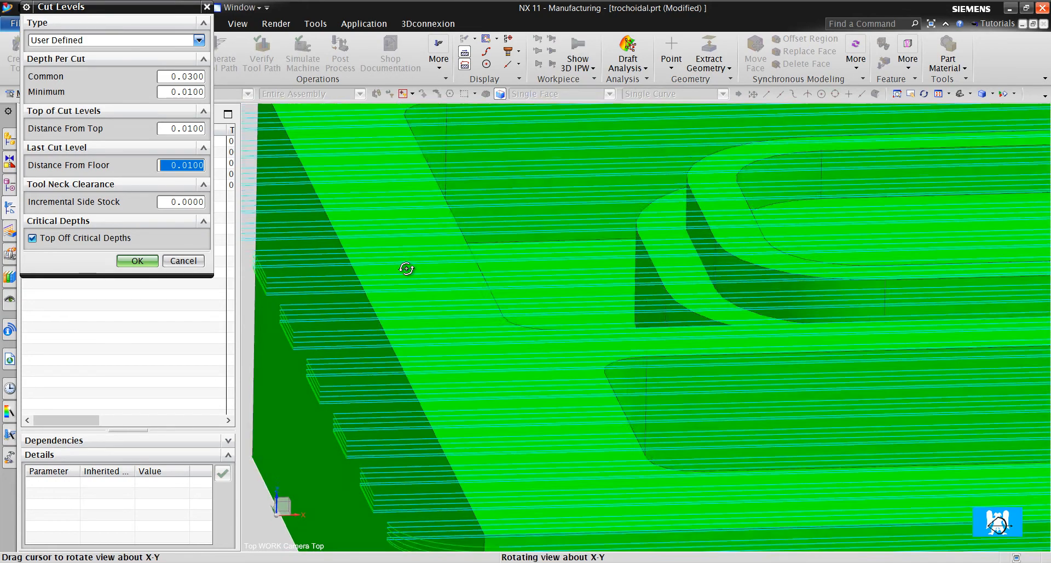
left_click(137, 261)
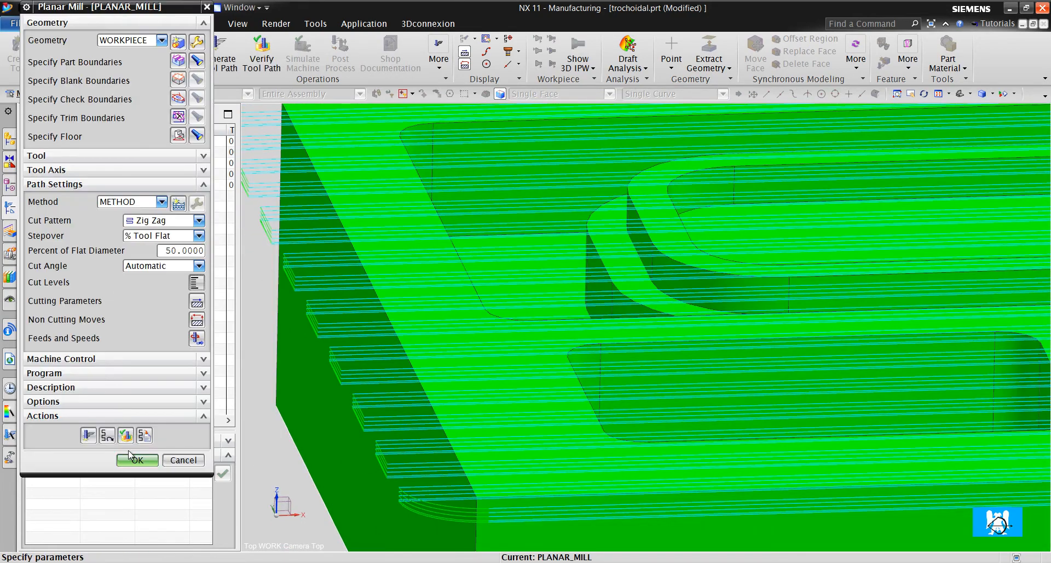
Step: Finish PLANAR_MILL and create a second planar mill operation, starting its part boundaries
left_click(136, 460)
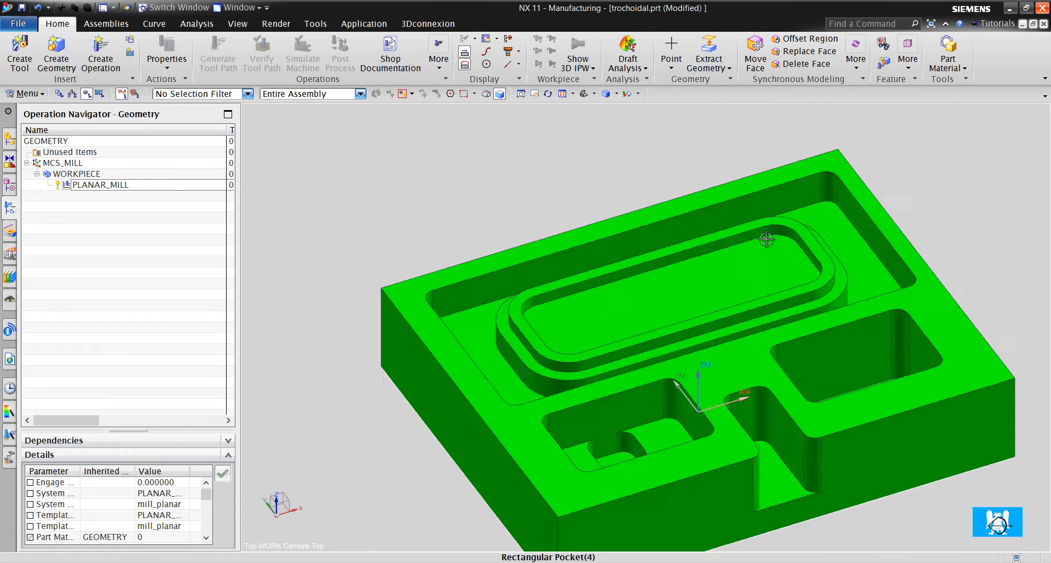
left_click(100, 54)
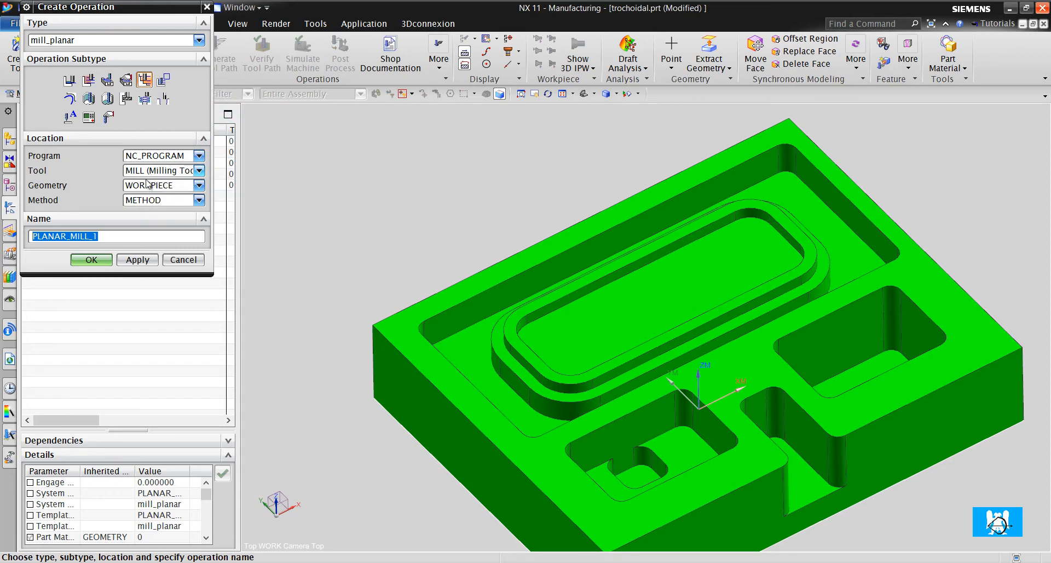
left_click(91, 259)
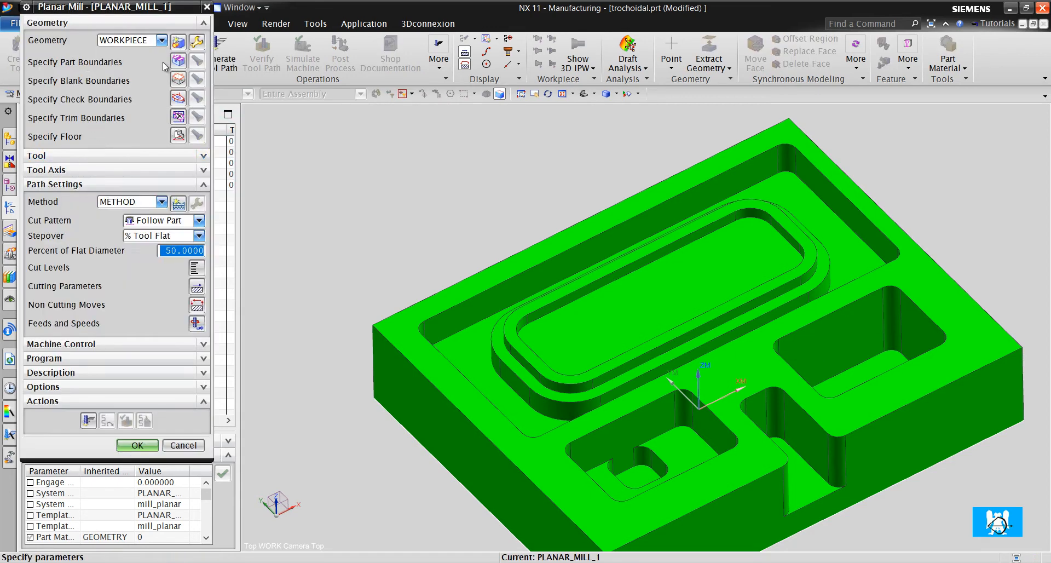
left_click(177, 61)
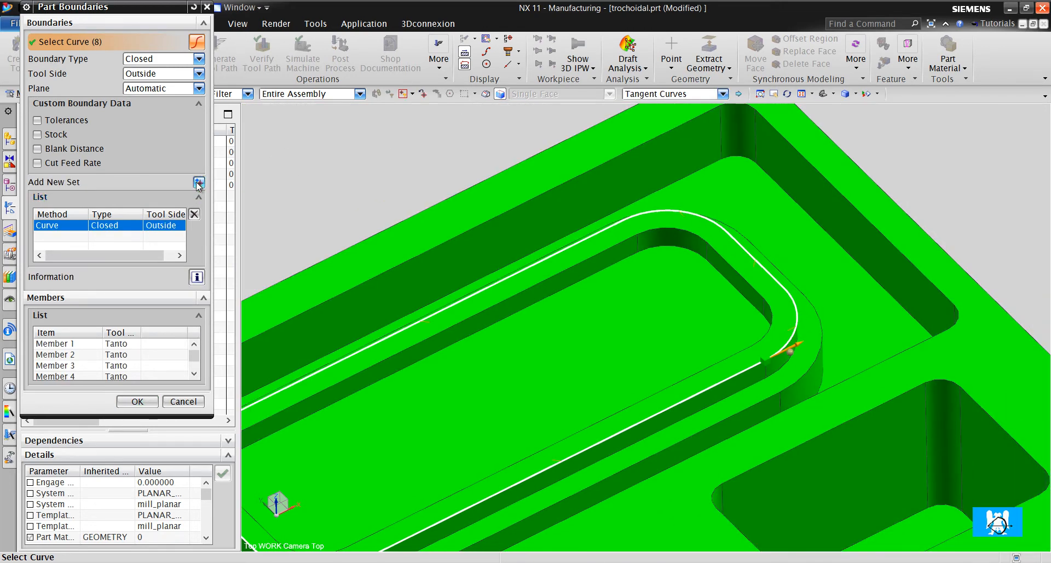
Step: Add a second inside boundary set using the rounded pocket edge
left_click(198, 183)
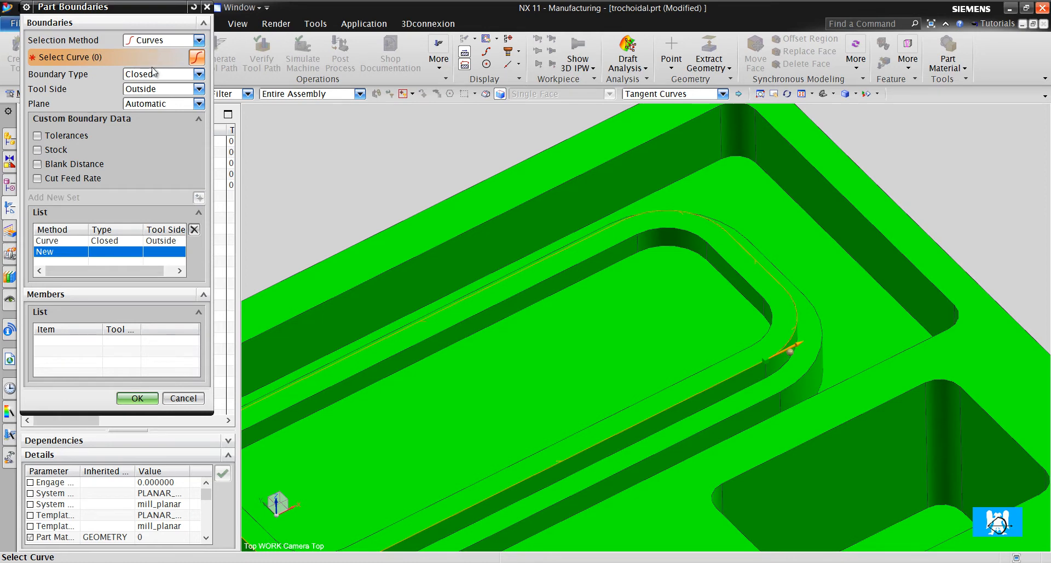
left_click(159, 88)
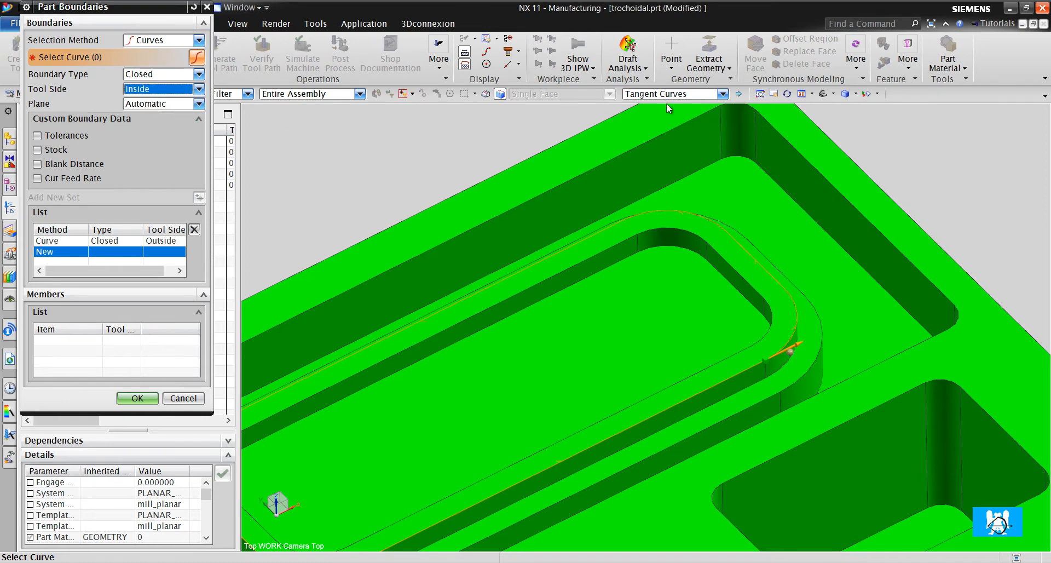
left_click(660, 233)
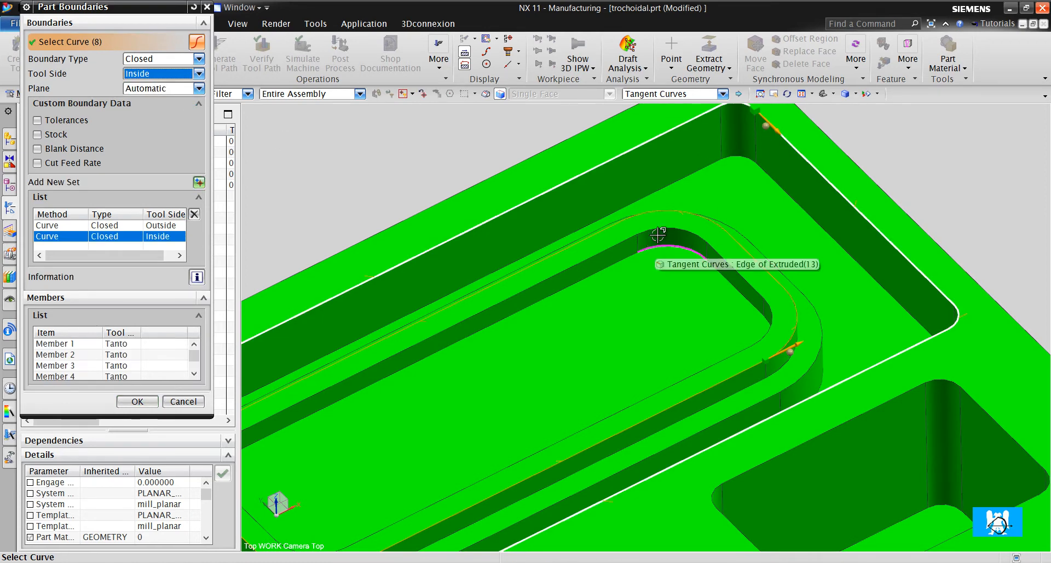
left_click(161, 87)
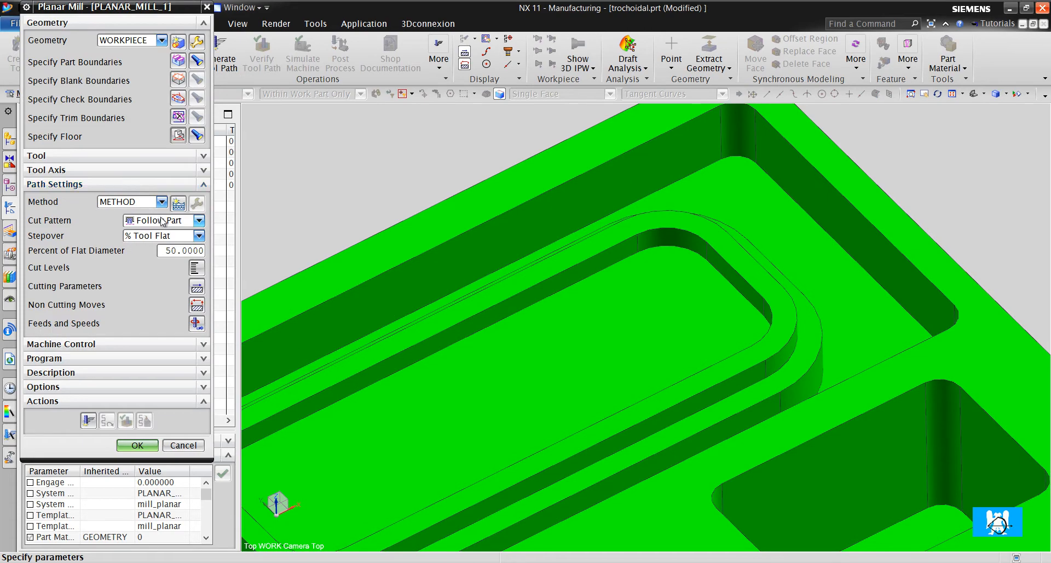
Step: Reopen PLANAR_MILL_1 and assign the MILL_1 cutter to it
left_click(137, 444)
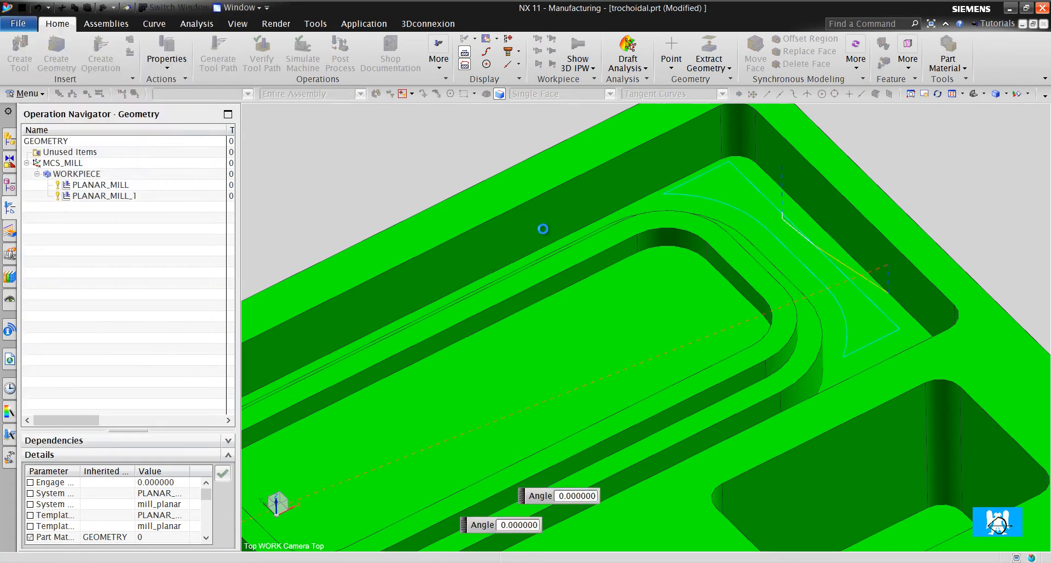
double_click(103, 196)
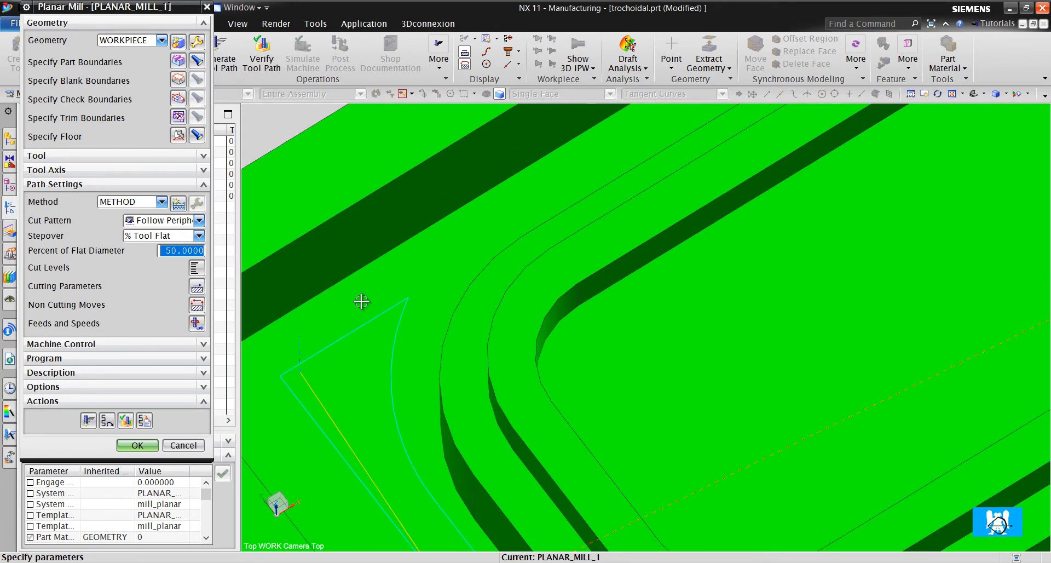
left_click(162, 173)
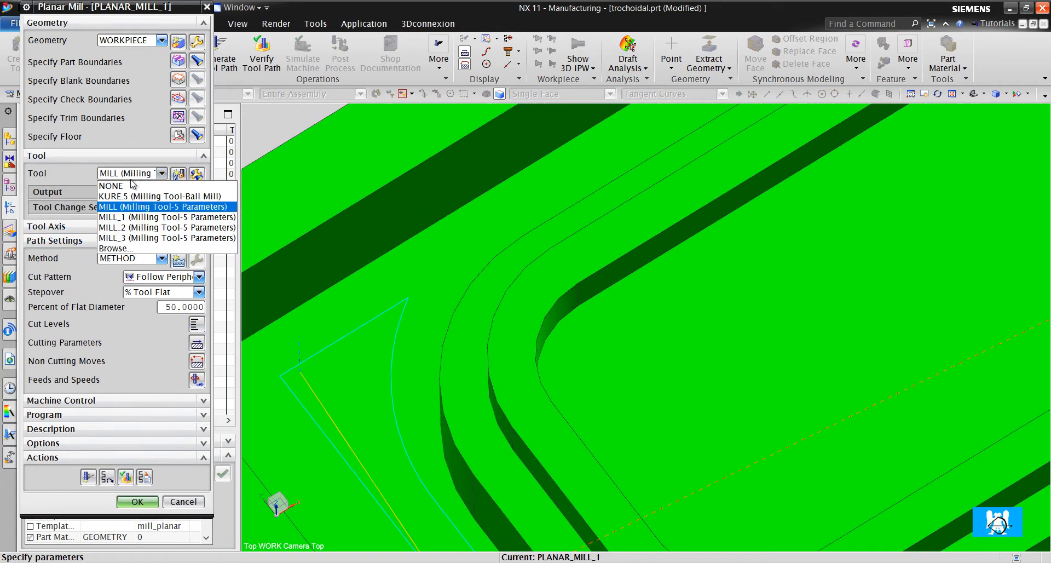
left_click(165, 216)
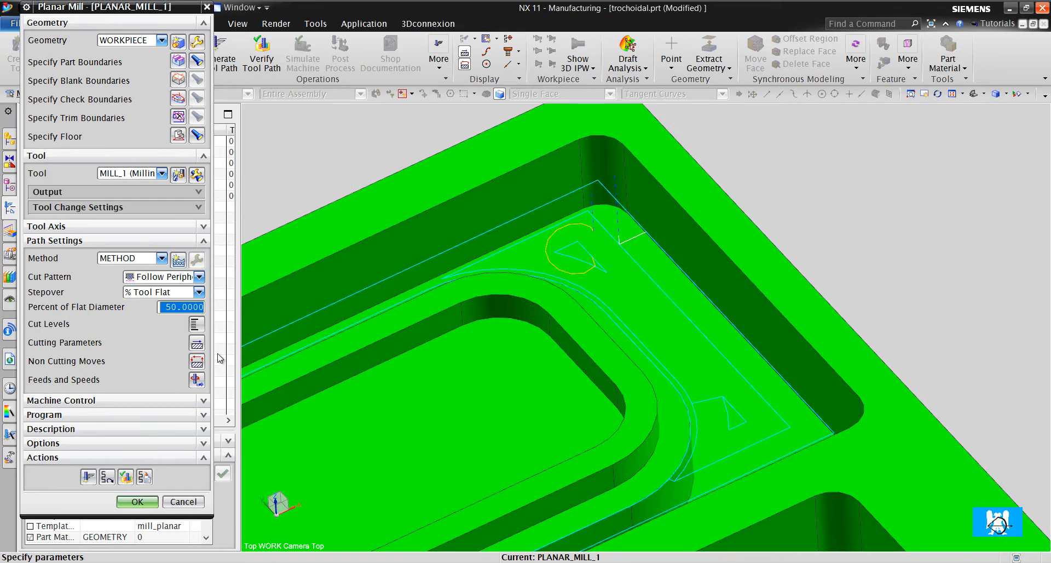
Step: Set PLANAR_MILL_1's common depth per cut to 0.1 and confirm
left_click(196, 326)
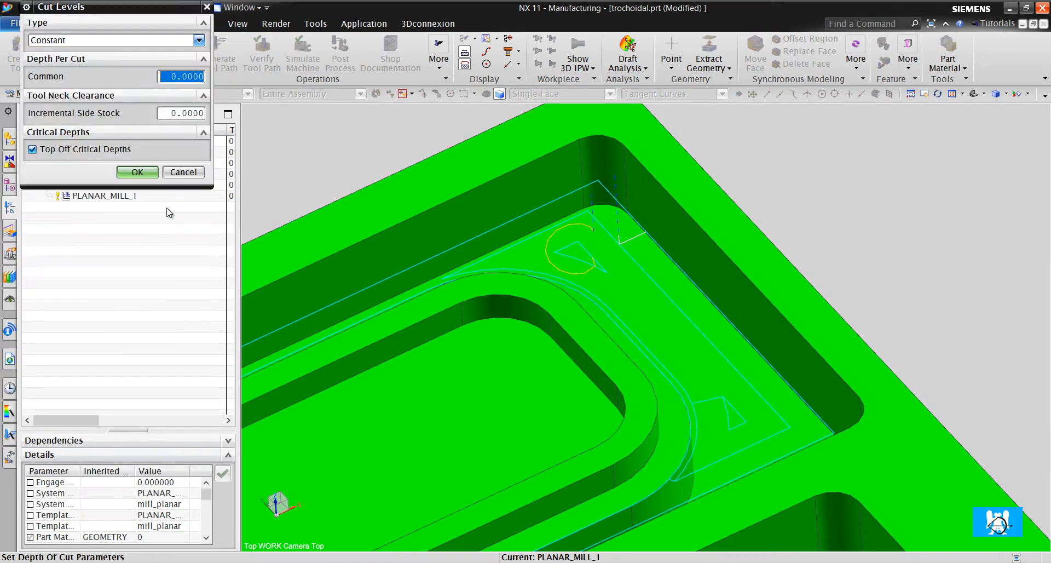
left_click(181, 76)
type("0.1000")
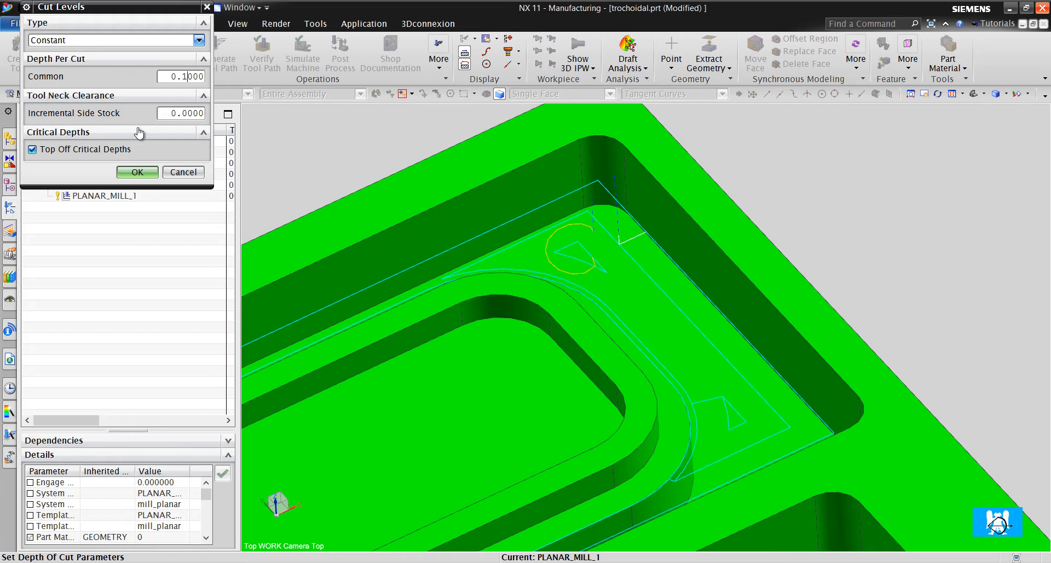
left_click(137, 172)
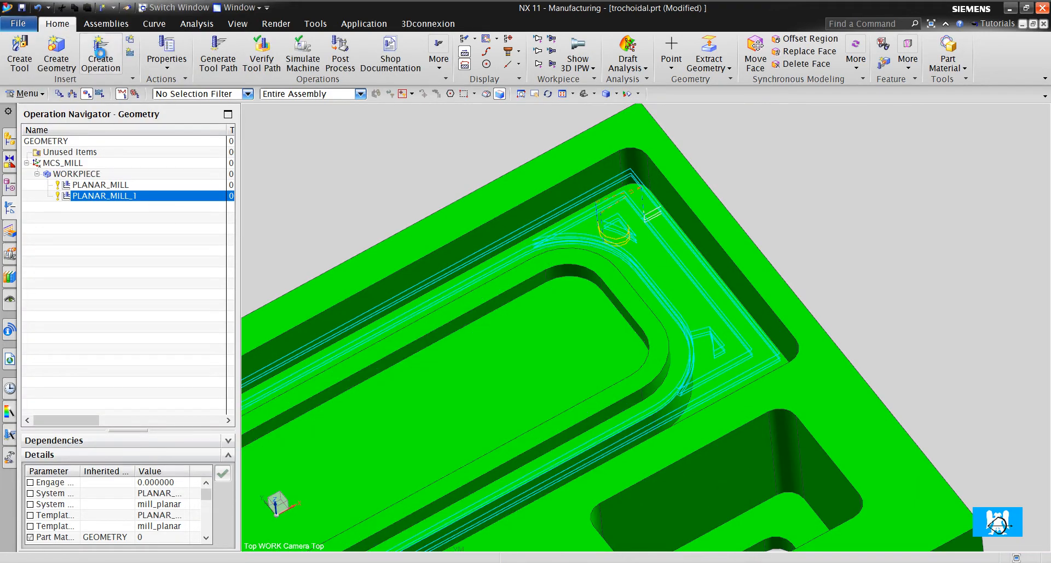
Step: Create PLANAR_MILL_2 with a part boundary from the slot's ring face on its plane
left_click(99, 53)
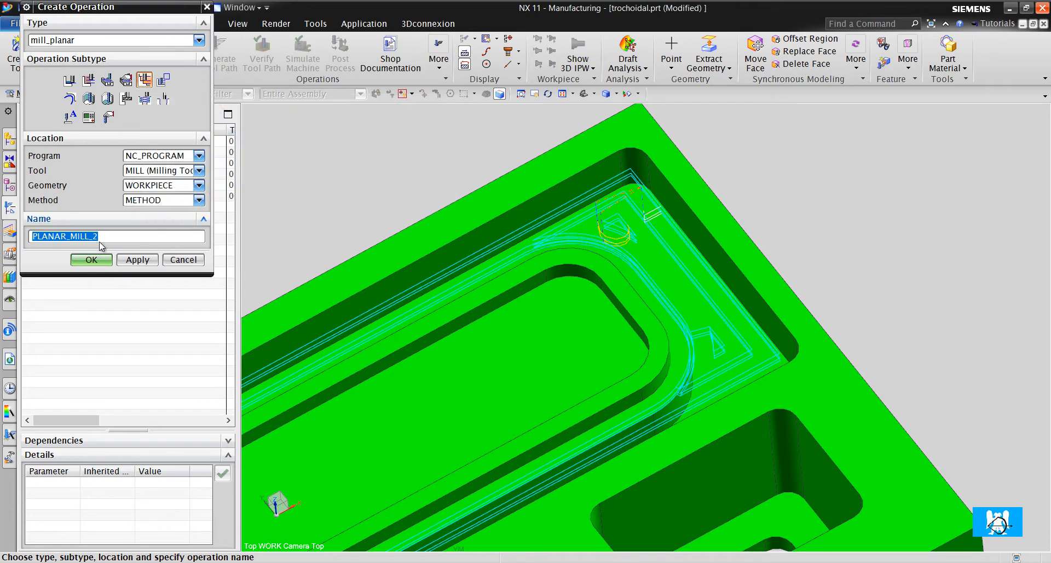
left_click(91, 259)
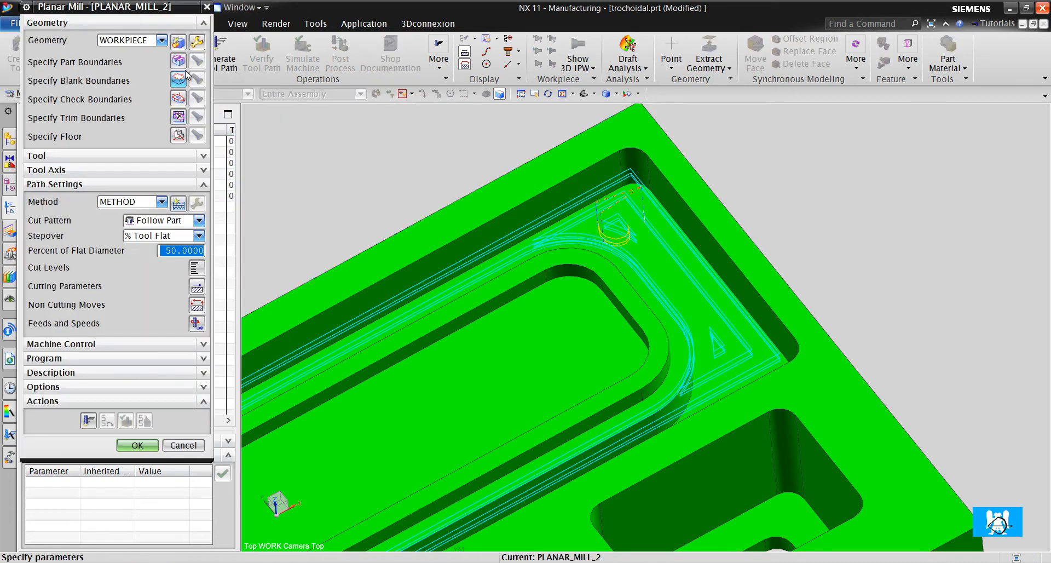
left_click(179, 61)
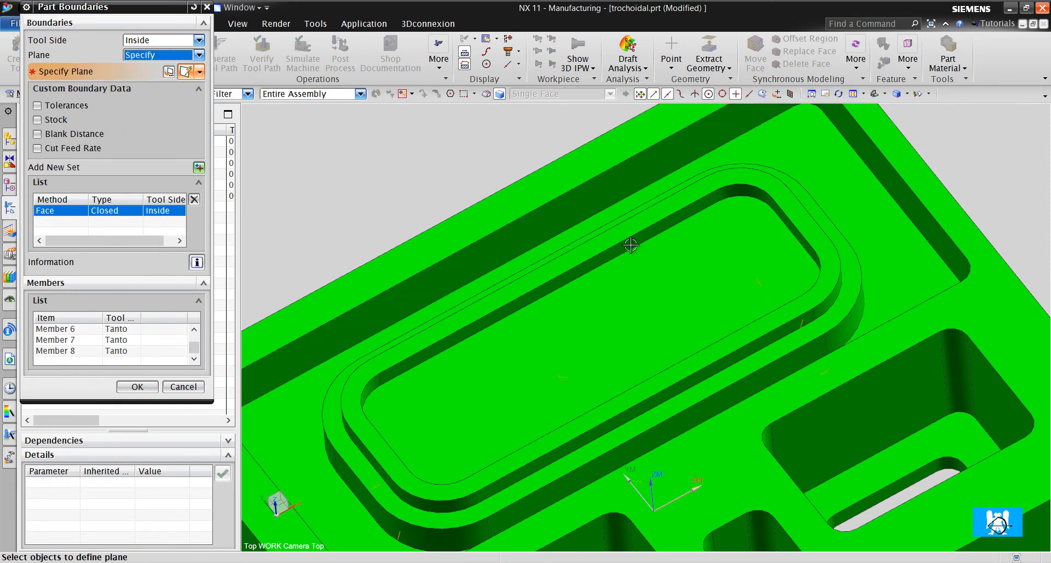
left_click(631, 244)
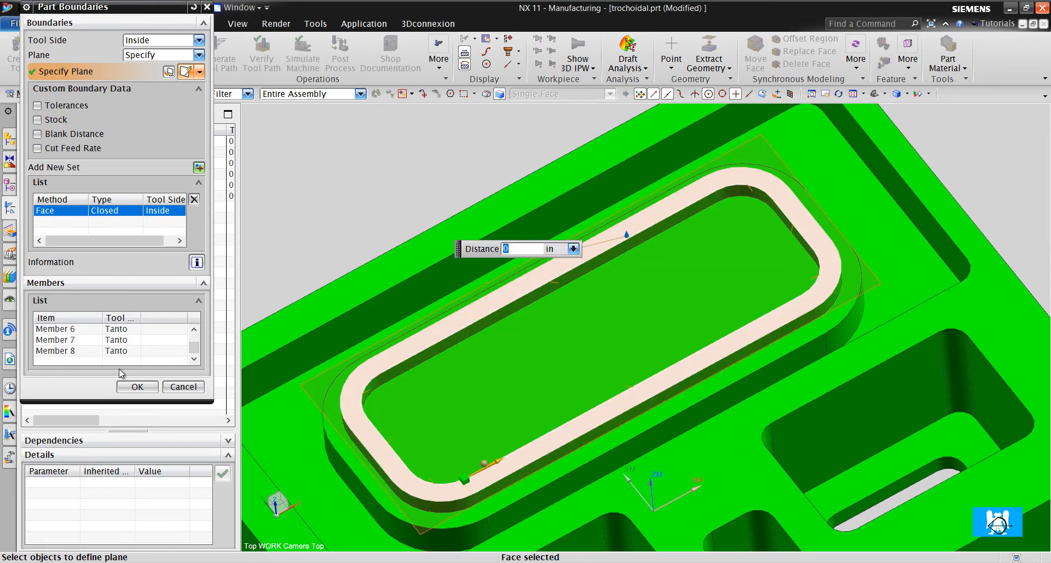
left_click(137, 387)
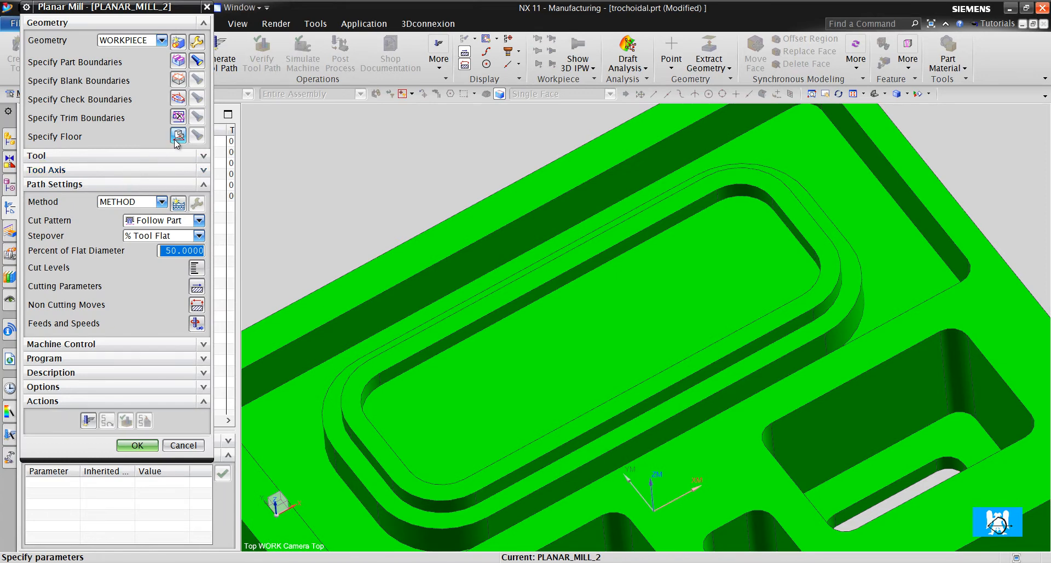
Step: Floor PLANAR_MILL_2 on the pocket bottom and confirm 0.1 constant cut levels
left_click(178, 135)
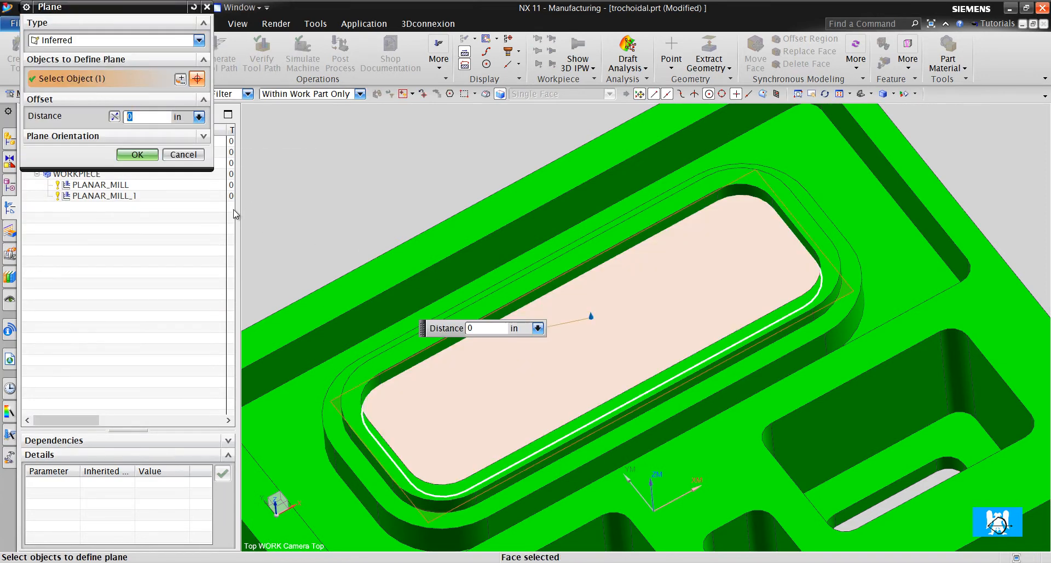
left_click(137, 154)
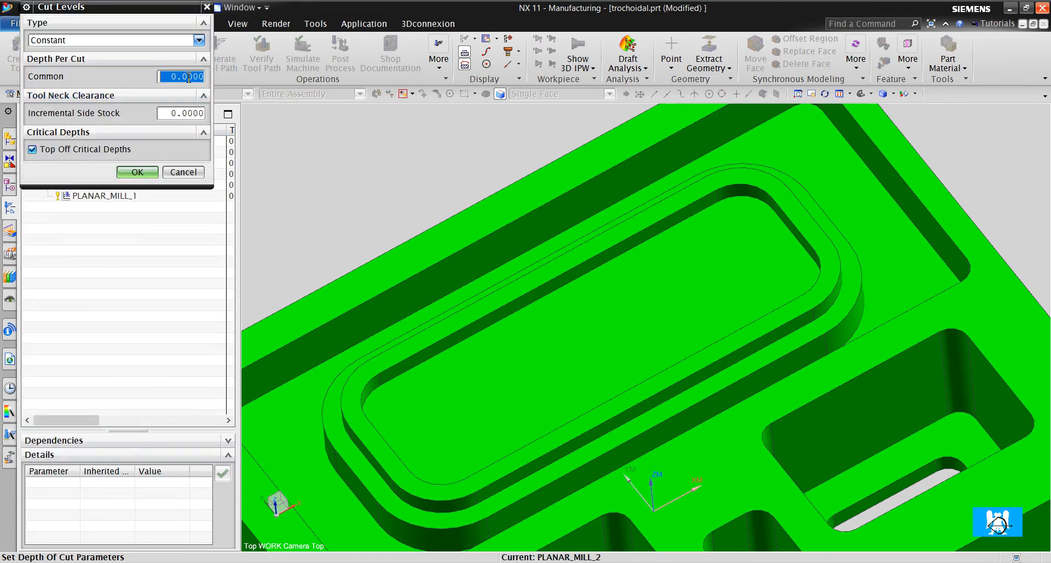
left_click(137, 172)
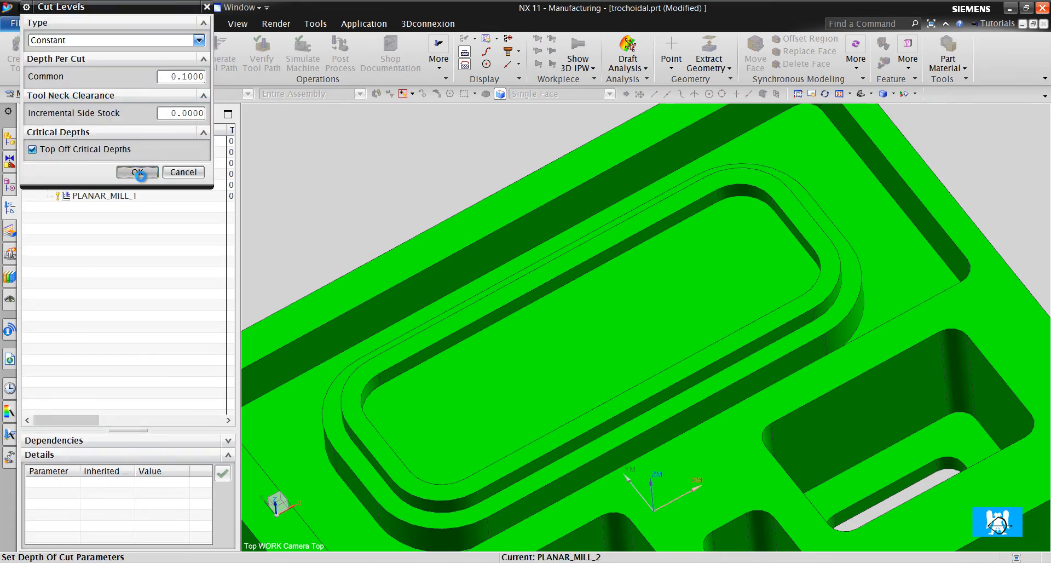
left_click(137, 171)
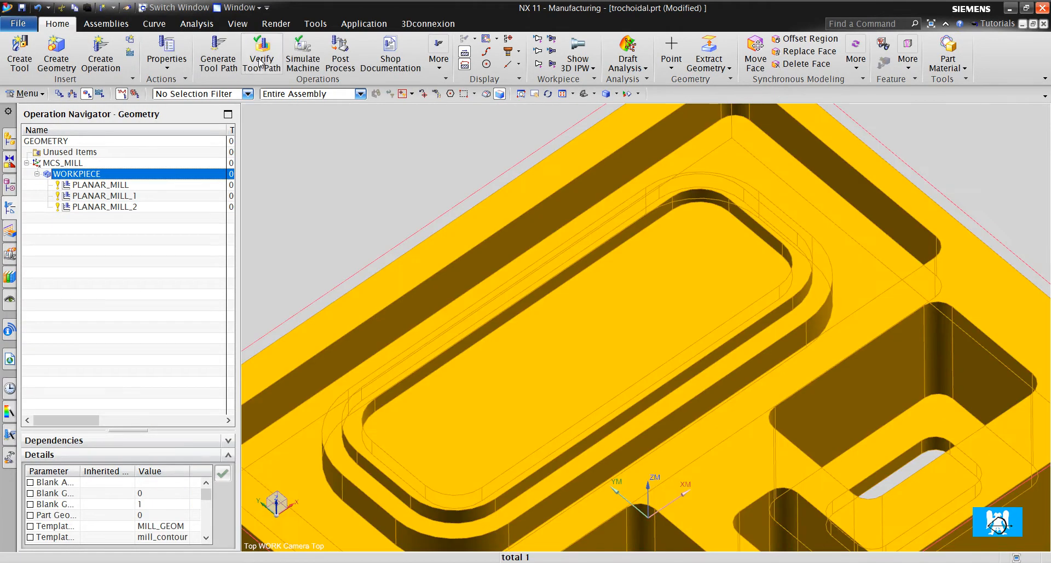
Step: Play the workpiece's 3D dynamic material removal at higher speed and close the verification
left_click(262, 54)
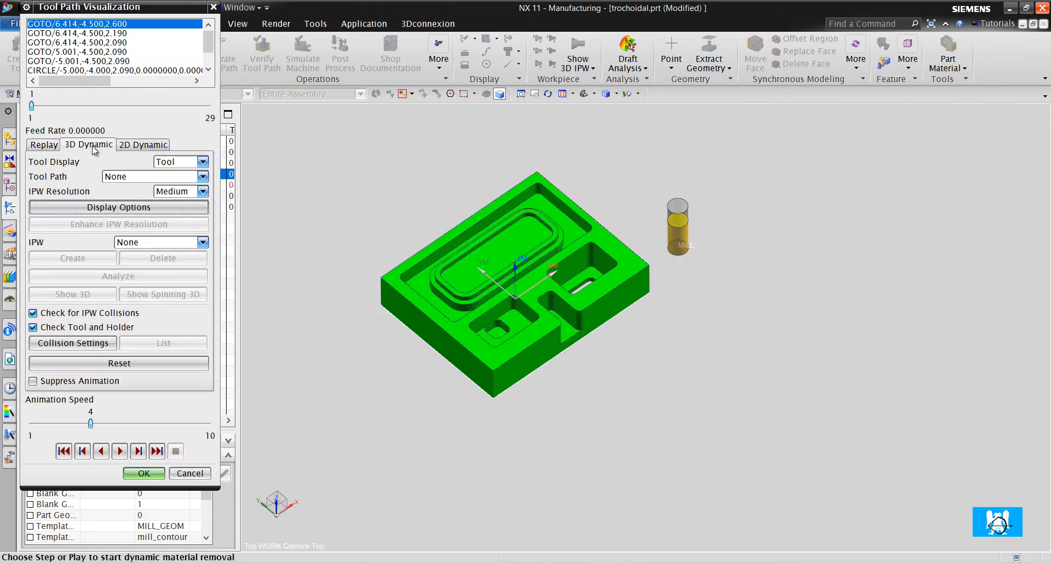
left_click(120, 450)
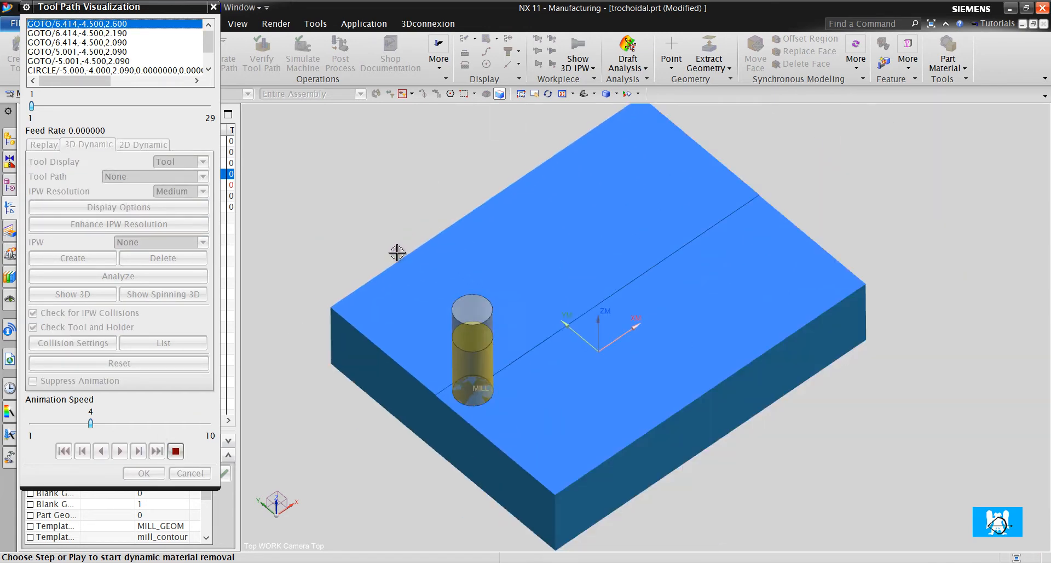
left_click_drag(88, 423, 131, 423)
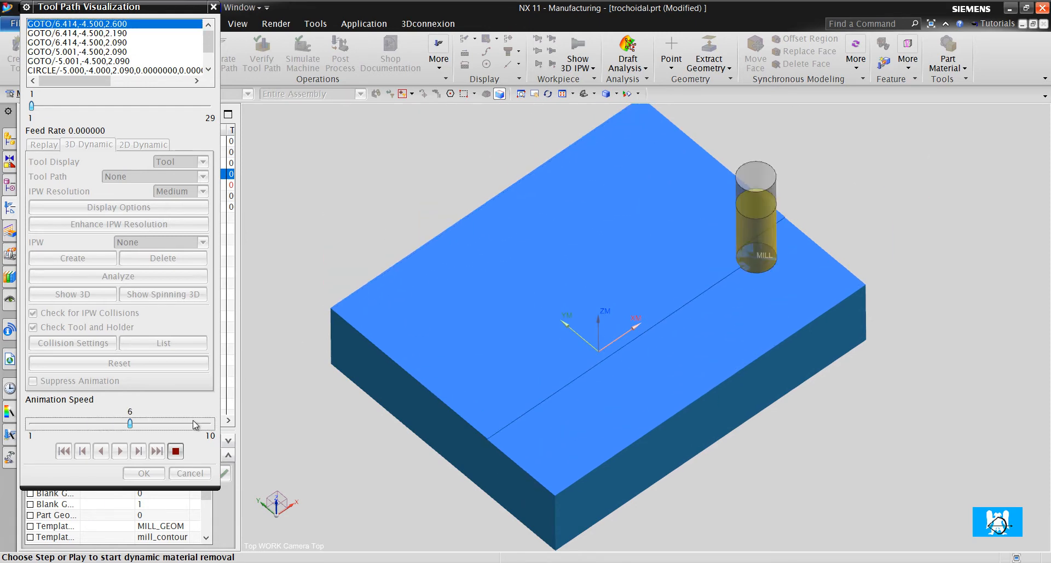
left_click(120, 450)
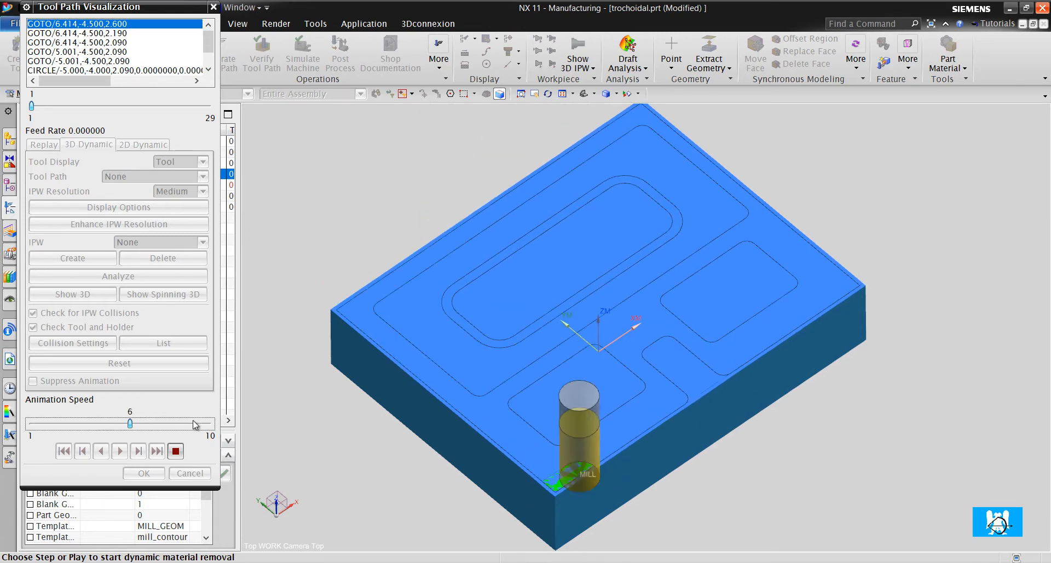
left_click(119, 450)
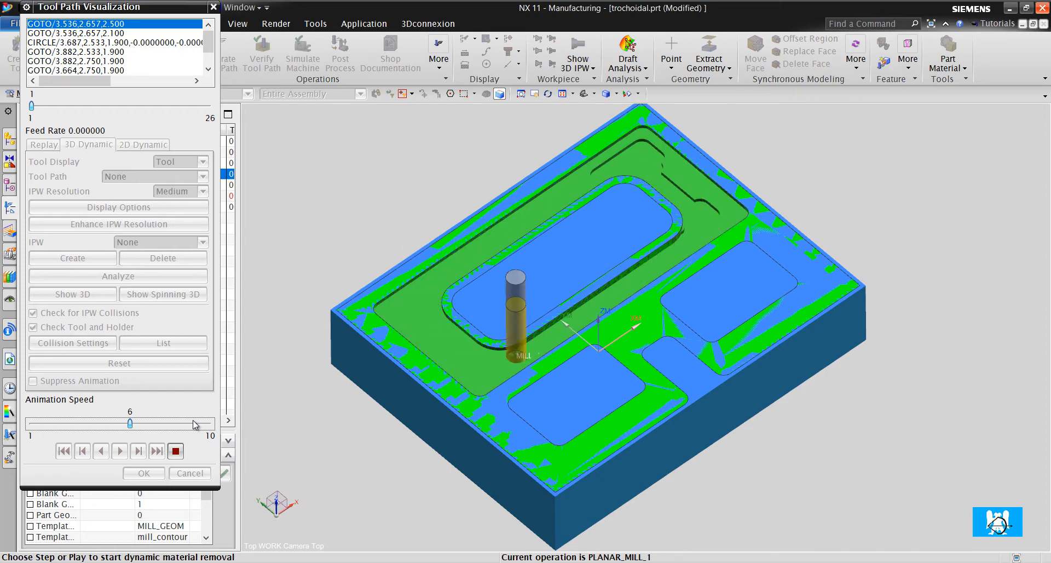
left_click(119, 450)
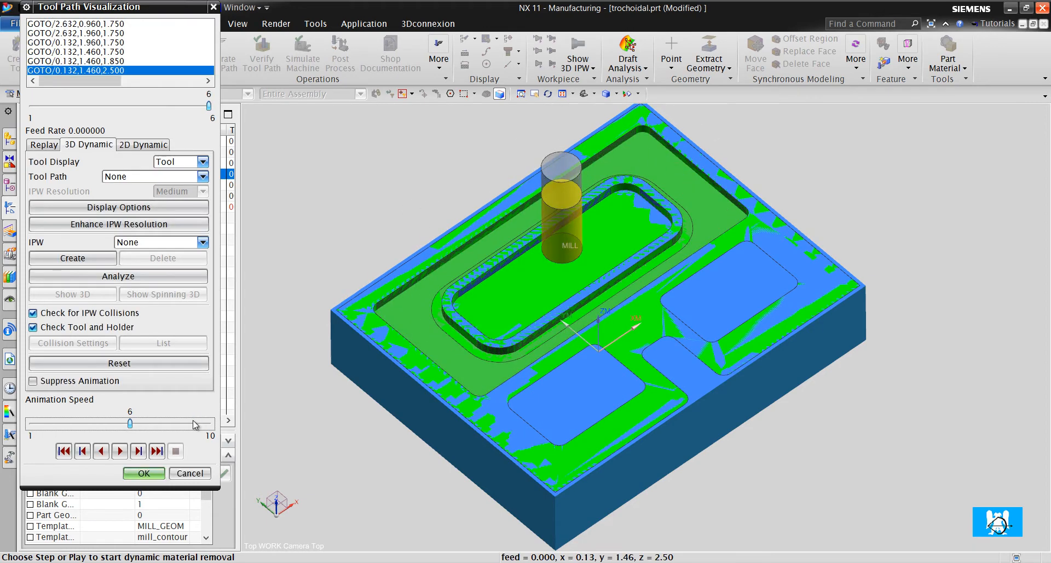
mouse_move(537, 335)
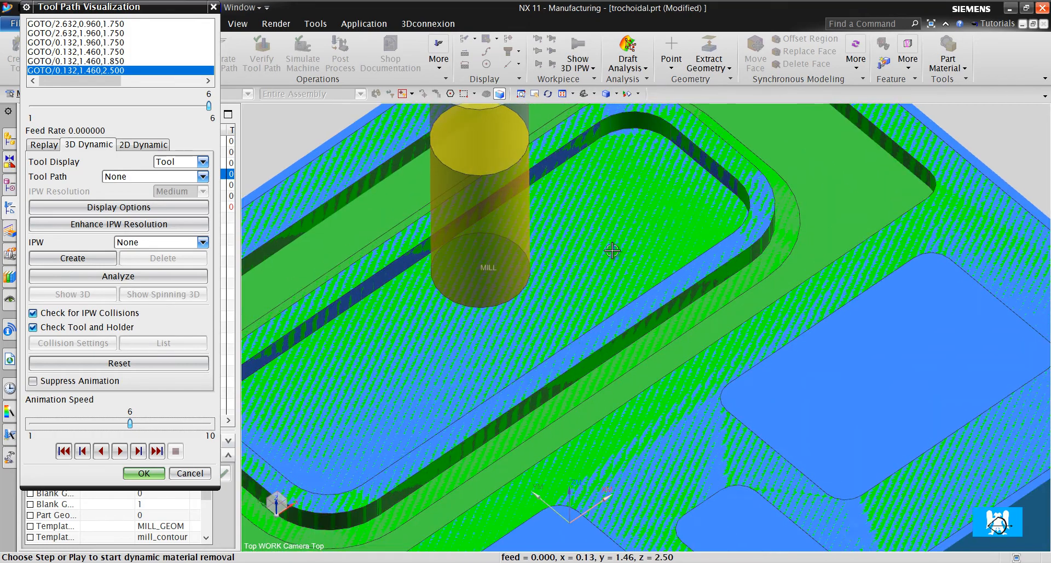
left_click(143, 473)
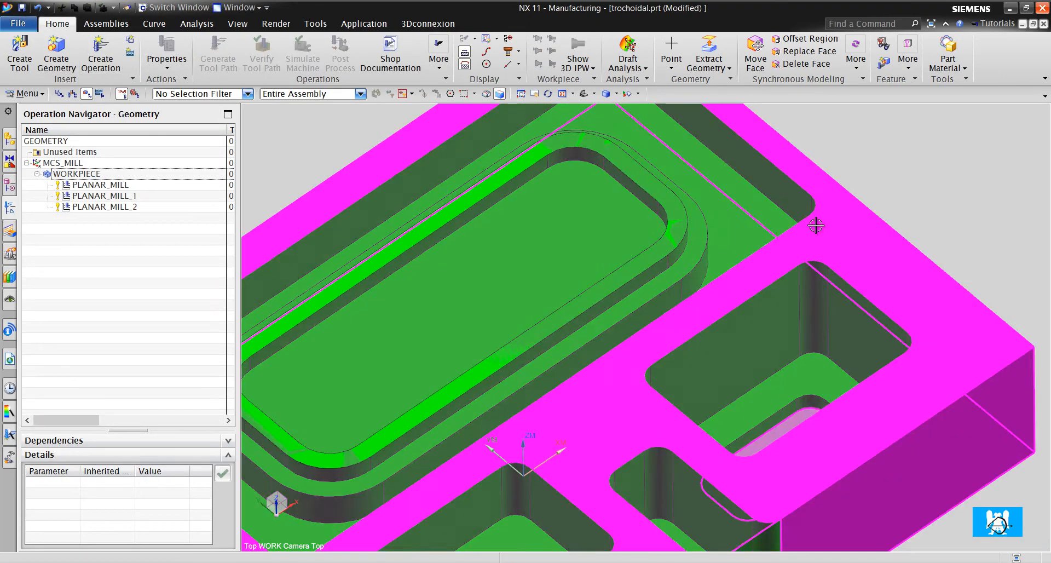
Step: Create a new mill_planar operation PLANAR_MILL_3 using tool MILL_1
left_click(99, 53)
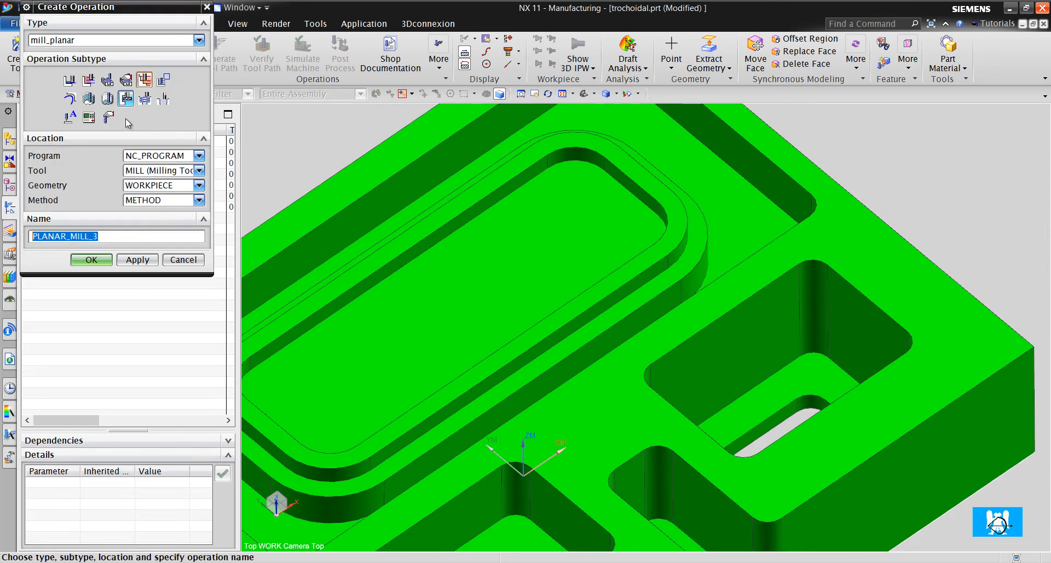
left_click(144, 80)
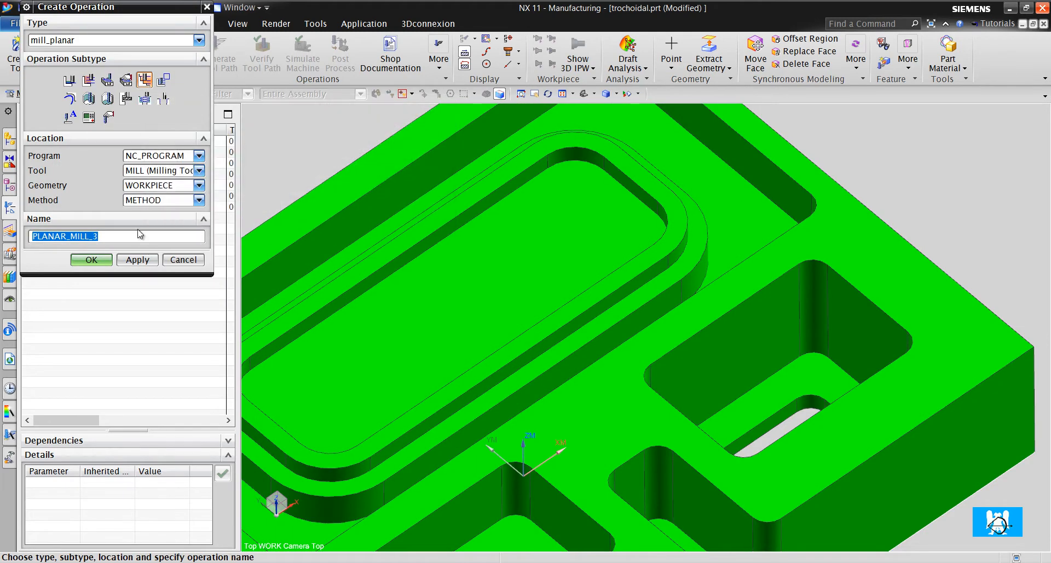
left_click(198, 170)
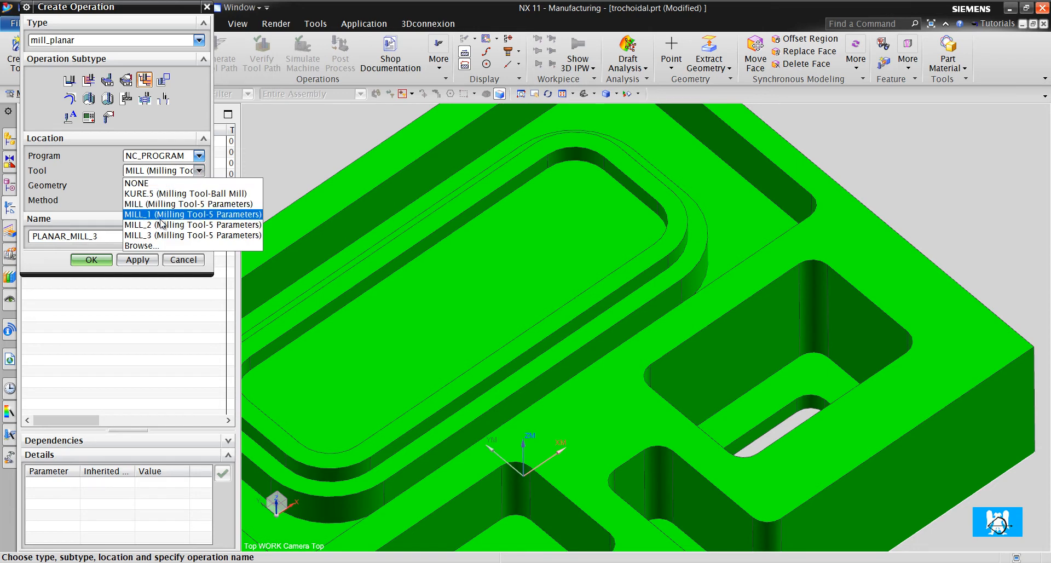
left_click(91, 260)
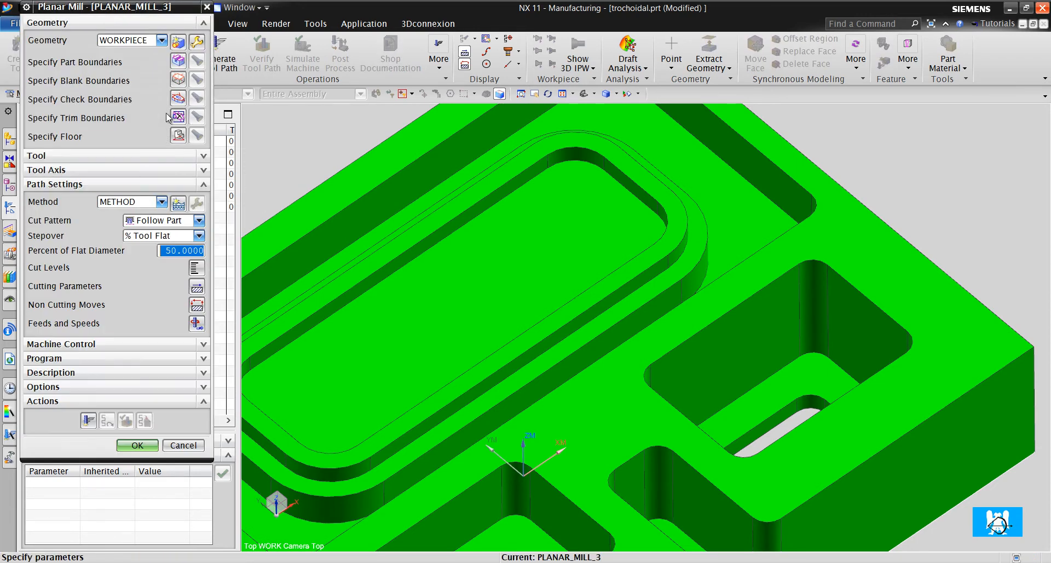
Step: Bound PLANAR_MILL_3 with the pad's tangent outline curves, Tool Side Inside, plane specified from the pad face
left_click(178, 61)
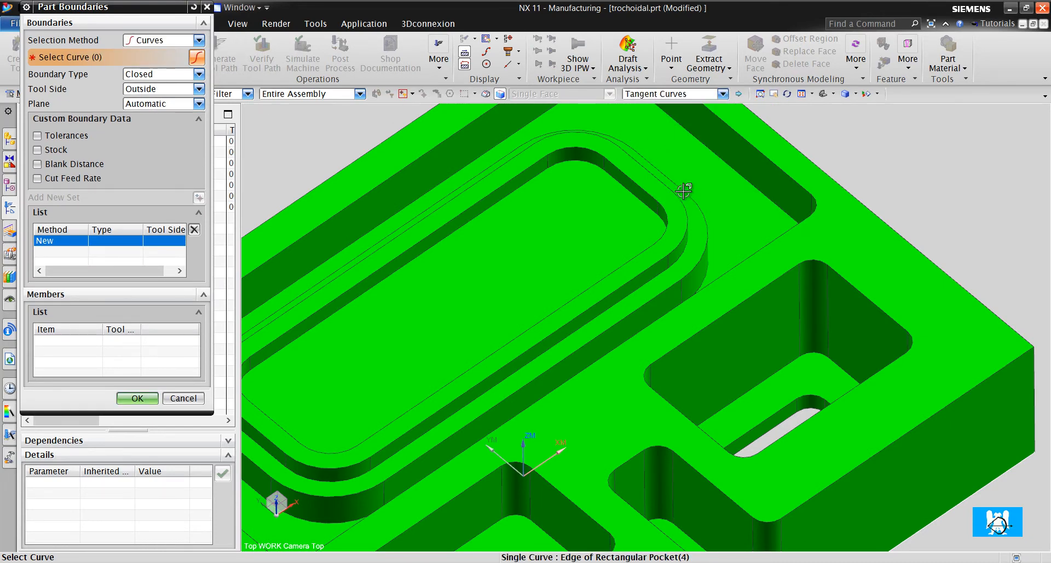
left_click(683, 191)
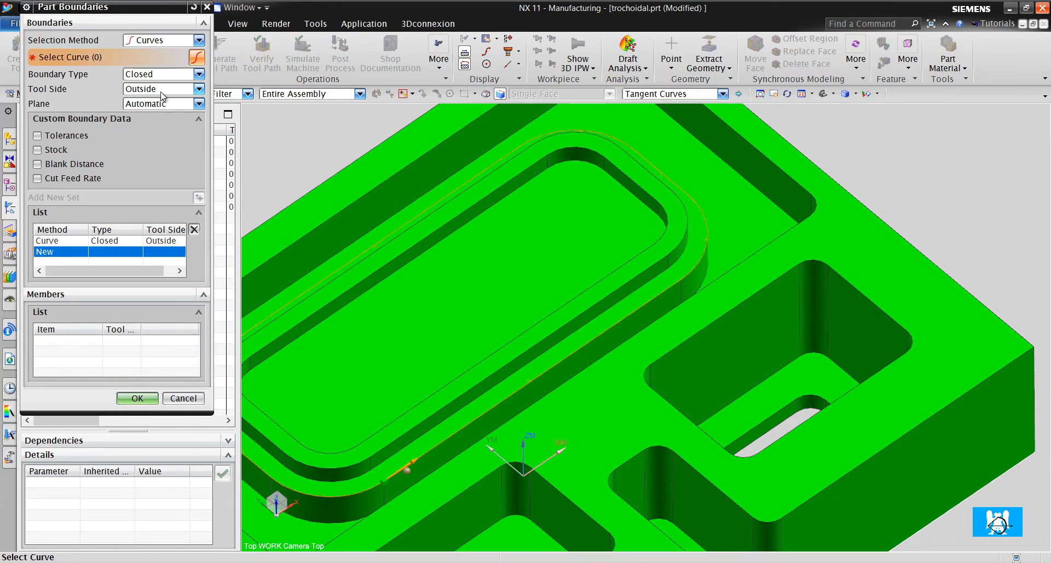
left_click(159, 89)
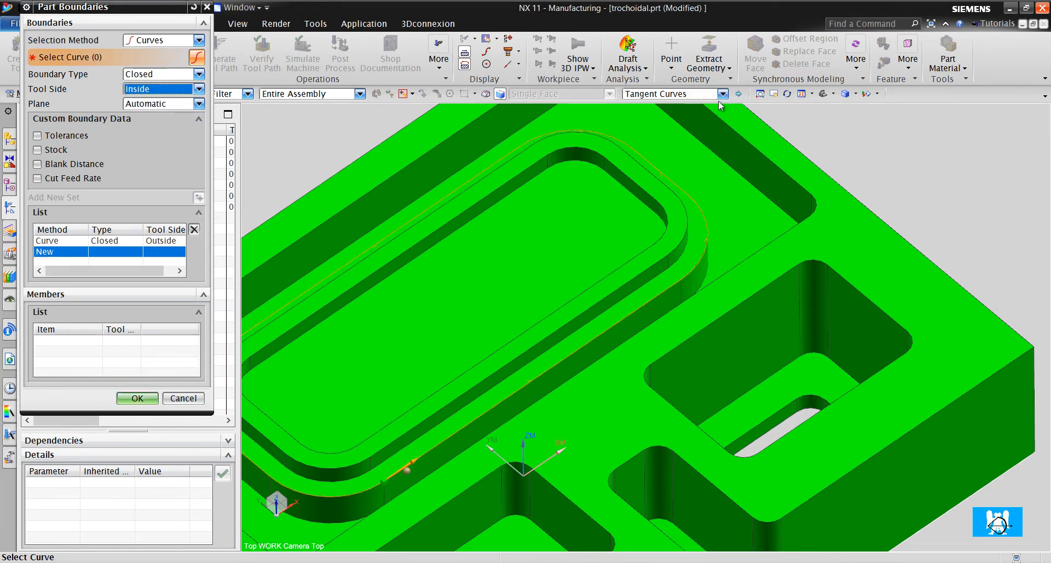
left_click(653, 213)
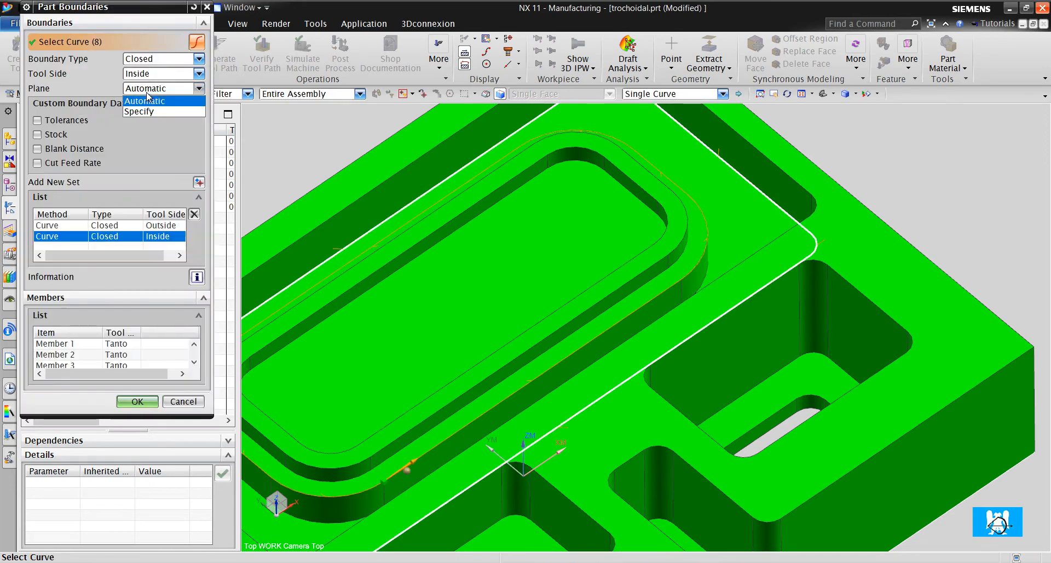
left_click(139, 111)
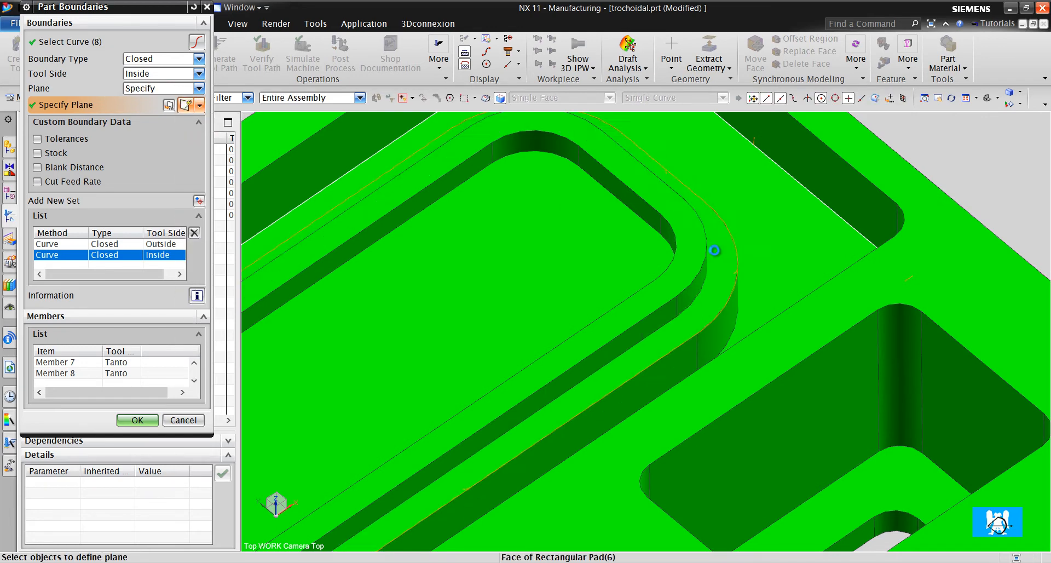
left_click(137, 420)
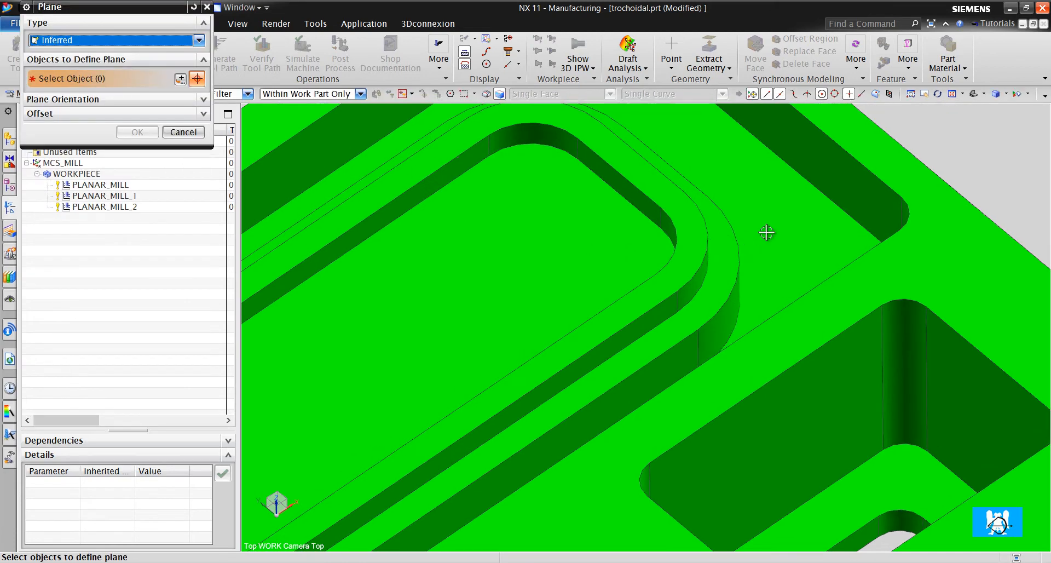
left_click(137, 131)
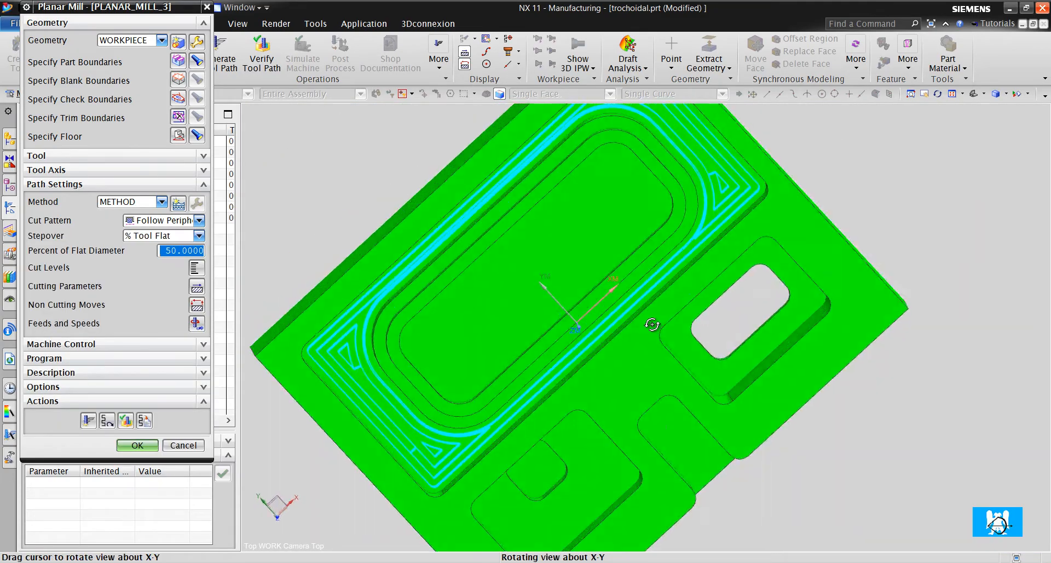
Step: Generate the Follow Periphery toolpath, inspect it, and accept PLANAR_MILL_3
left_click_drag(651, 324, 641, 278)
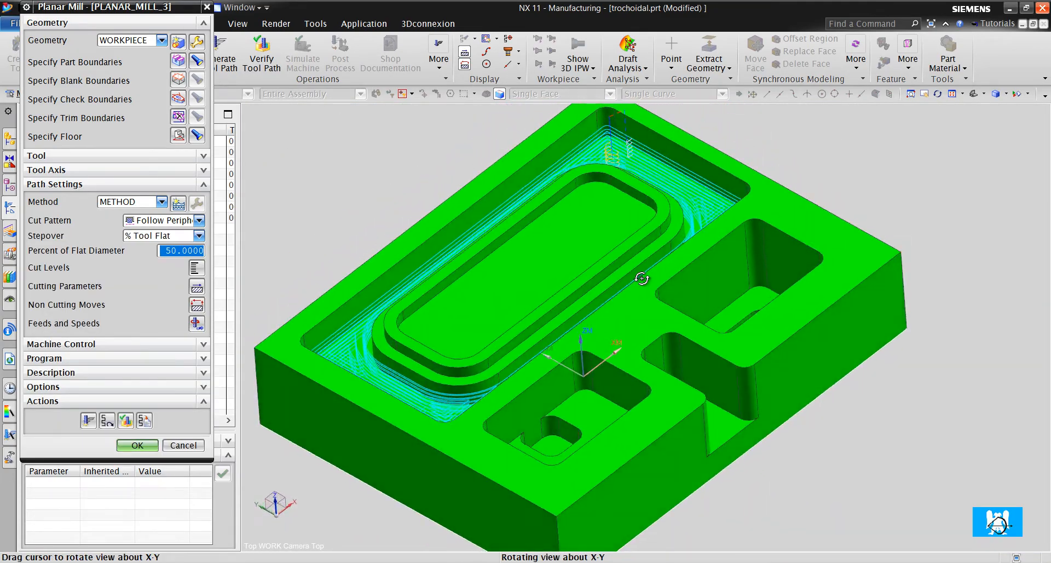
left_click_drag(642, 278, 651, 291)
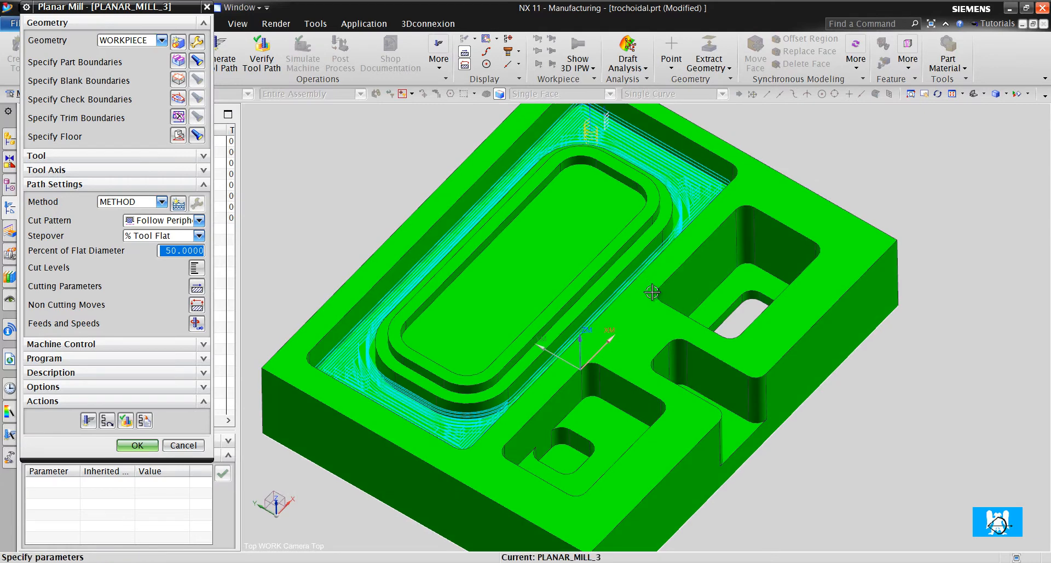
left_click(137, 444)
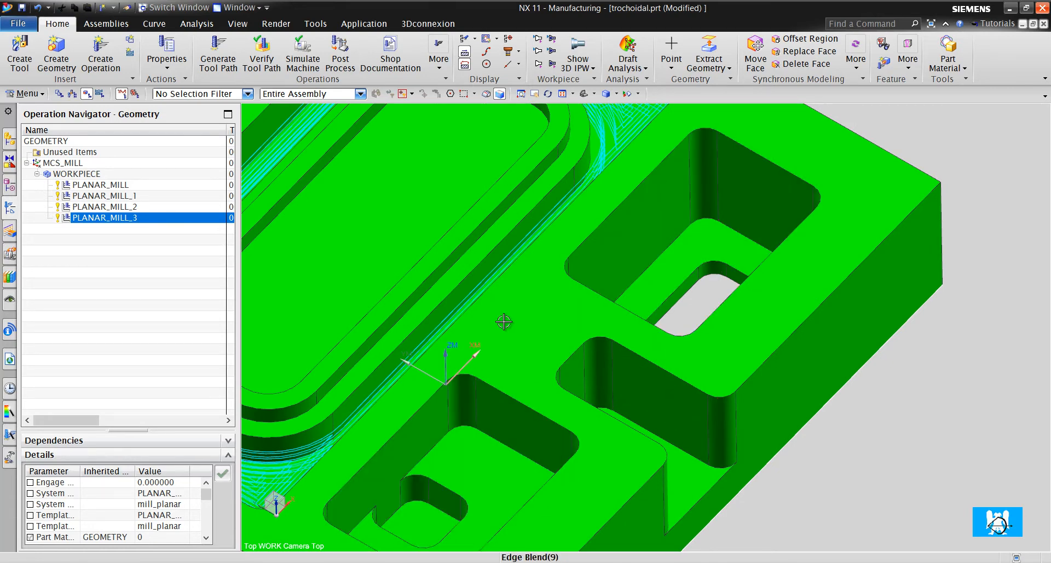
Step: Create a fifth mill_planar operation, PLANAR_MILL_4, facing the slot
left_click_drag(504, 322, 610, 325)
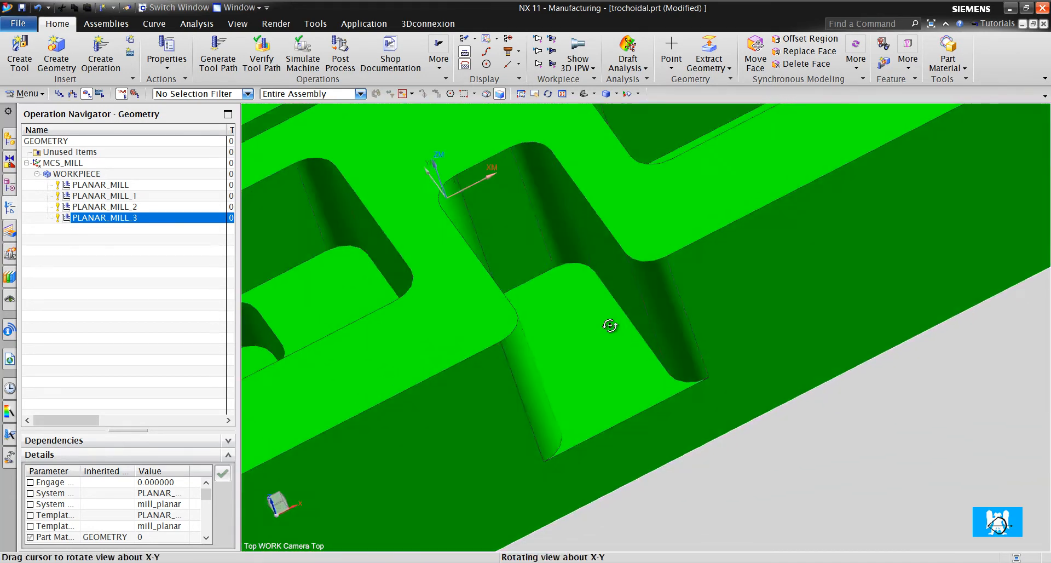
left_click_drag(609, 325, 617, 315)
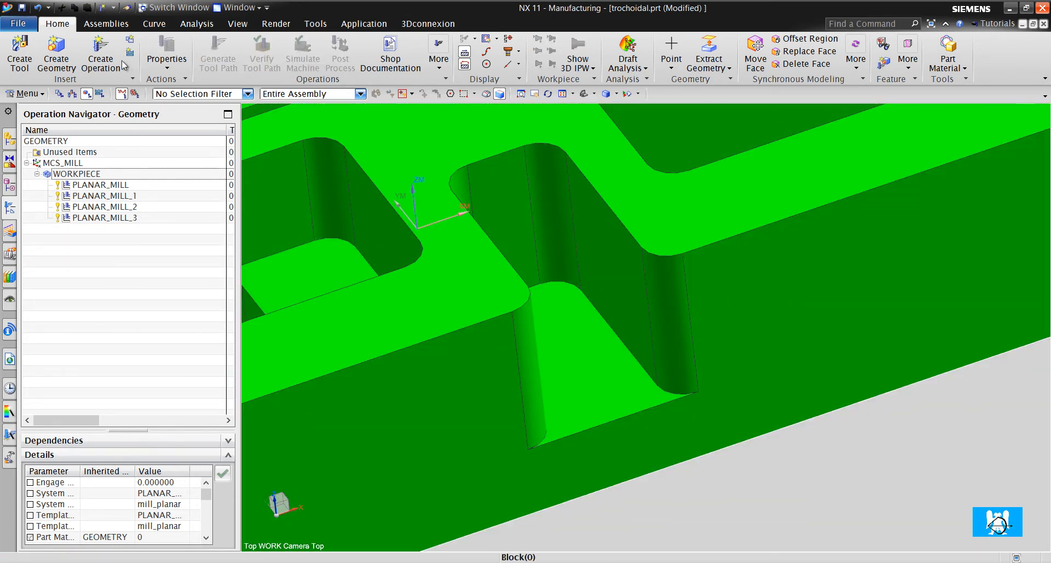
left_click(99, 50)
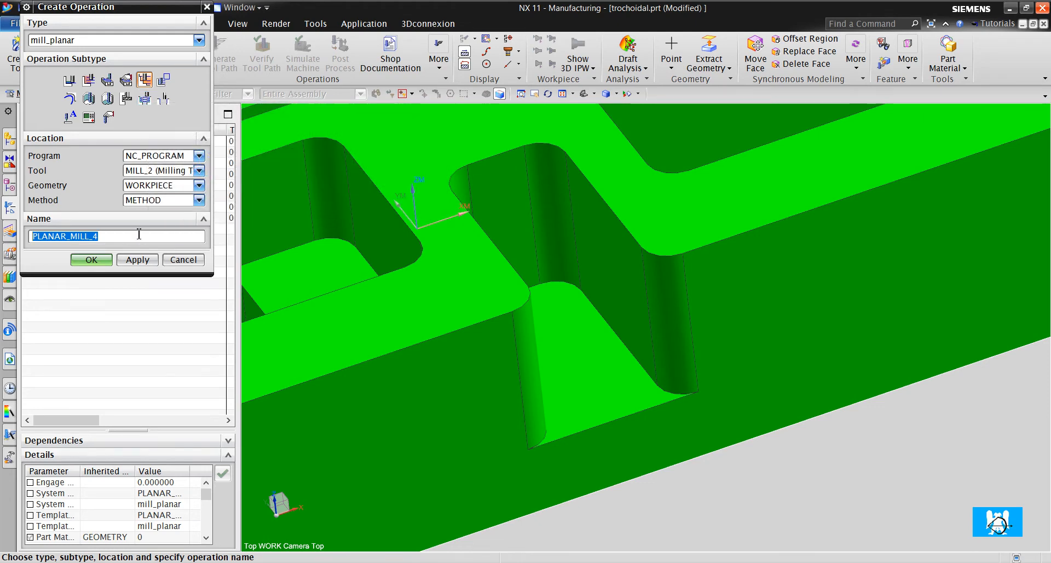
left_click(198, 170)
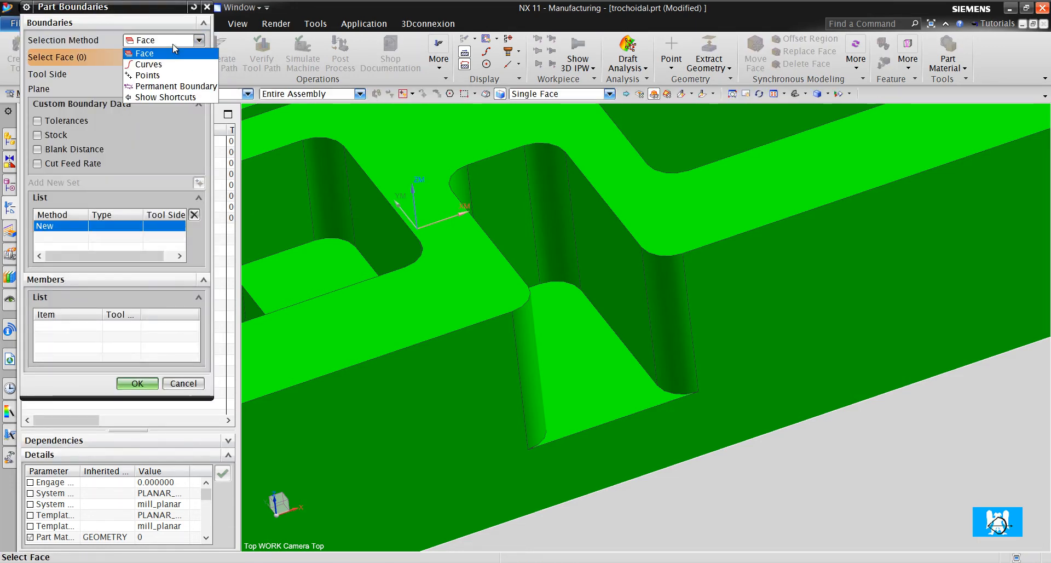
Step: Define an inside curve boundary from the slot's eight tangent edges with Plane set to Specify
left_click(145, 63)
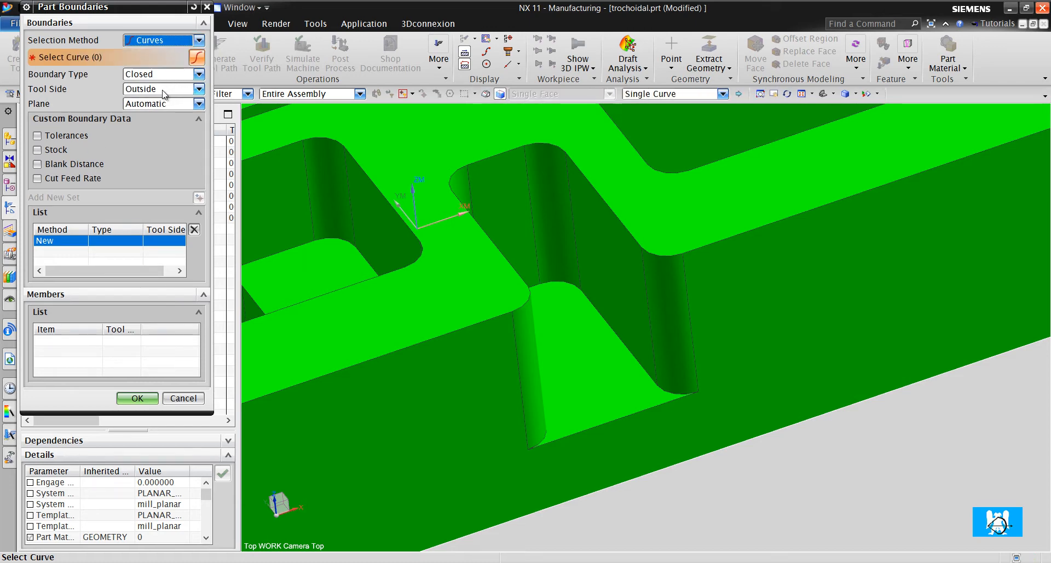
left_click(161, 88)
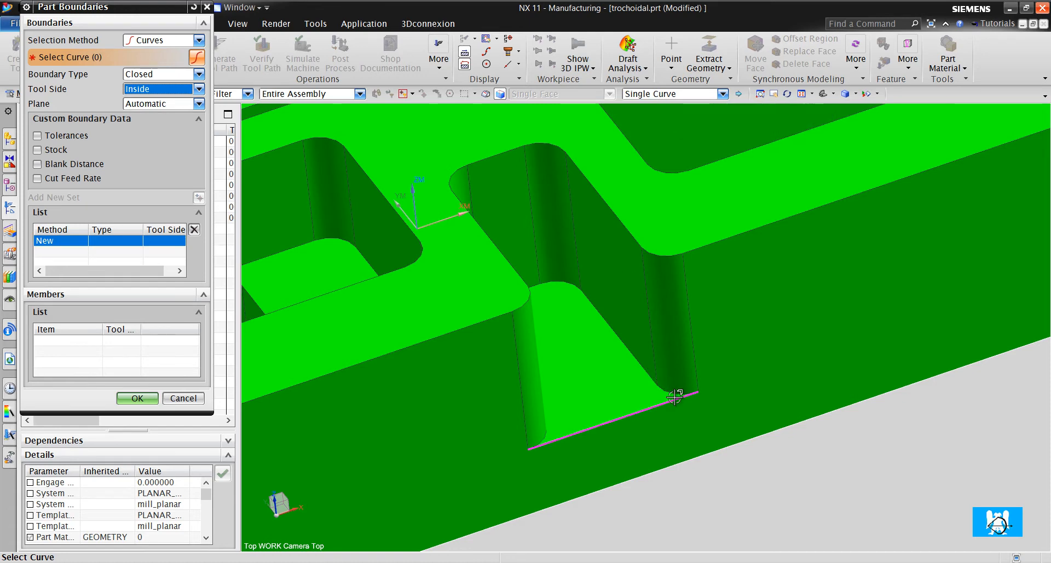
left_click(677, 395)
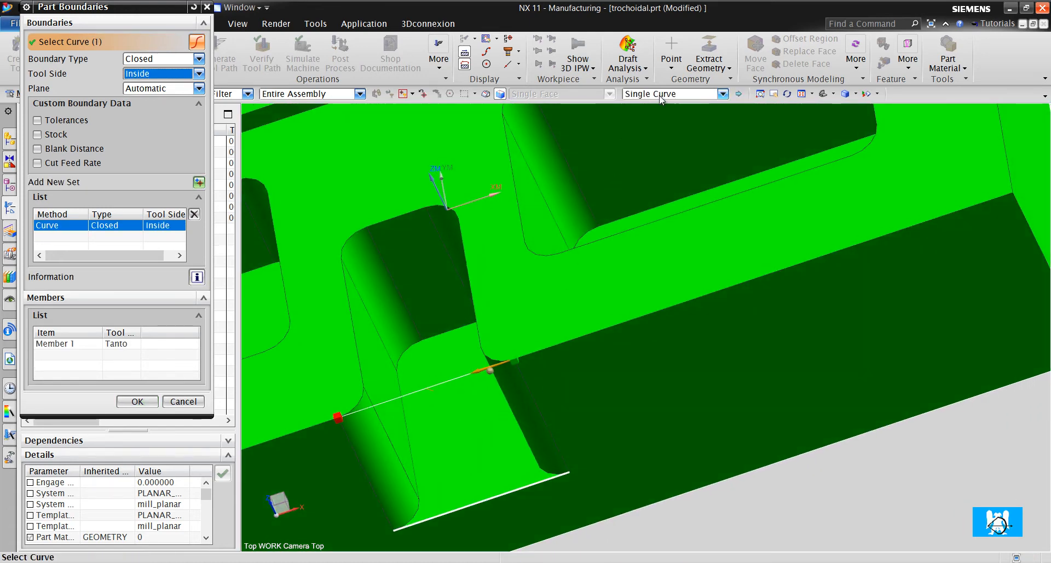
left_click(674, 94)
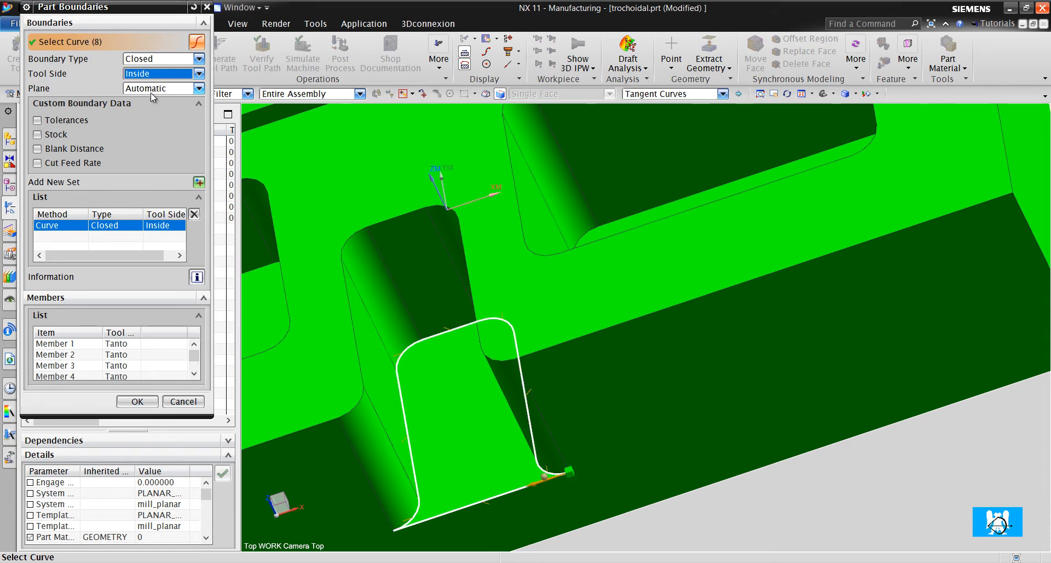
left_click(161, 88)
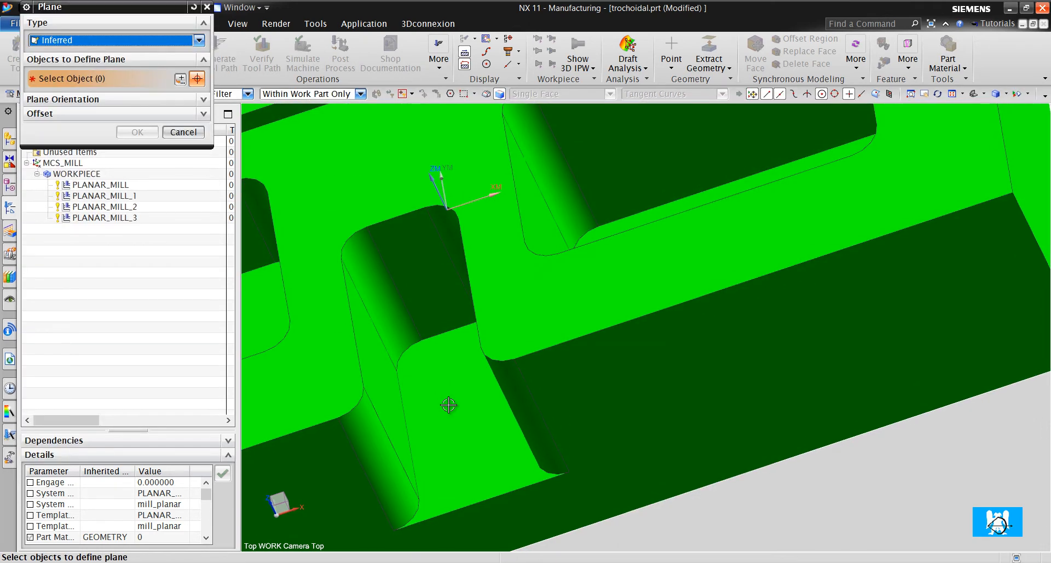
Step: Set the boundary plane on the slot floor, depth per cut 0.1, and generate the slot toolpath
left_click(447, 405)
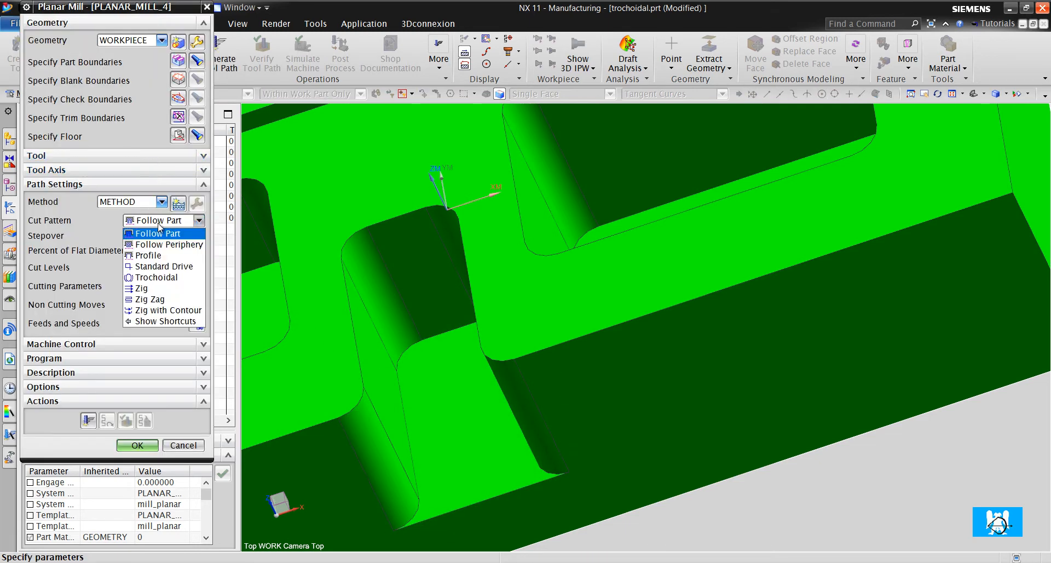
left_click(48, 267)
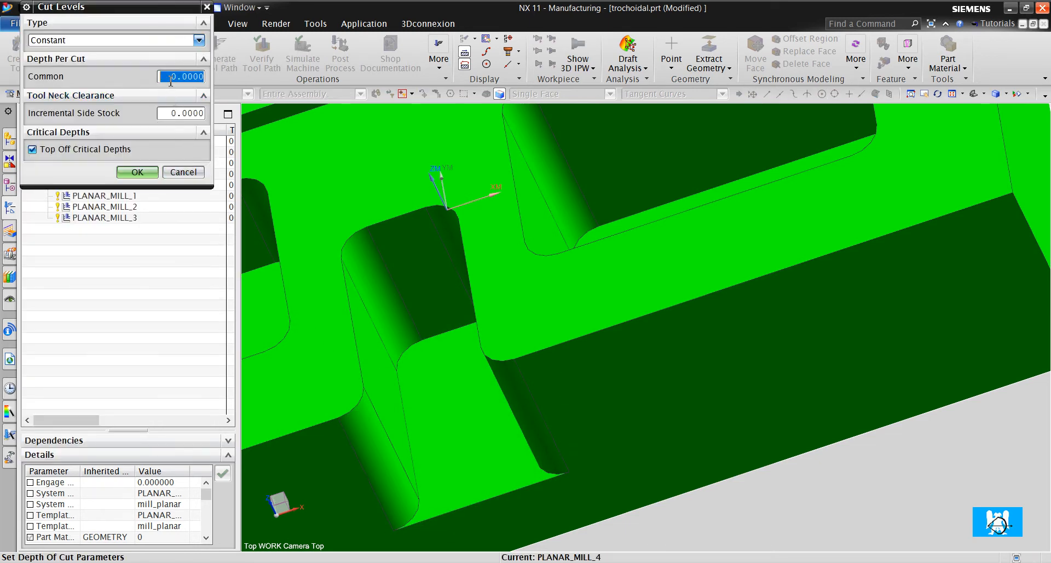
type("0.1000")
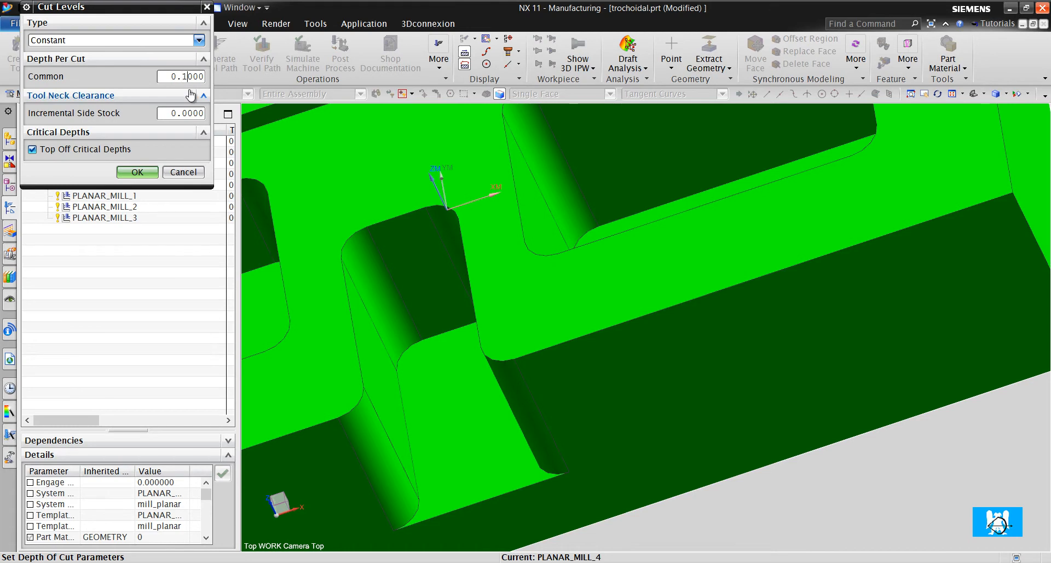
left_click(136, 172)
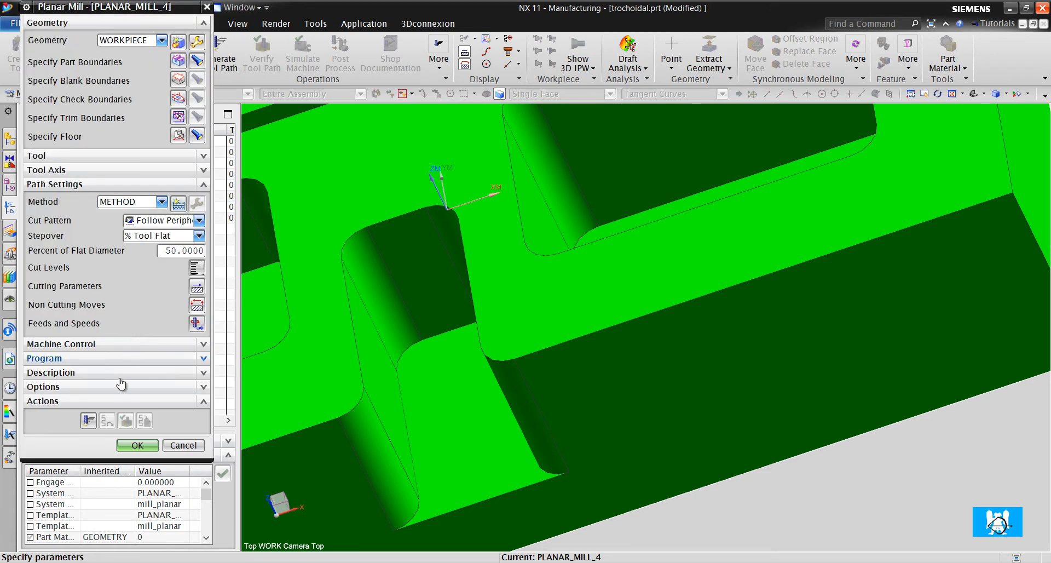
left_click(137, 445)
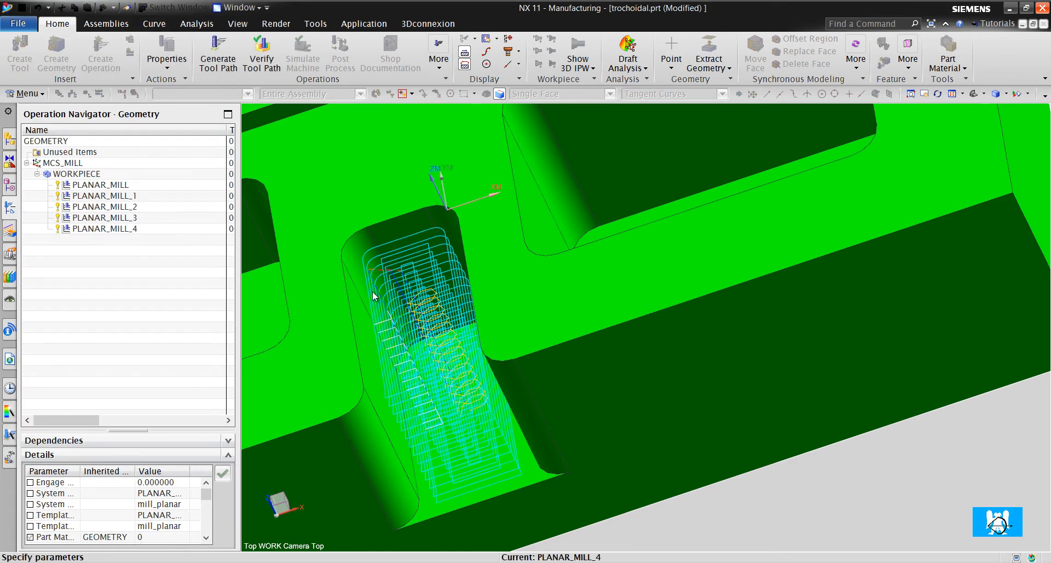
Step: Change PLANAR_MILL_4's pattern direction to Inward and reopen its part boundary
double_click(104, 229)
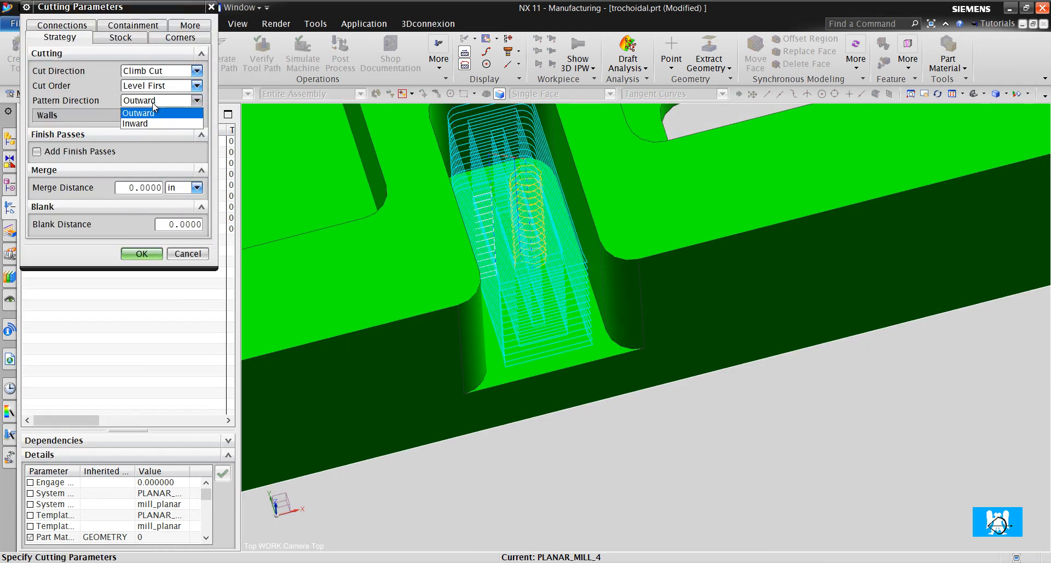
left_click(136, 124)
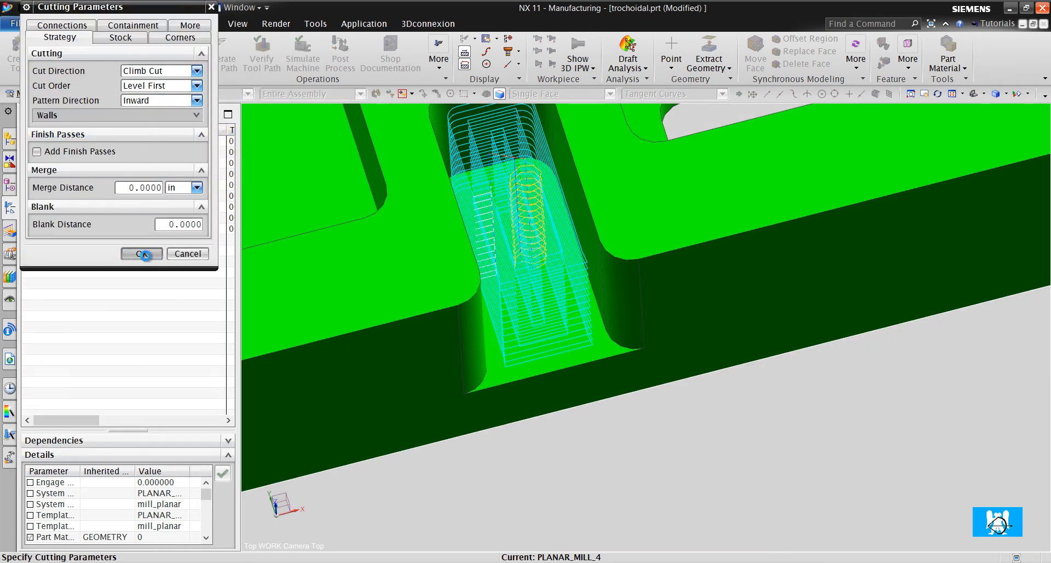
left_click(141, 253)
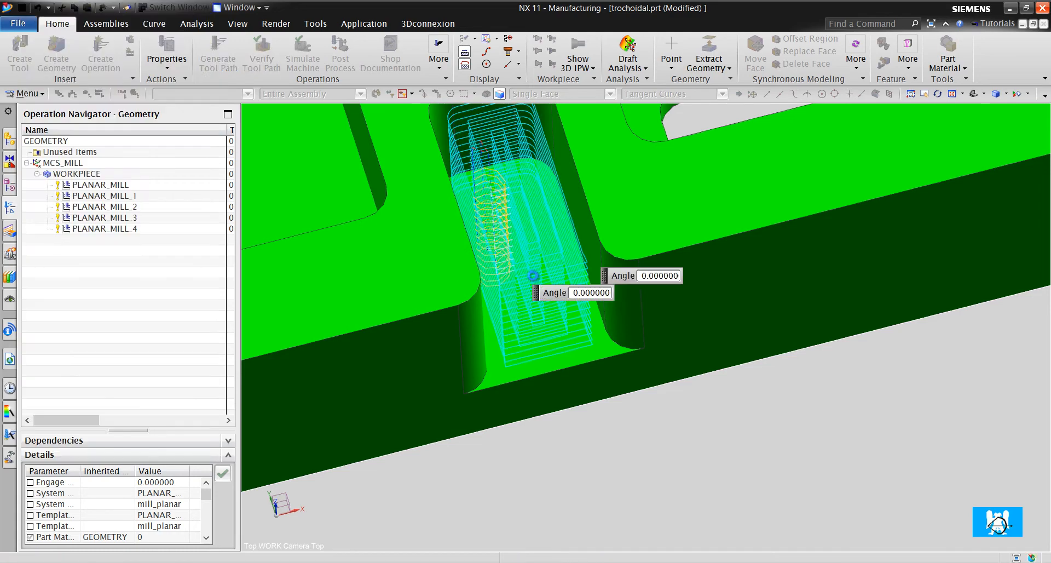
double_click(104, 229)
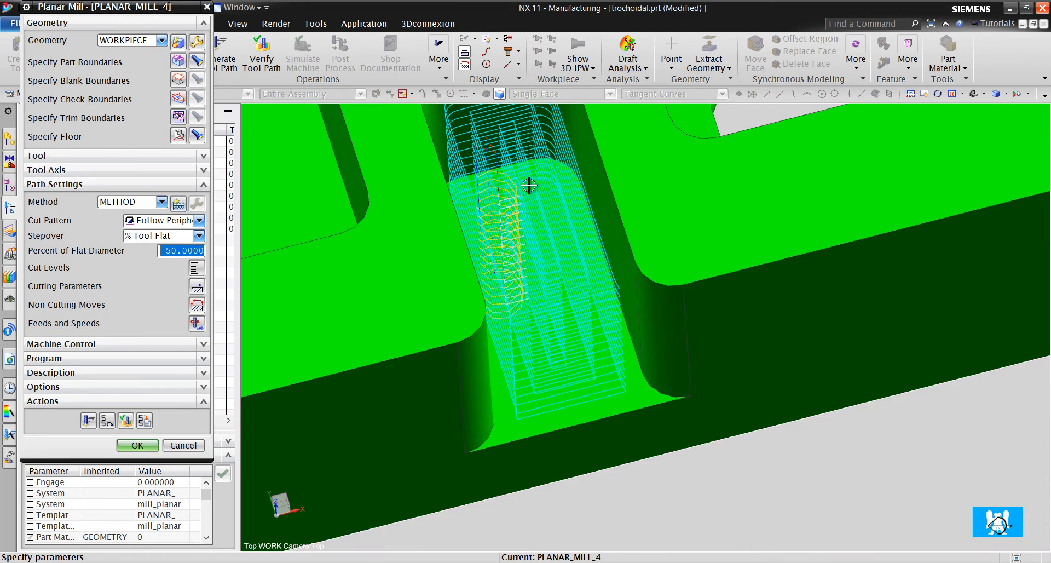
left_click_drag(530, 187, 515, 244)
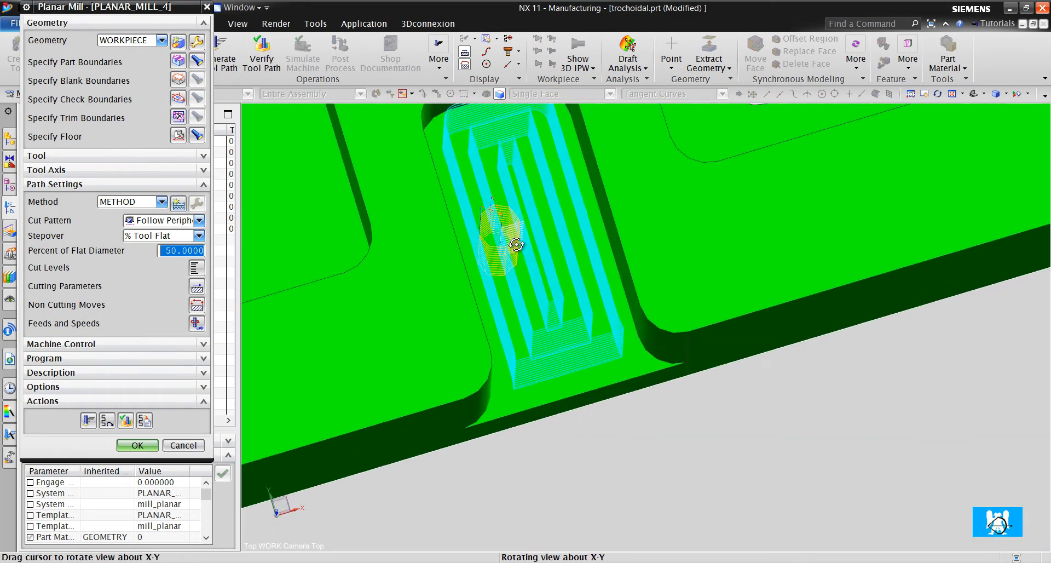
left_click(137, 444)
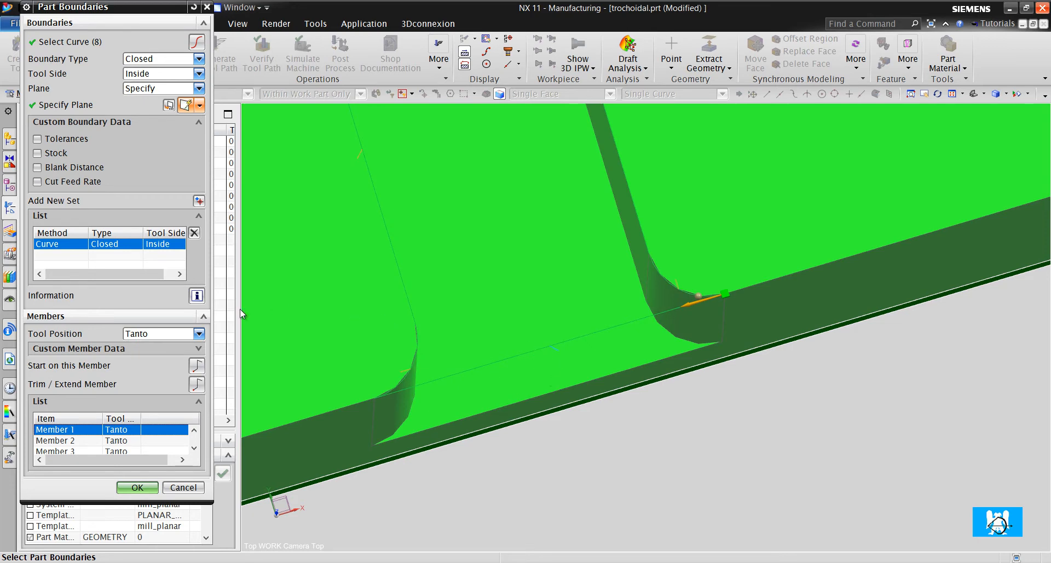
Step: Set the first boundary member's tool position to On and regenerate the slot toolpath
left_click(161, 333)
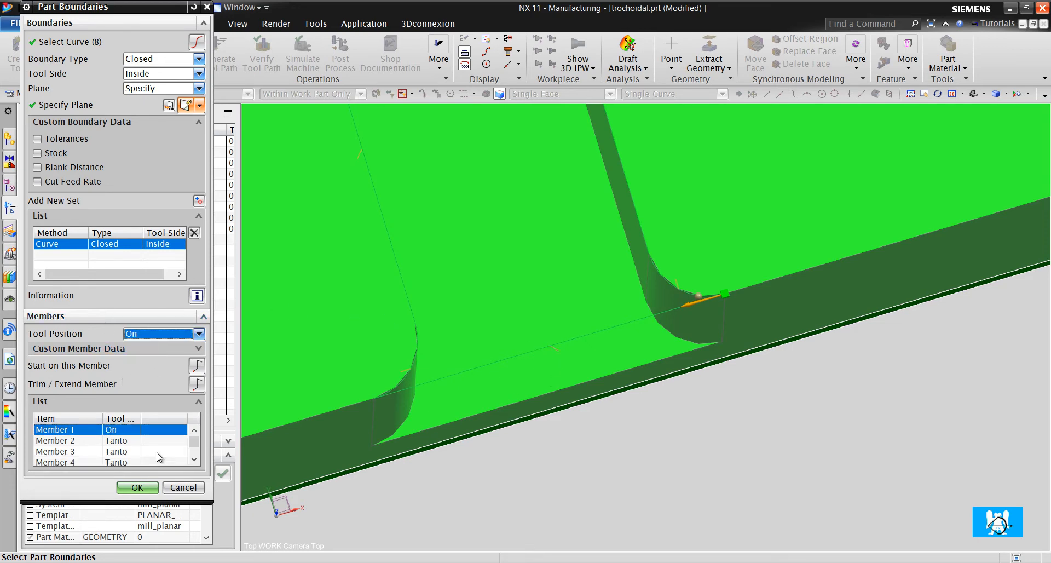
left_click(137, 487)
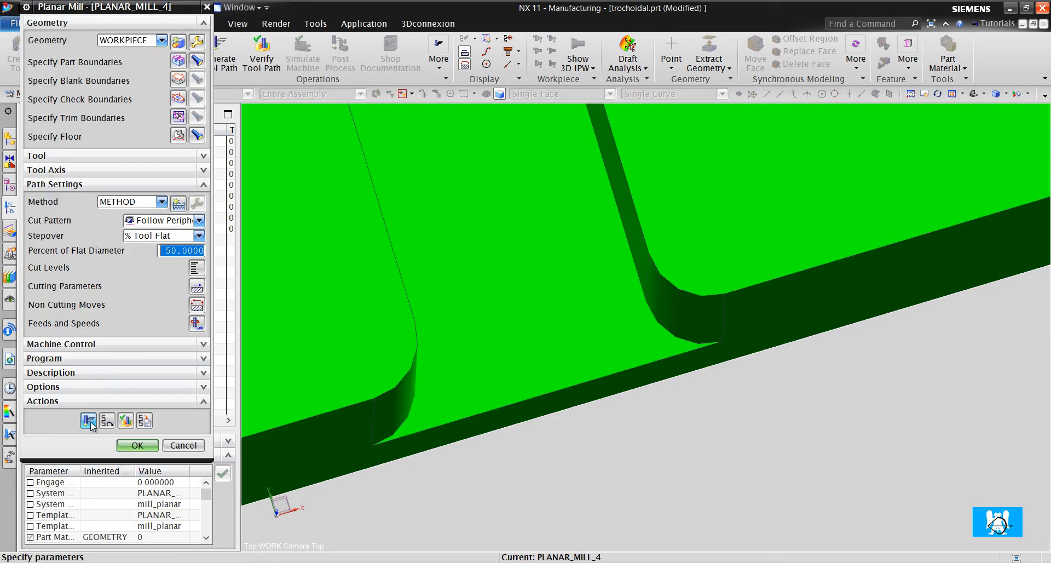
left_click(88, 421)
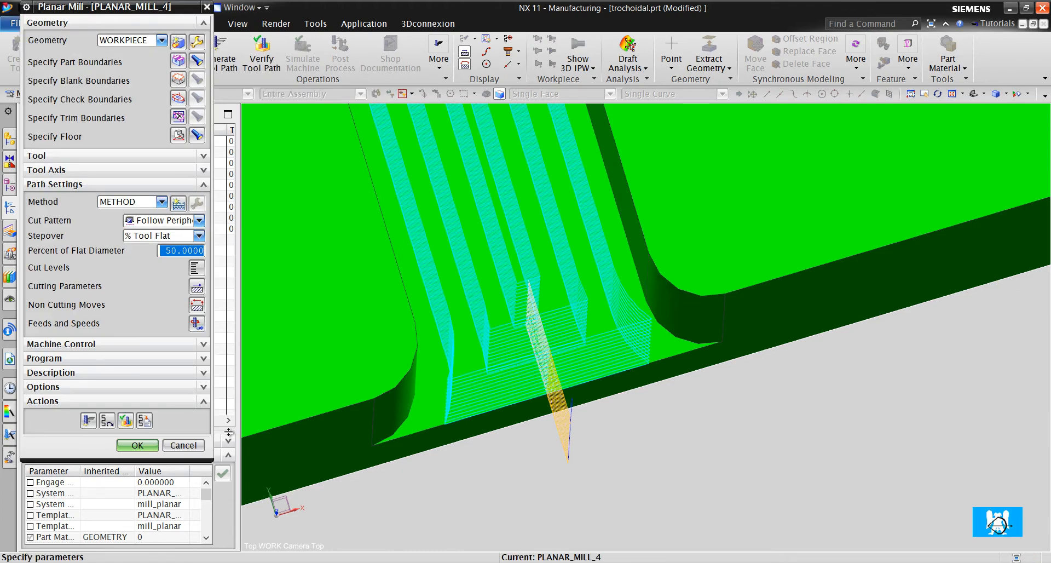
Step: Replay the PLANAR_MILL_4 toolpath in Tool Path Visualization and close it
left_click(261, 53)
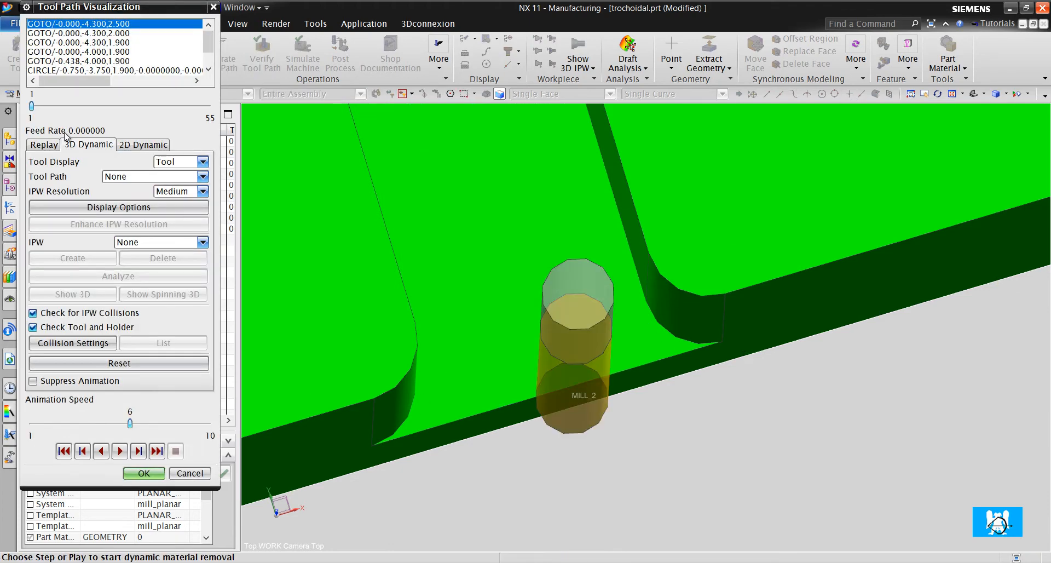
left_click(43, 144)
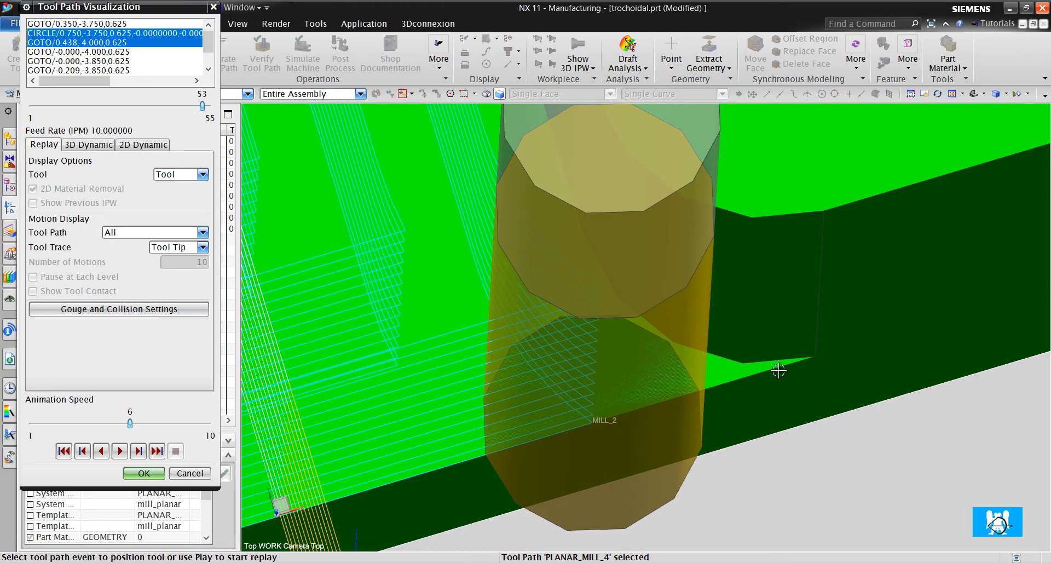
left_click(143, 471)
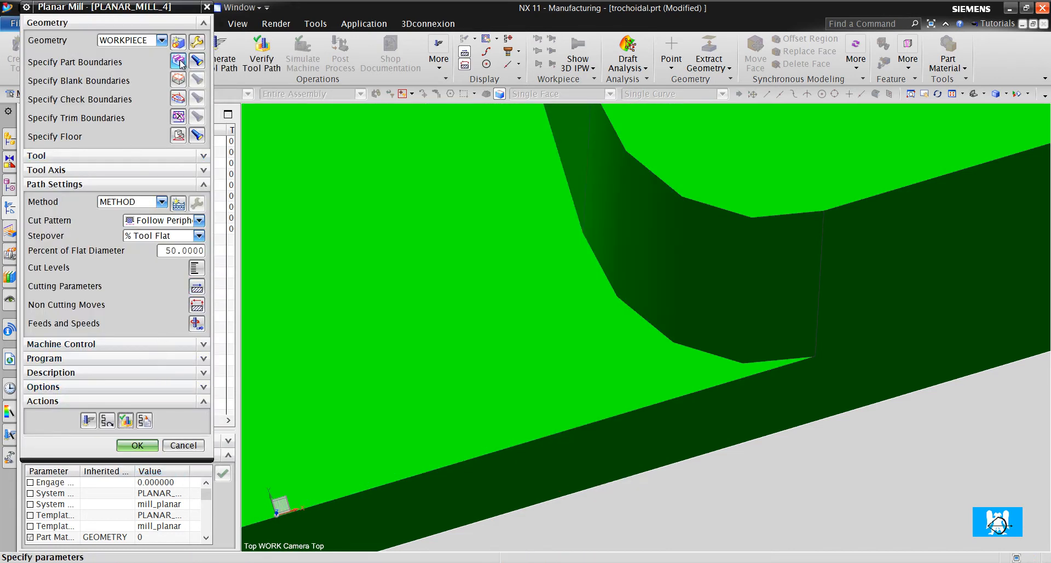
Step: Give the boundary member a -0.1 custom stock and regenerate and verify the toolpath
left_click(179, 61)
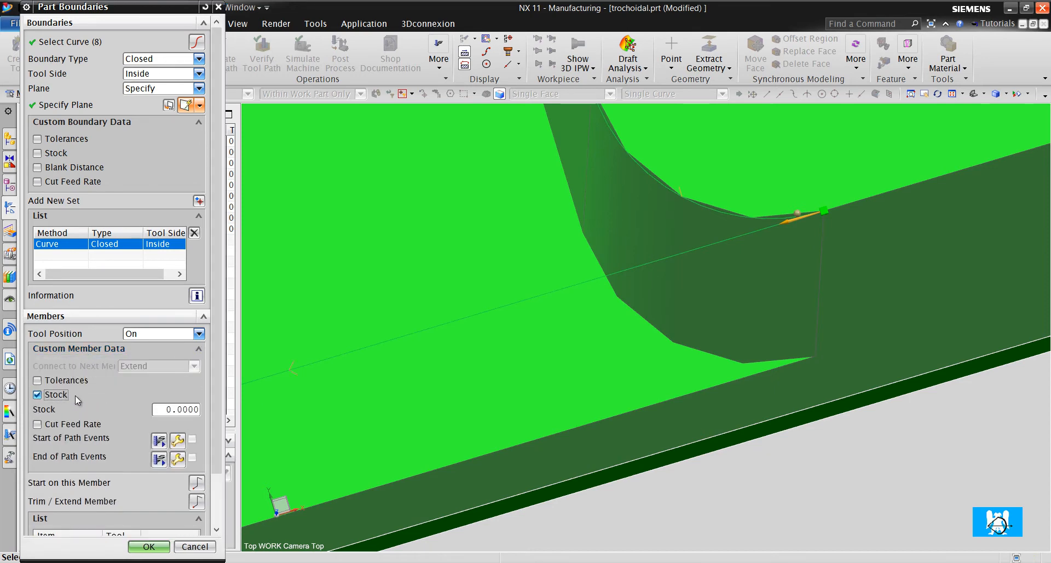
left_click(176, 410)
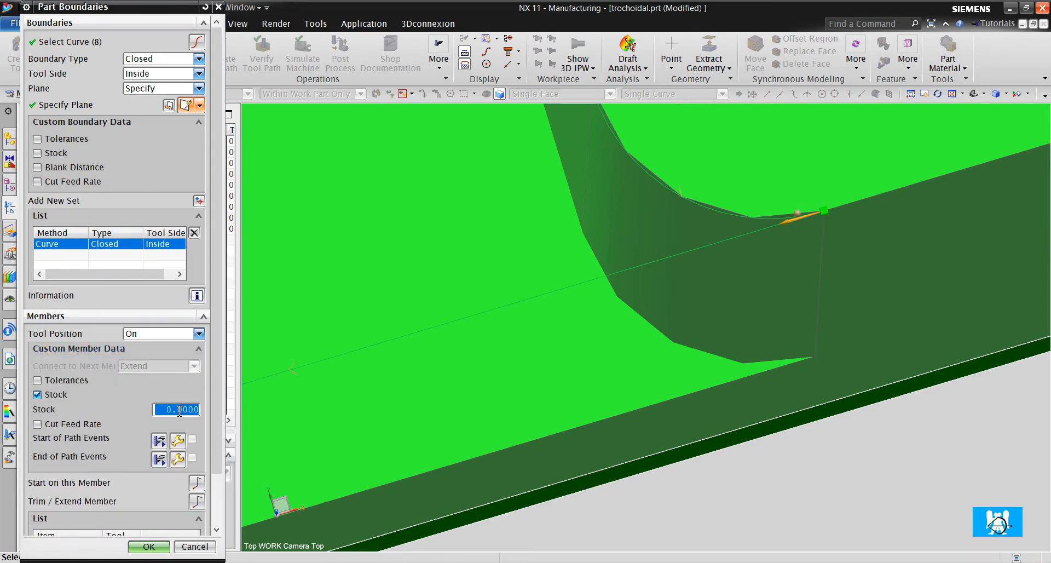
type("-.1")
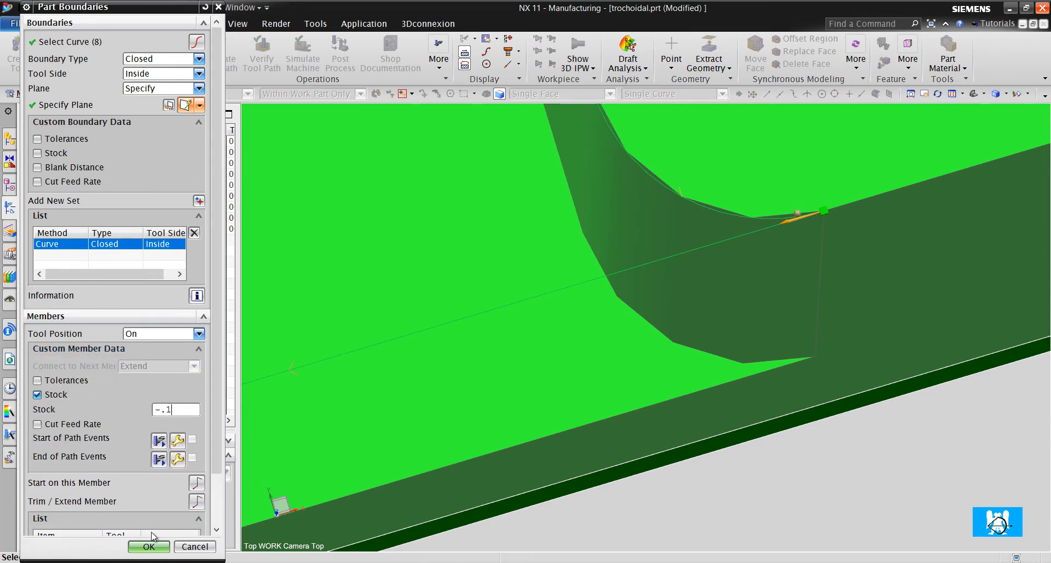
left_click(149, 546)
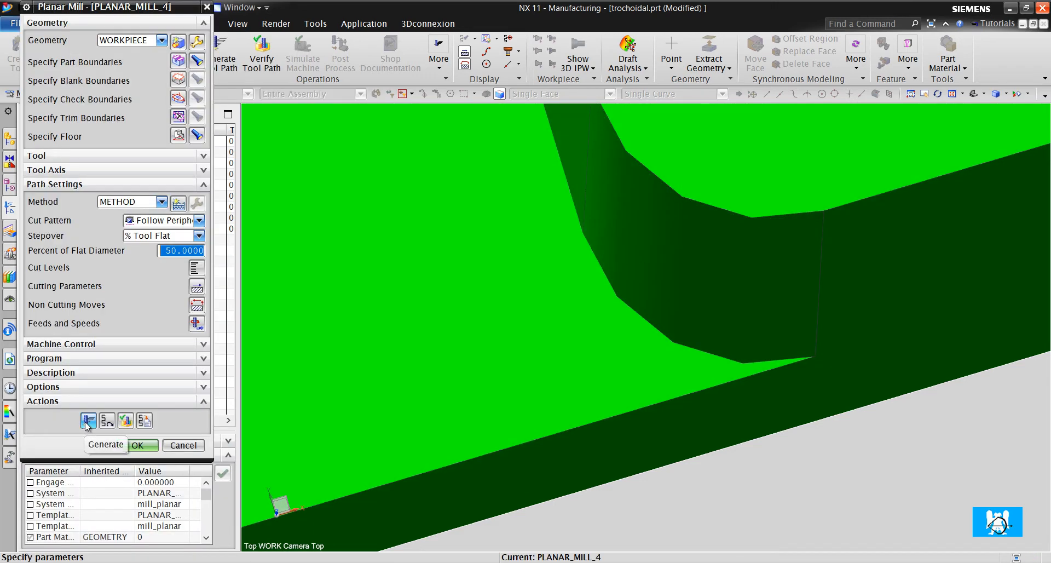
left_click(138, 445)
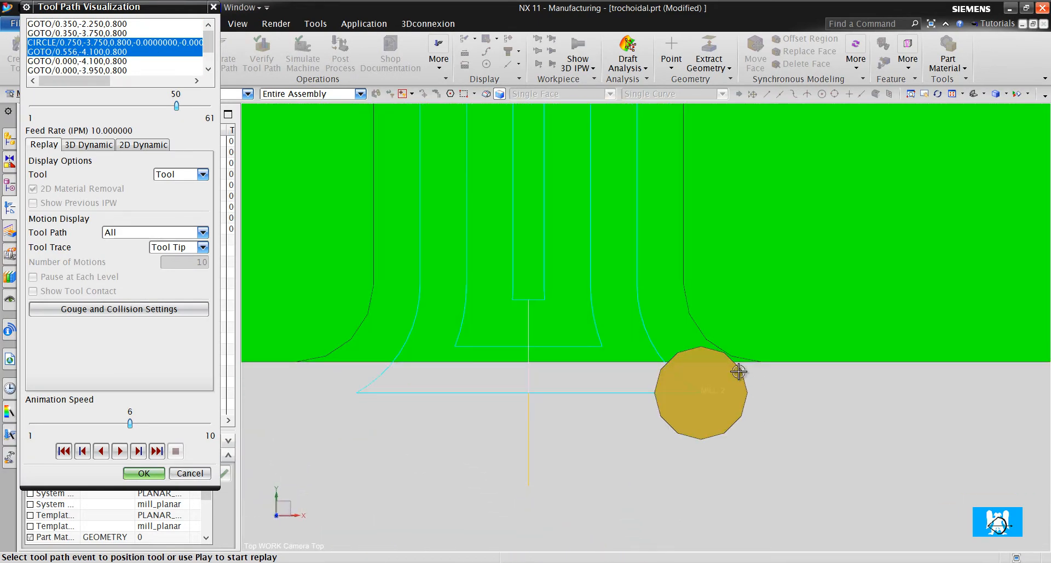
left_click(143, 472)
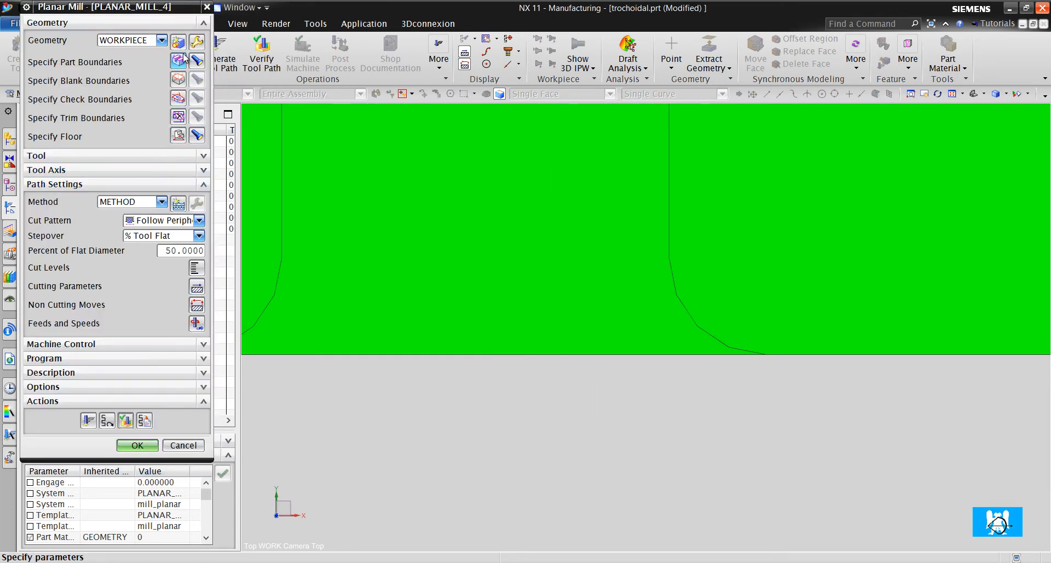
Step: Try a -0.2 boundary stock, then accept the regenerated PLANAR_MILL_4
left_click(178, 61)
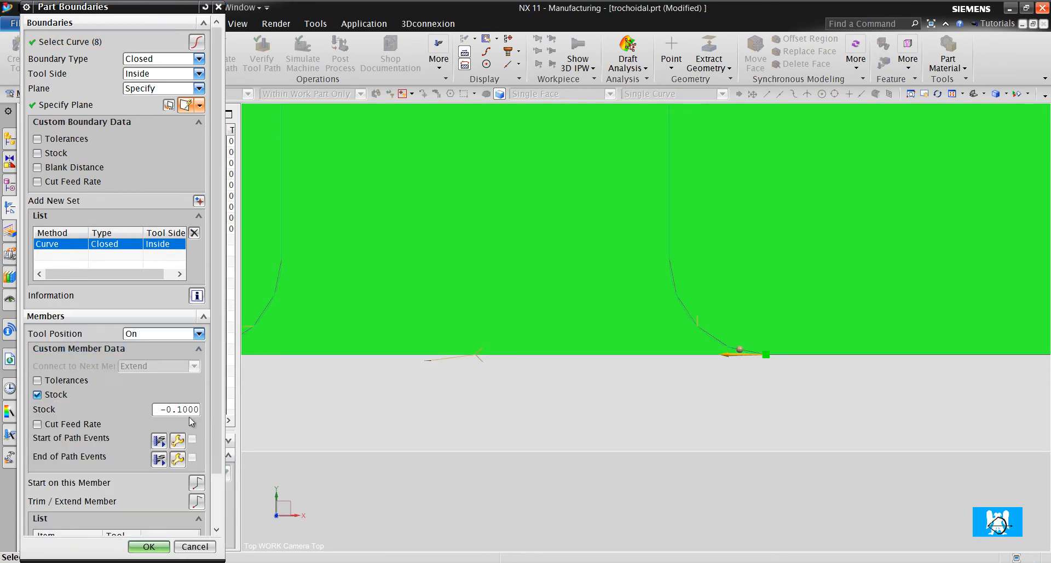
type("-0.2000")
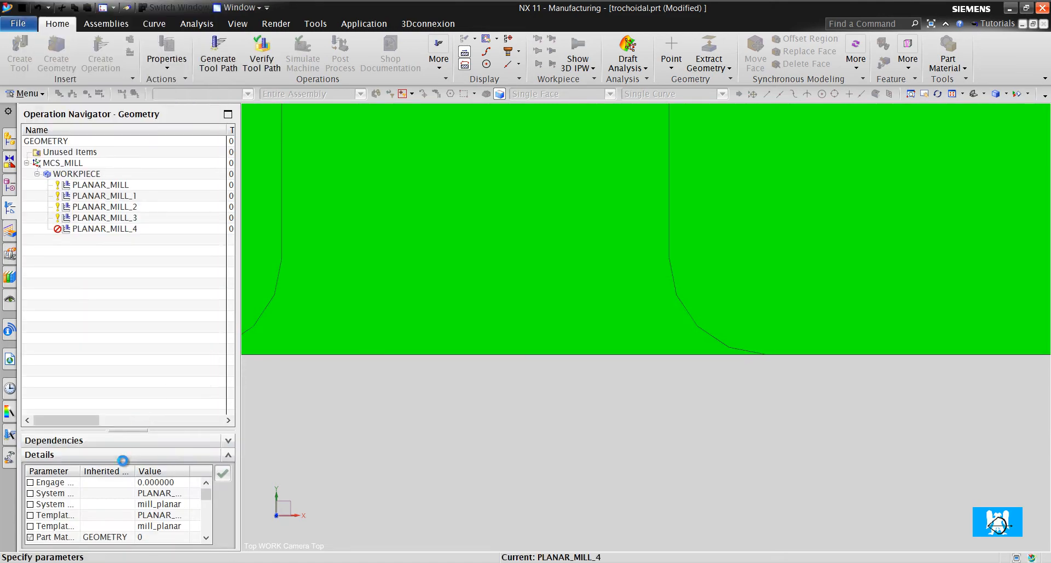
double_click(104, 229)
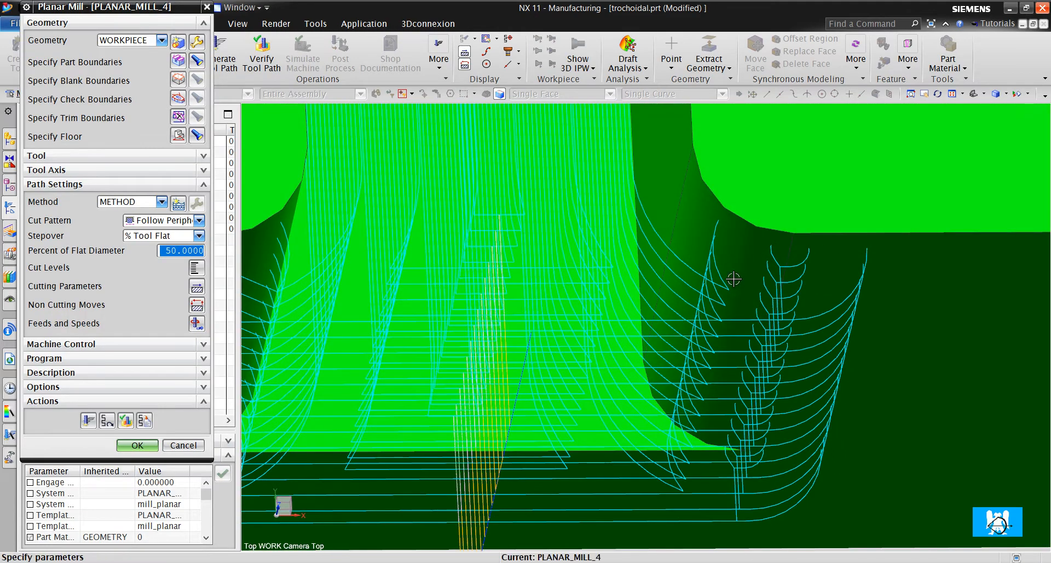
mouse_move(786, 381)
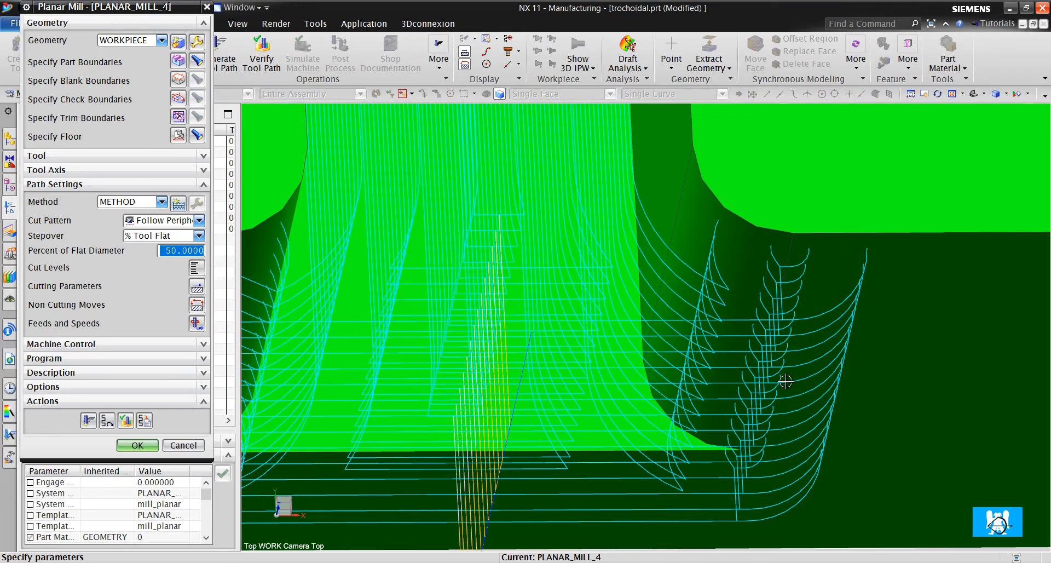
mouse_move(694, 420)
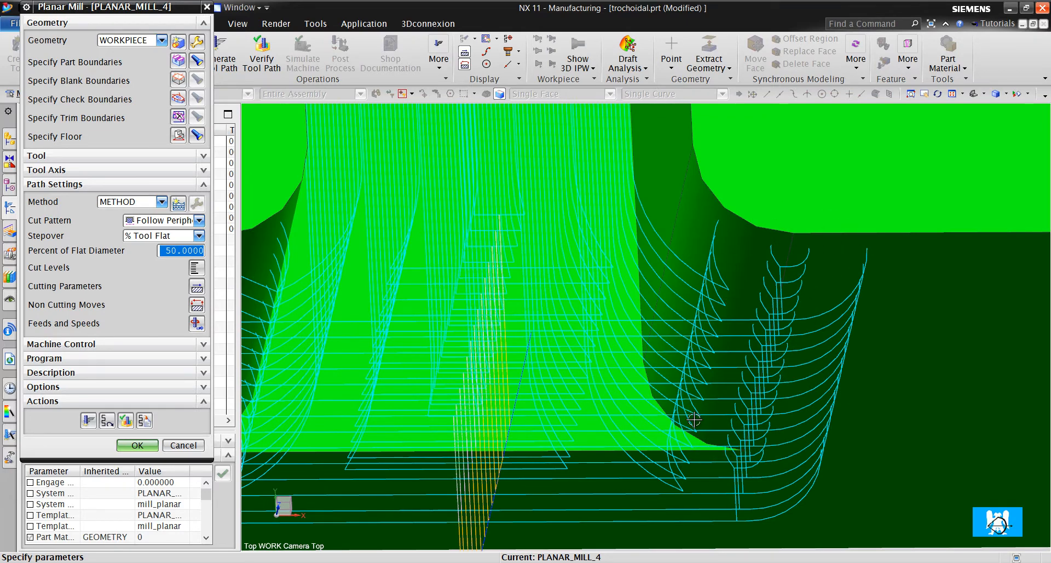
left_click(137, 444)
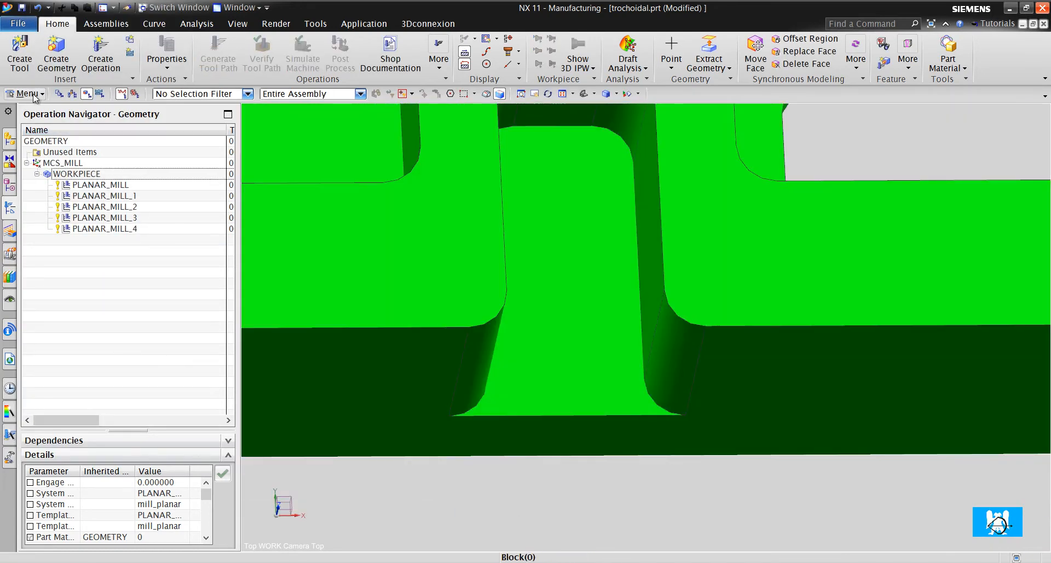
Step: Start a Sketch in Task Environment on the slot plane and draw the open-rectangle lines with two 1.000 dimensions
left_click(29, 93)
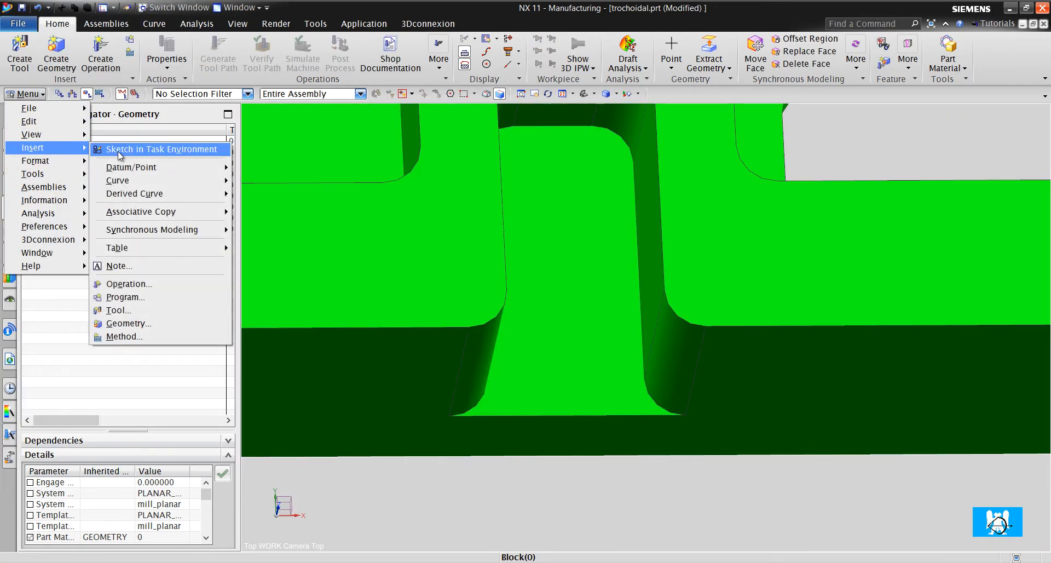
left_click(161, 149)
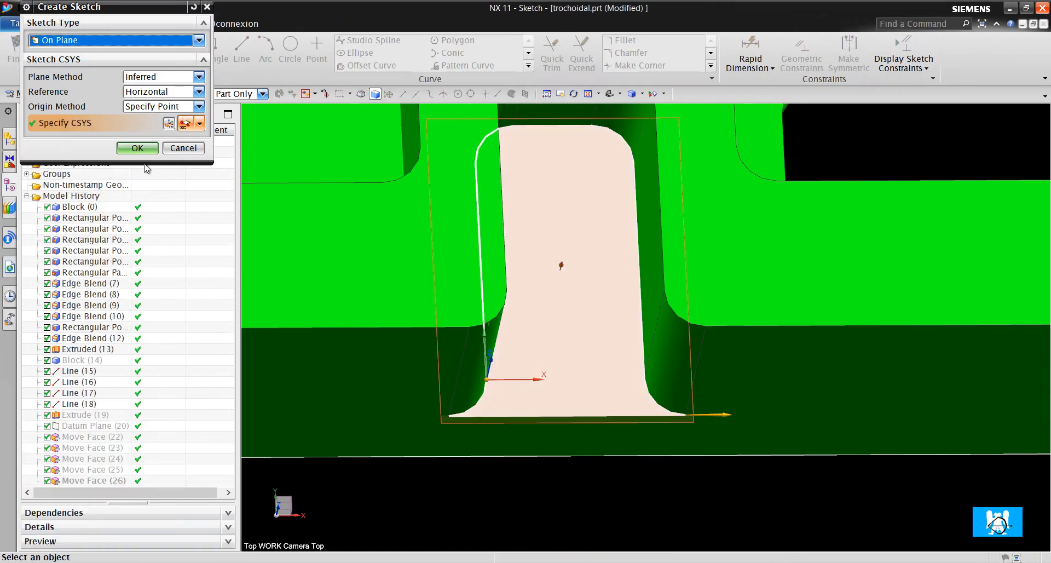
left_click(137, 148)
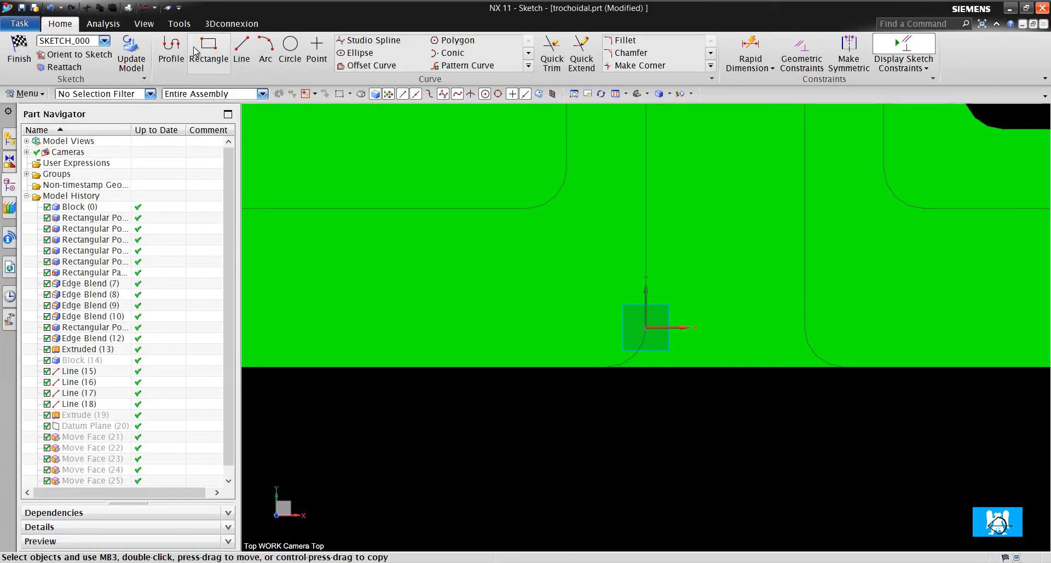
left_click(171, 50)
type("2")
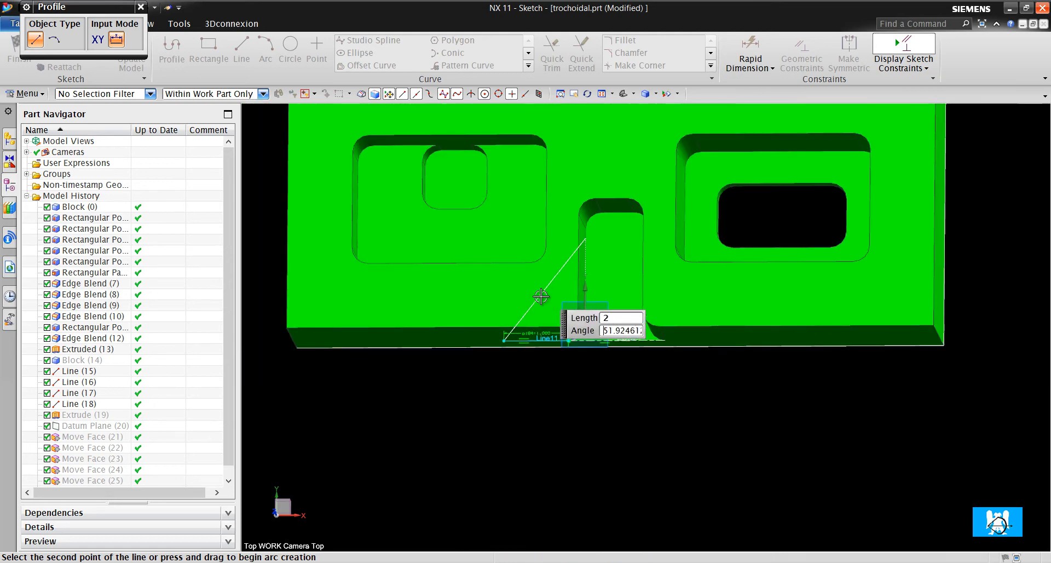
mouse_move(507, 432)
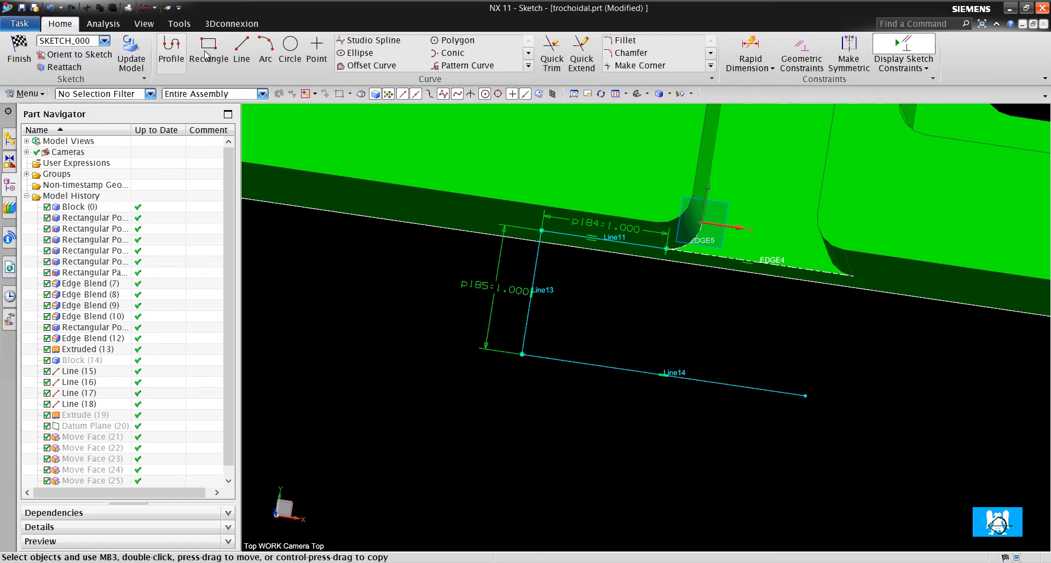
left_click(241, 51)
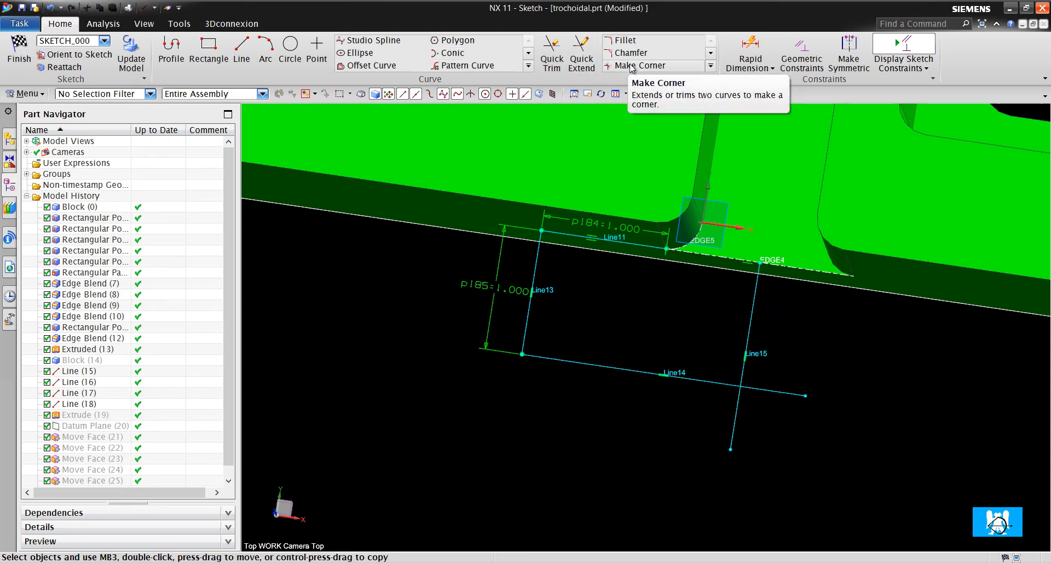
Step: Quick Trim the overhanging line ends and Finish Sketch to return to Manufacturing
left_click(551, 51)
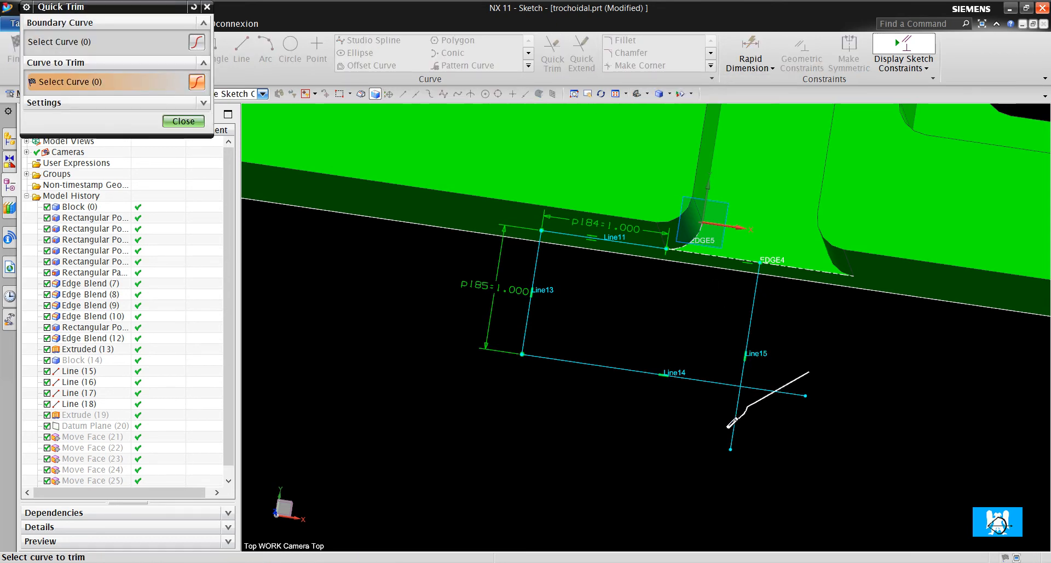
left_click(183, 121)
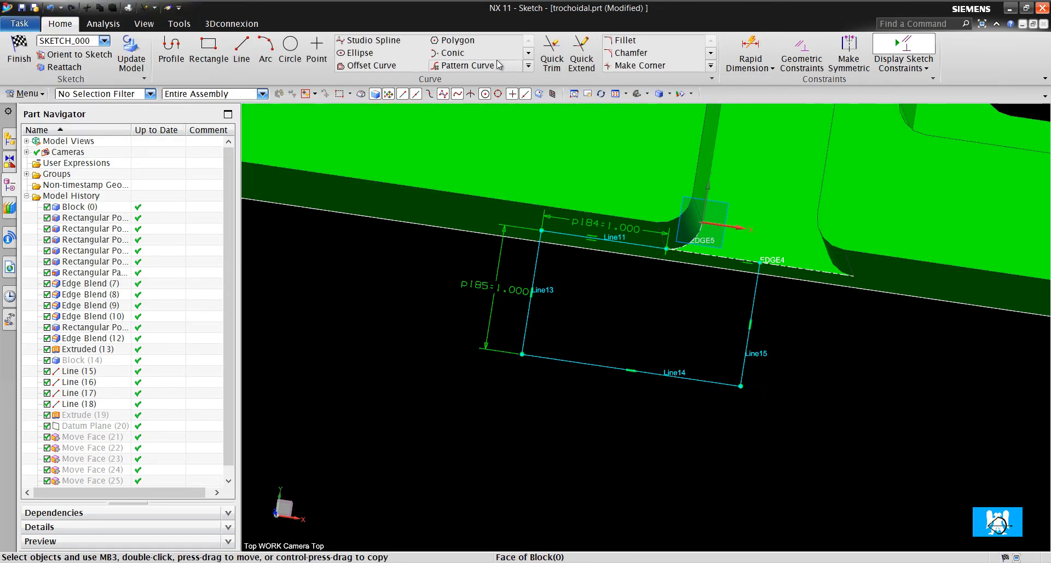
left_click(529, 66)
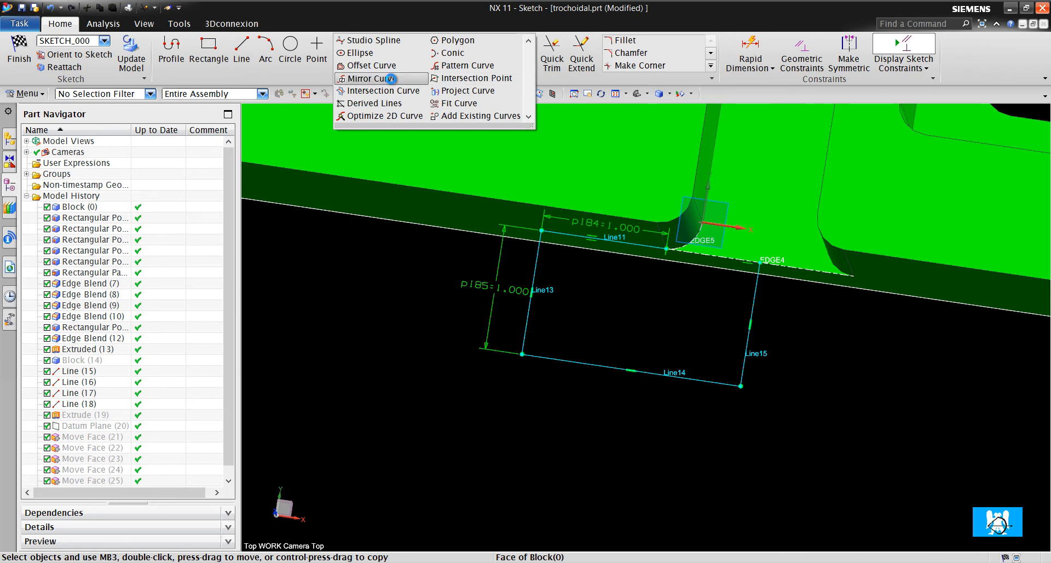
left_click(366, 79)
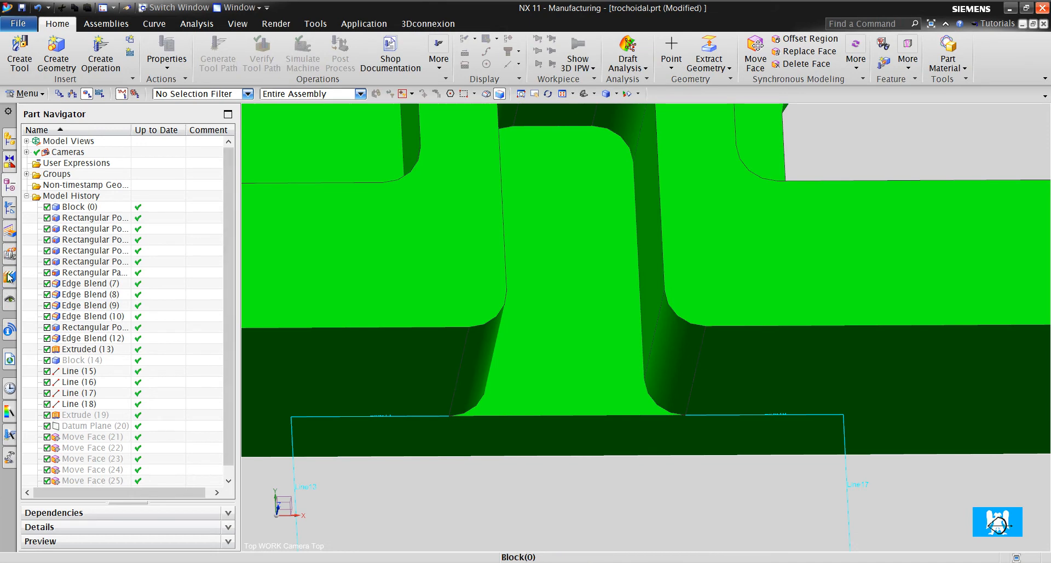
Step: Reopen PLANAR_MILL_4's part boundary and switch boundary selection to curves
left_click(85, 93)
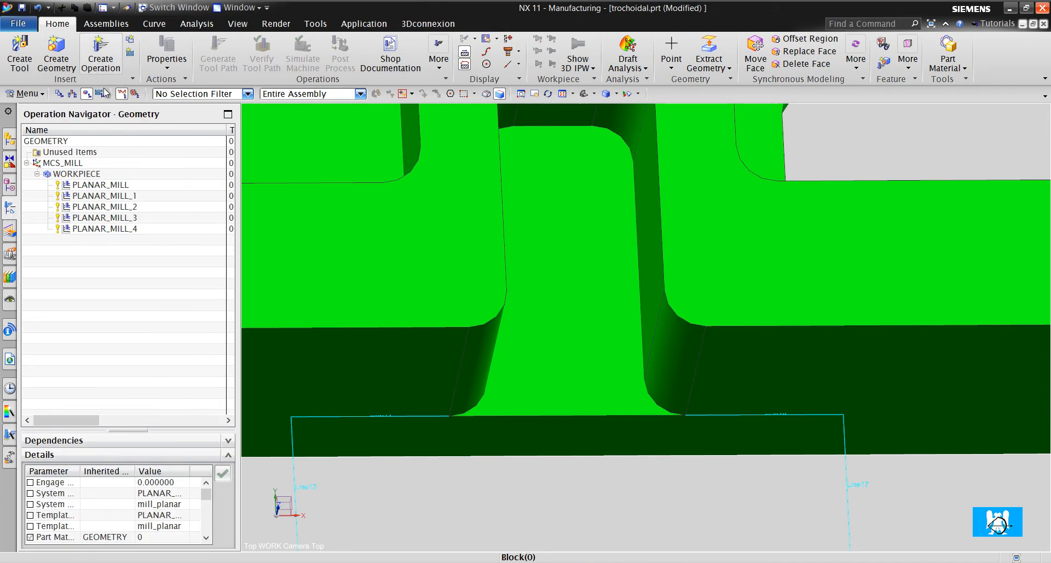
double_click(104, 229)
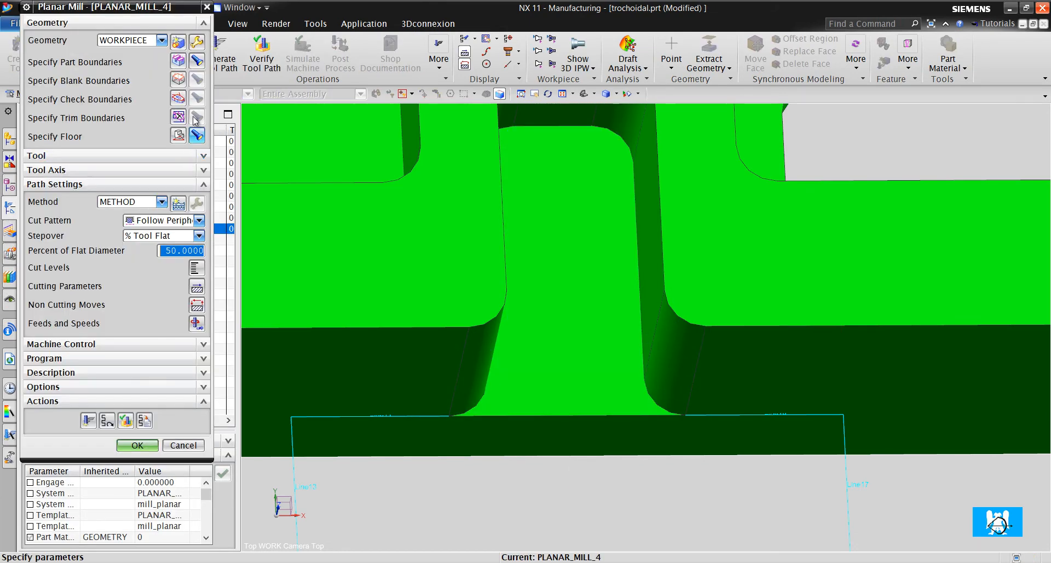
left_click(178, 62)
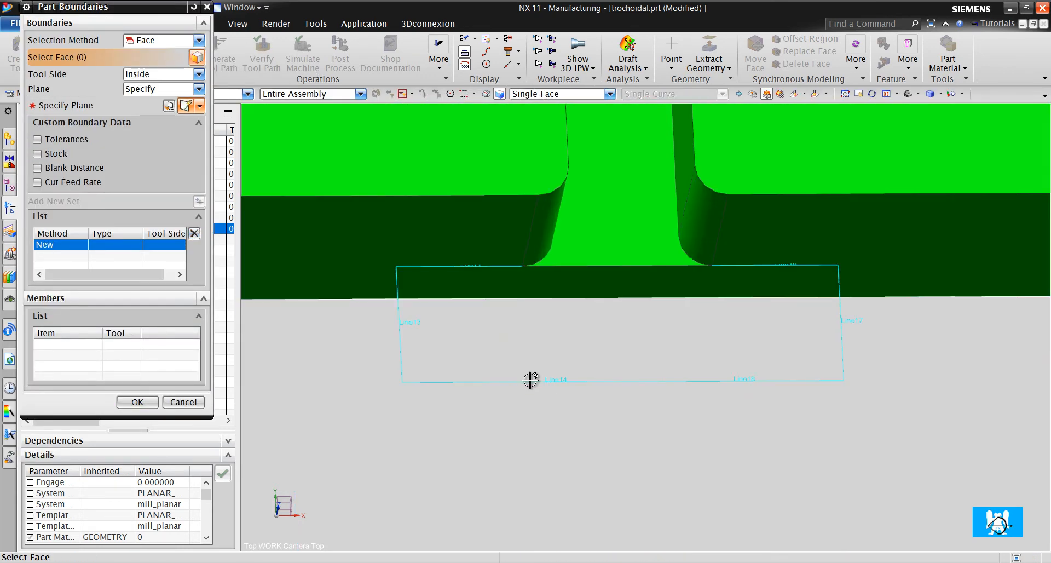
left_click(163, 39)
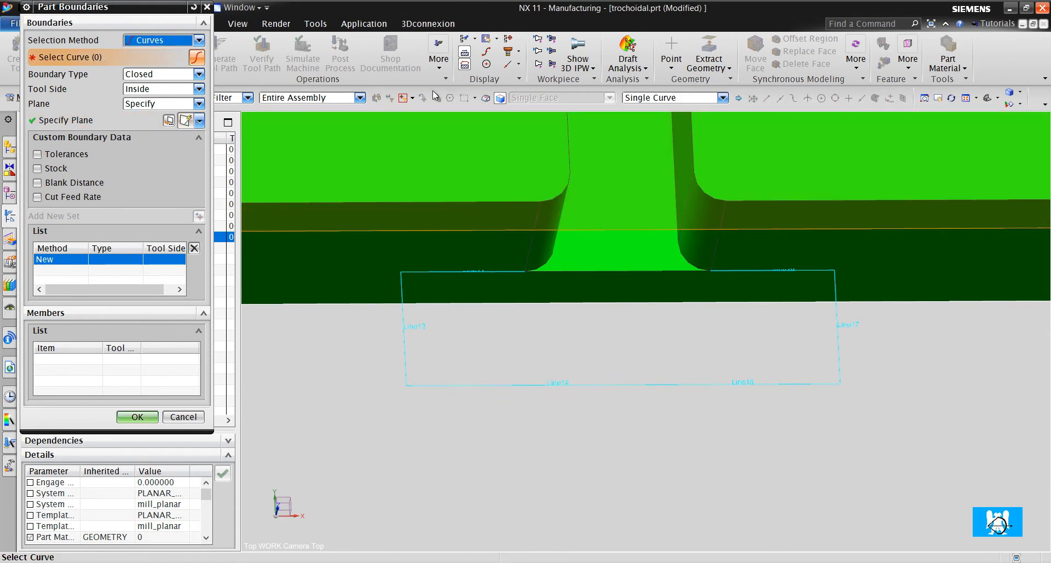
Step: Chain the sketched rectangle lines and the slot's Tangent Curves into a 13-curve closed boundary
left_click(577, 384)
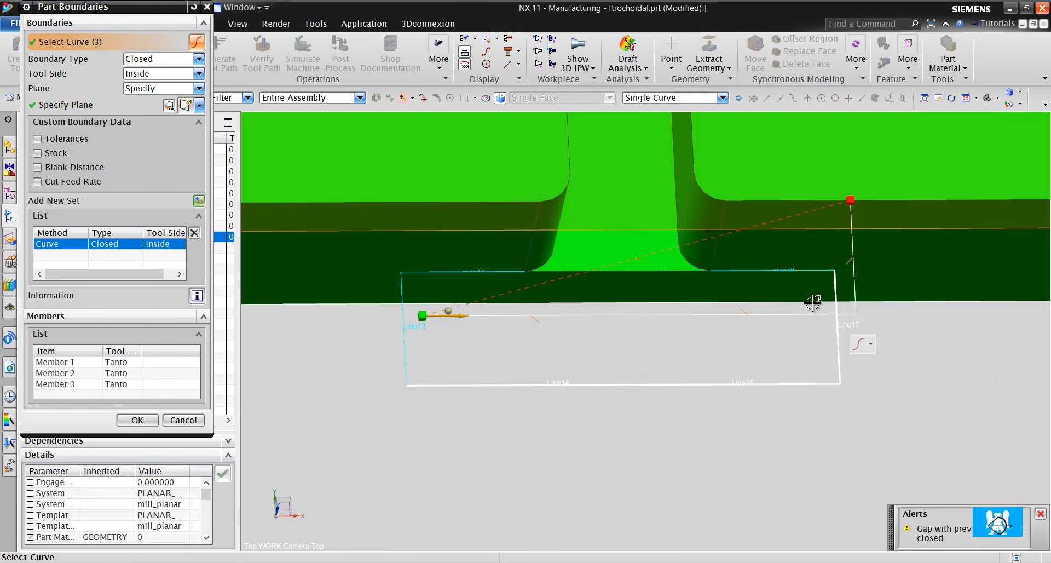
left_click(694, 255)
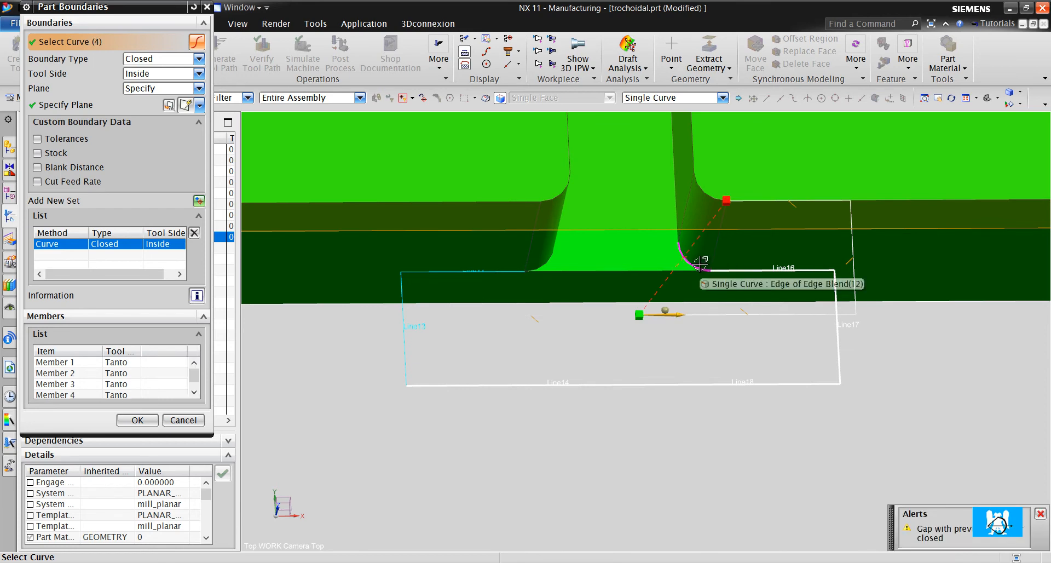
left_click(726, 98)
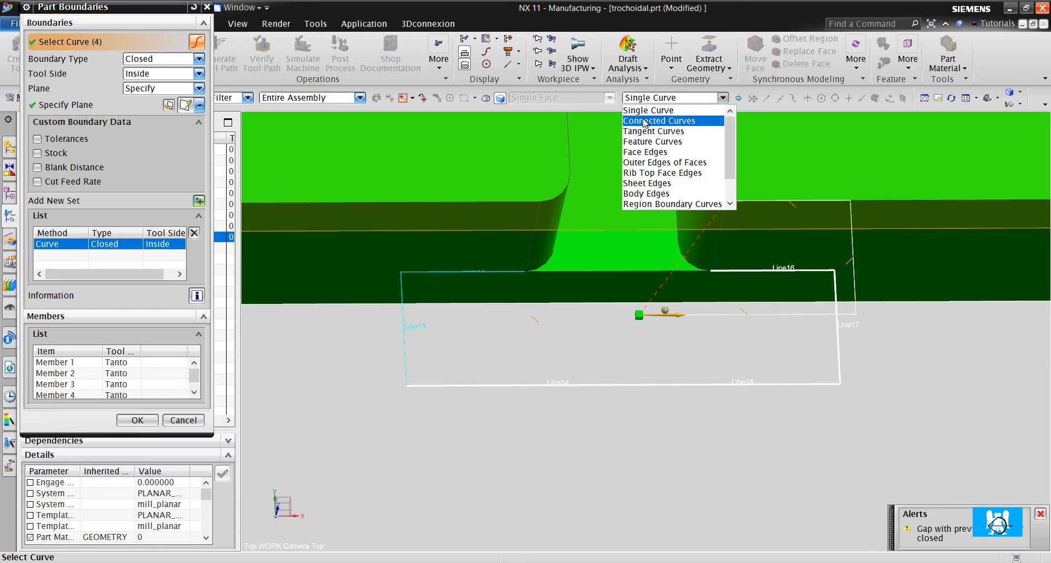
left_click(653, 132)
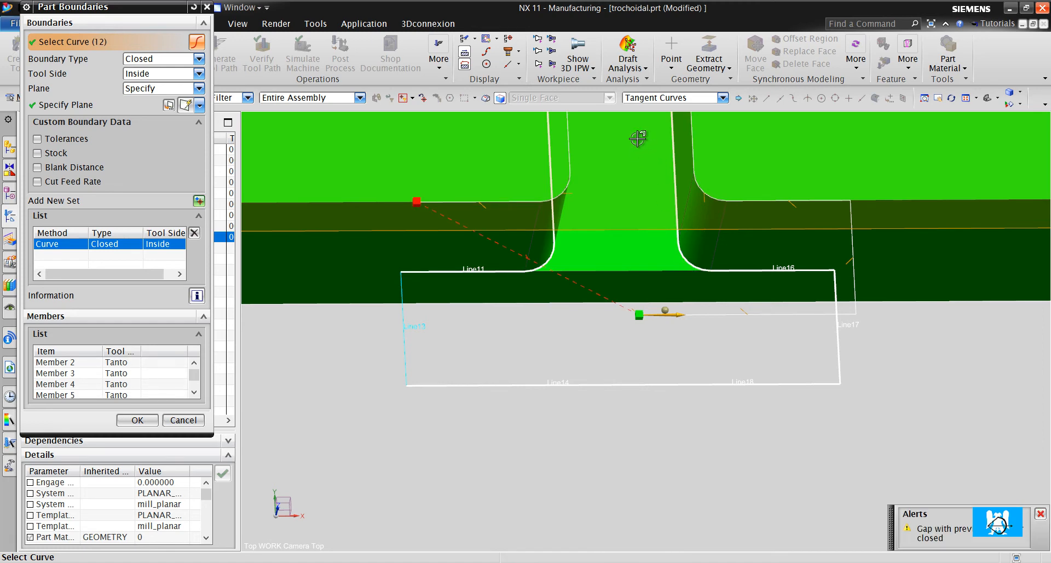
mouse_move(307, 308)
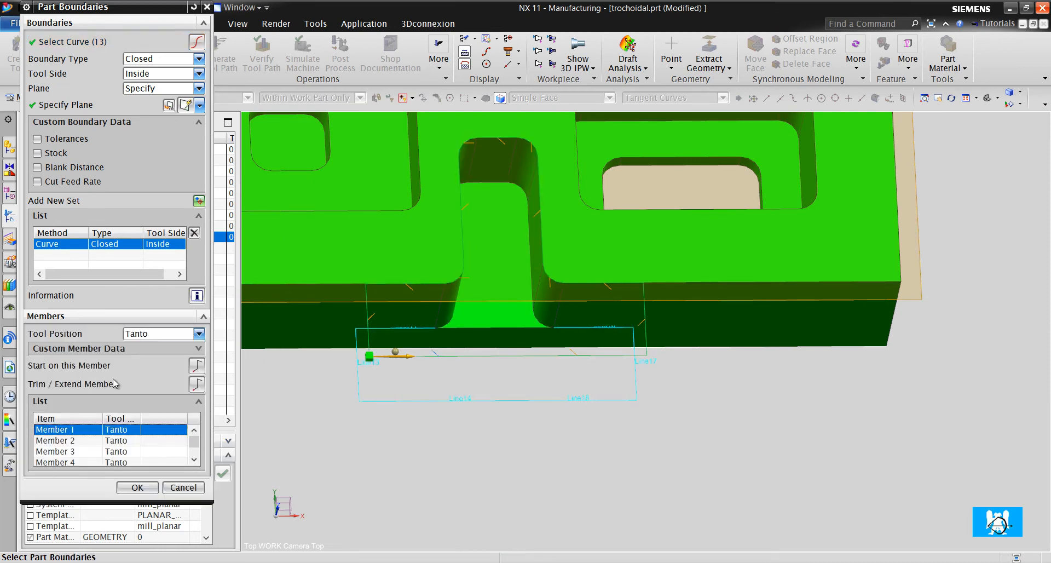
Step: Accept the new boundary and replay PLANAR_MILL_4's toolpath with Verify
left_click(66, 440)
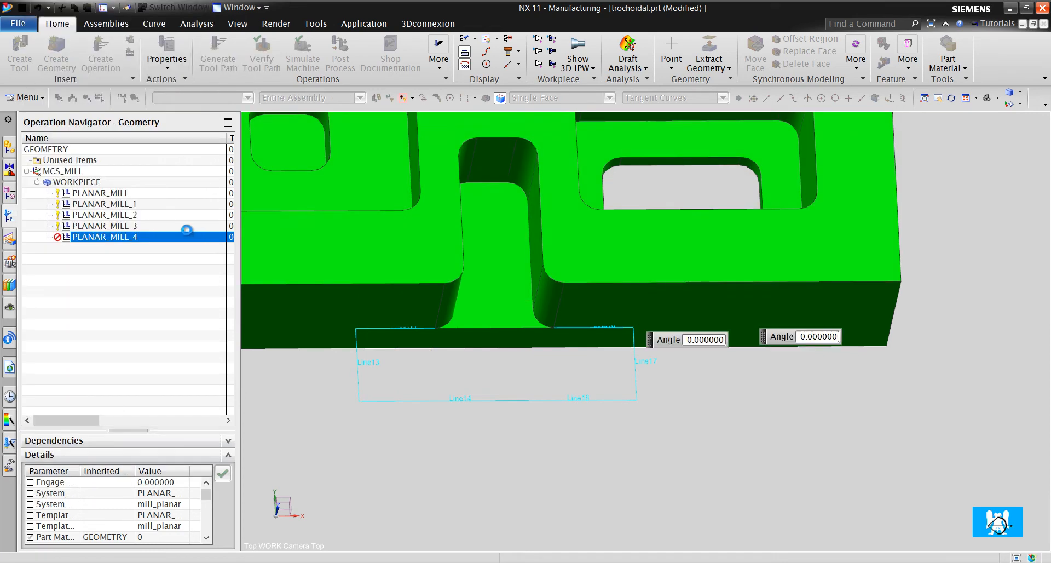
double_click(104, 237)
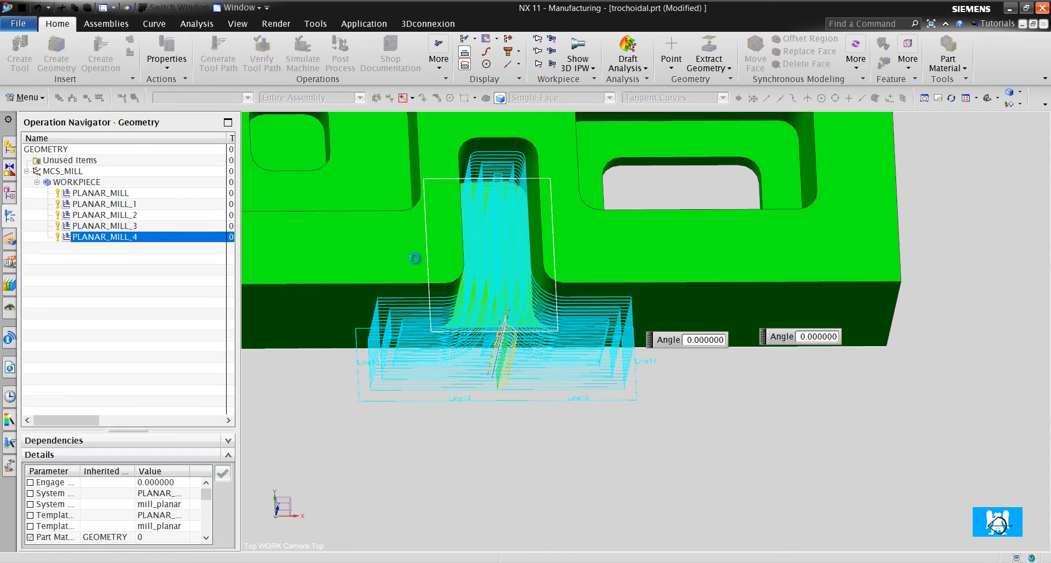
double_click(104, 236)
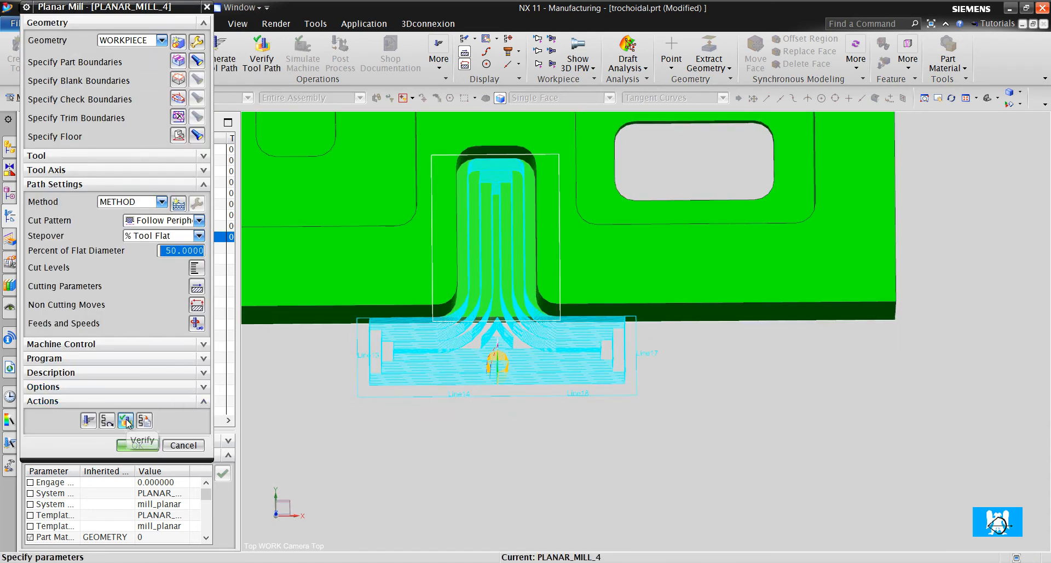
left_click(125, 420)
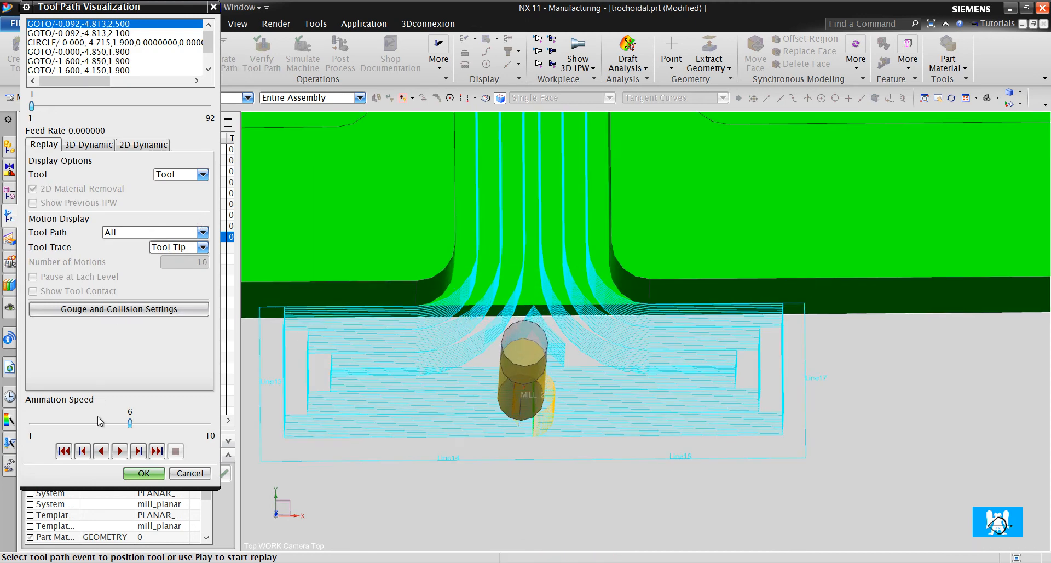
left_click(143, 472)
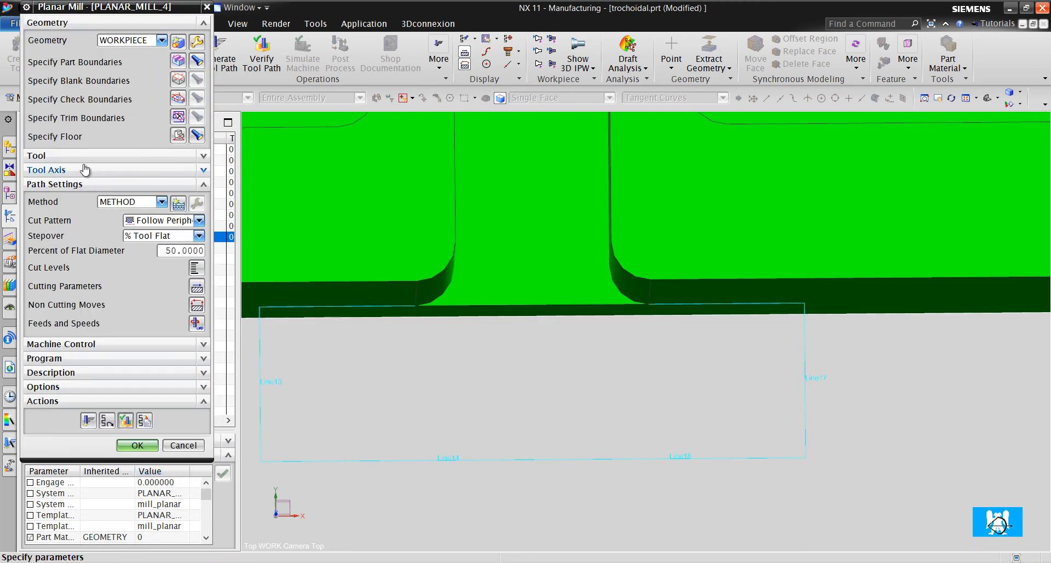
Step: Switch the operation's cutter to MILL_1 and regenerate the toolpath
left_click(160, 173)
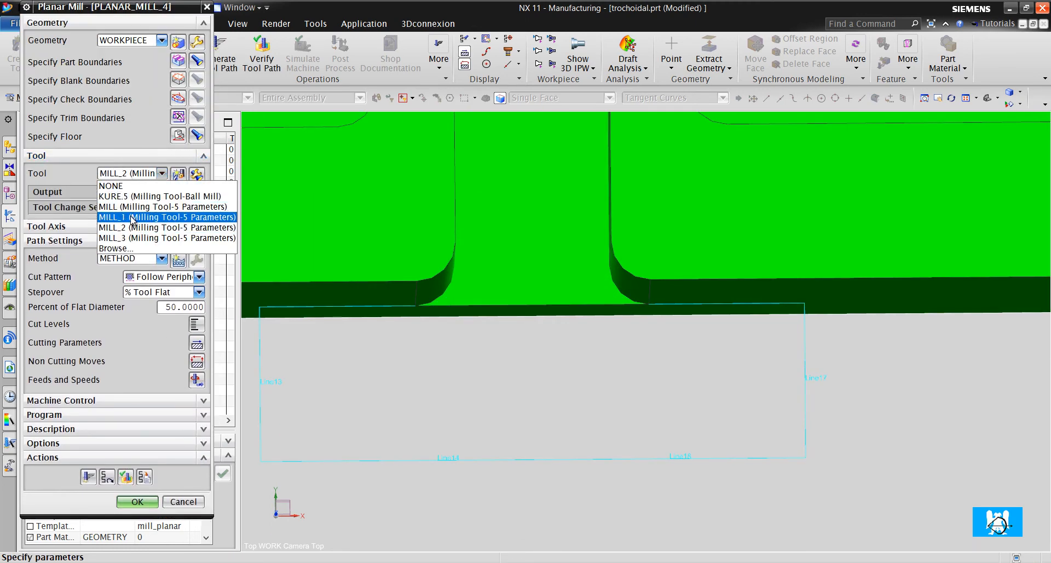
left_click(167, 217)
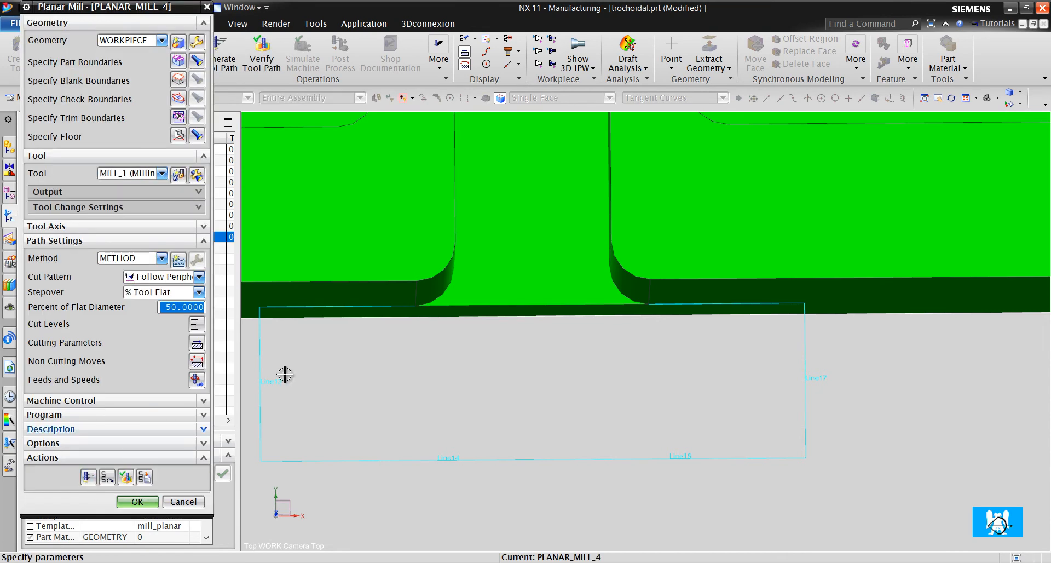
left_click(137, 501)
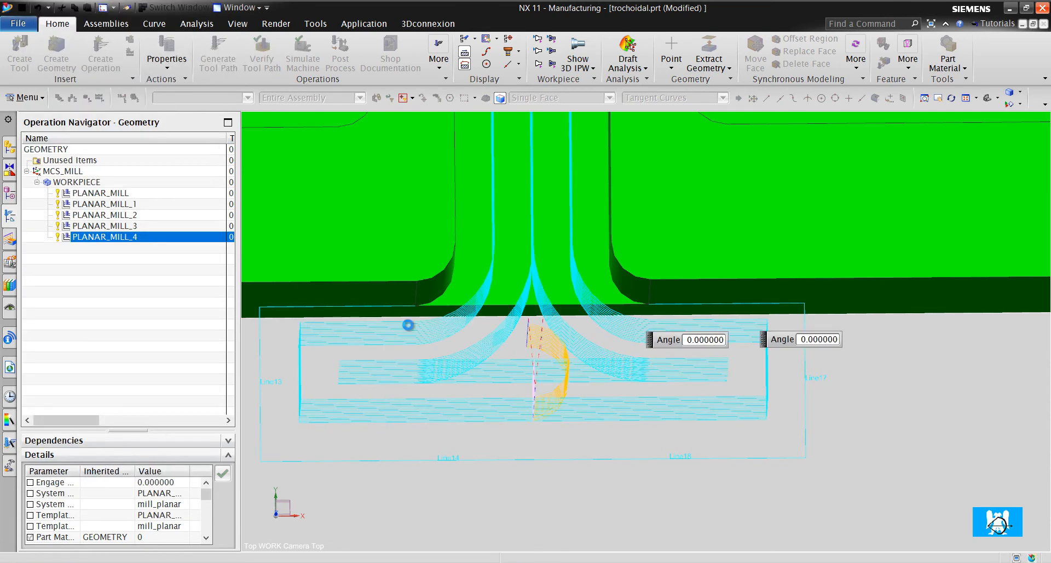
double_click(104, 237)
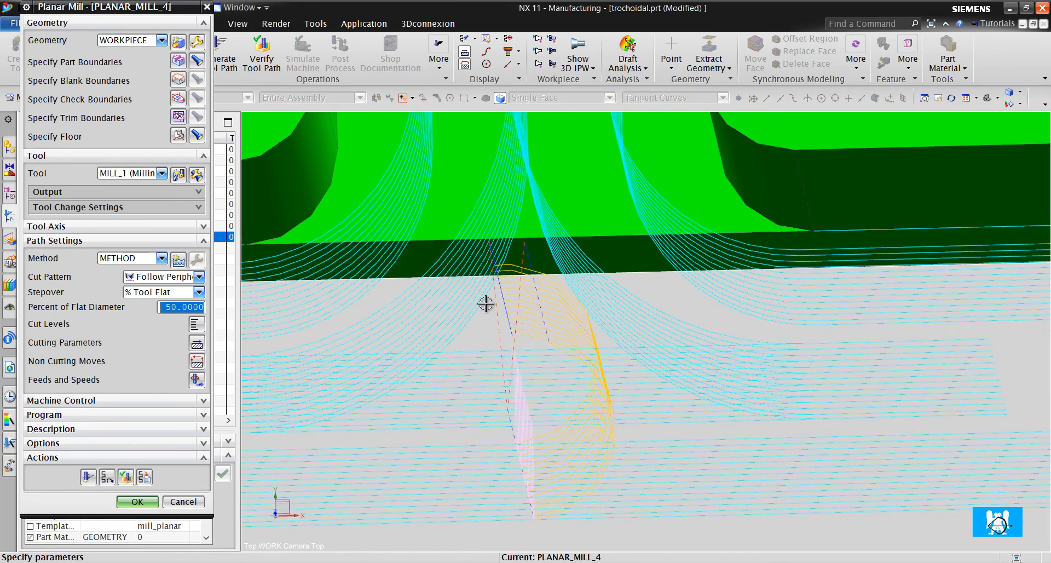
left_click(196, 343)
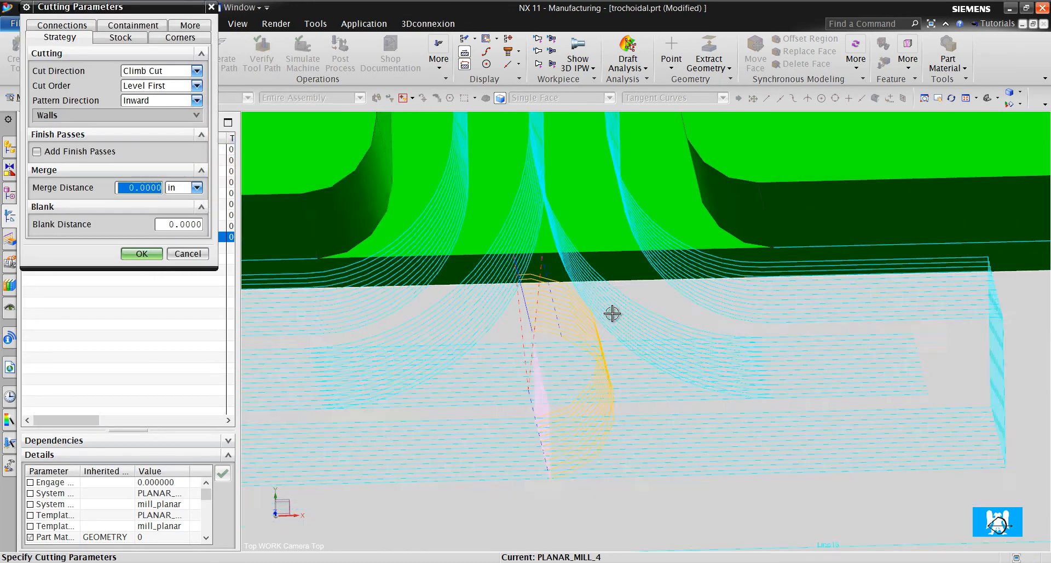
left_click_drag(612, 313, 631, 347)
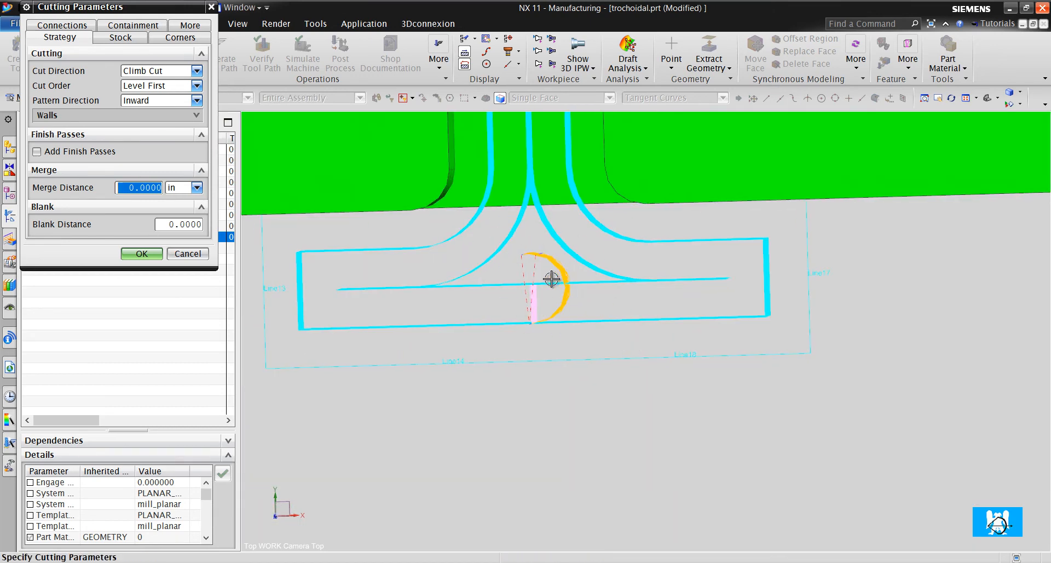
left_click(141, 253)
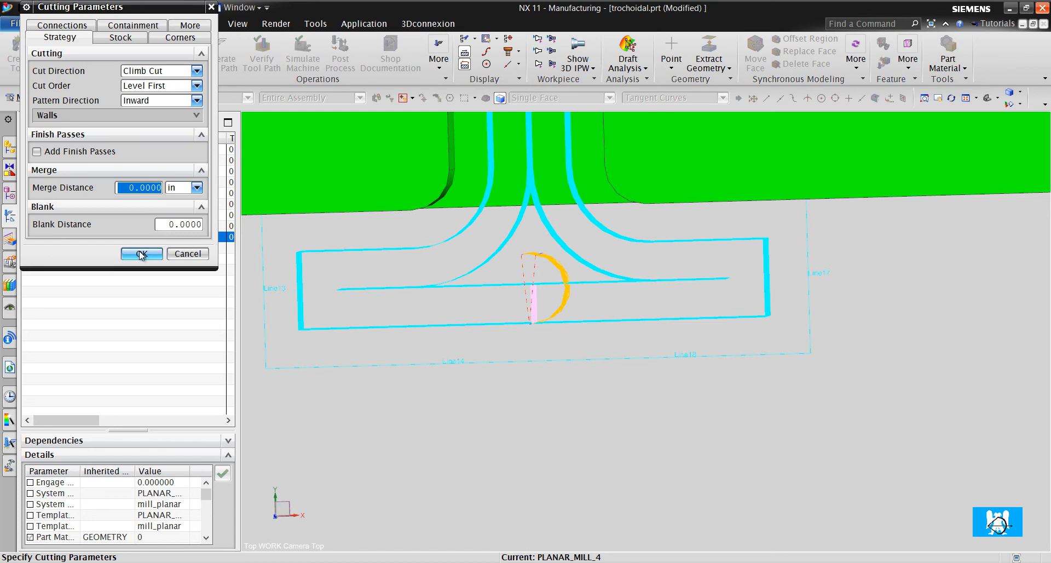
left_click(142, 253)
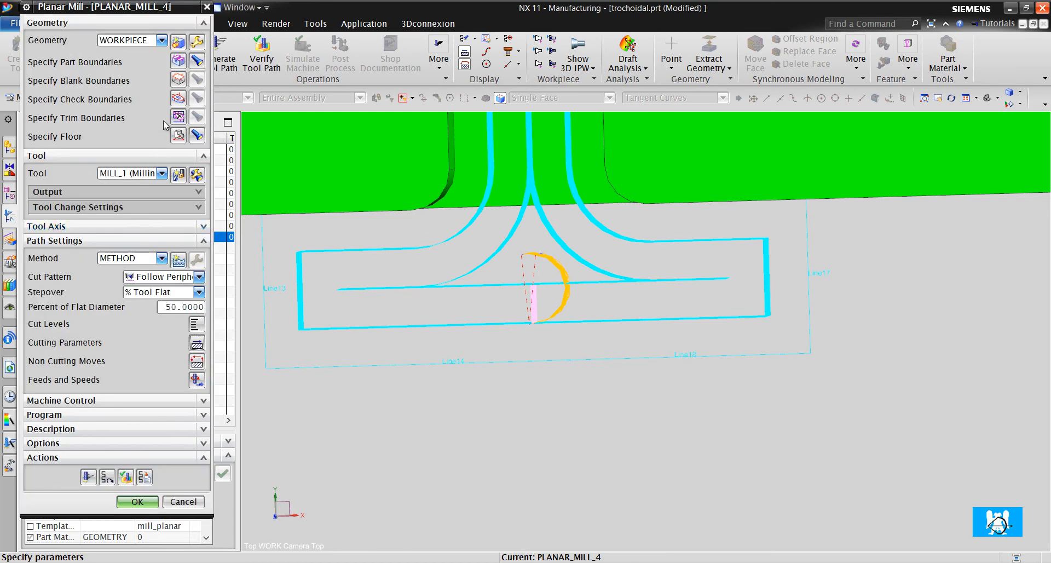
Step: Accept the part boundary as-is and regenerate the slot toolpath
left_click(178, 61)
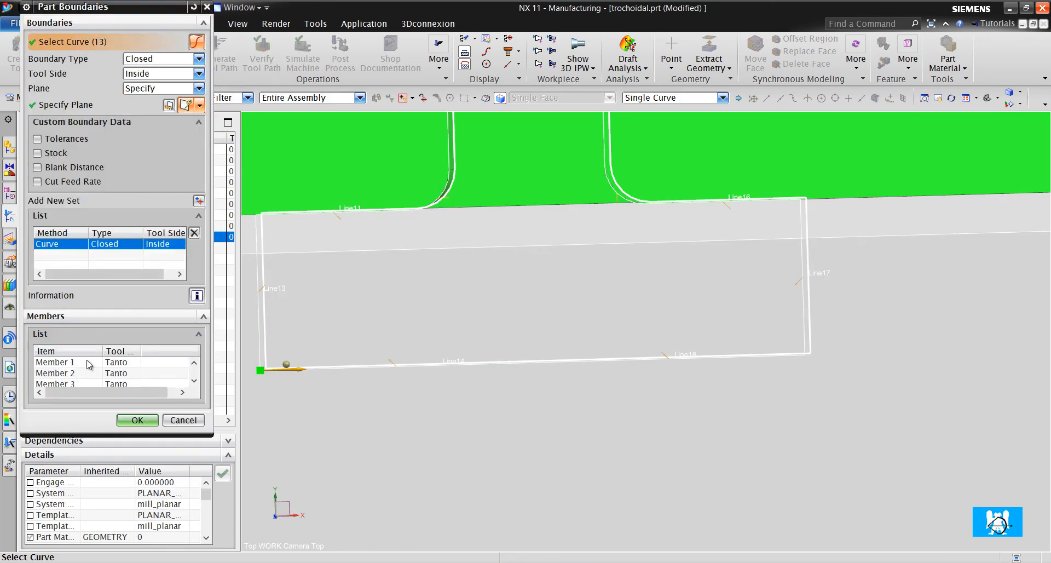
left_click(55, 361)
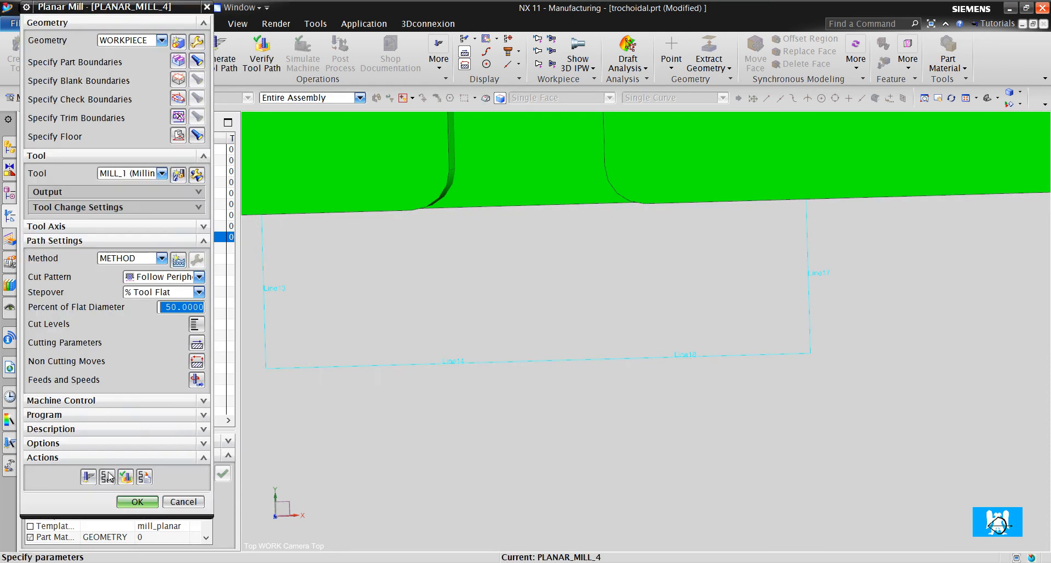
left_click(87, 476)
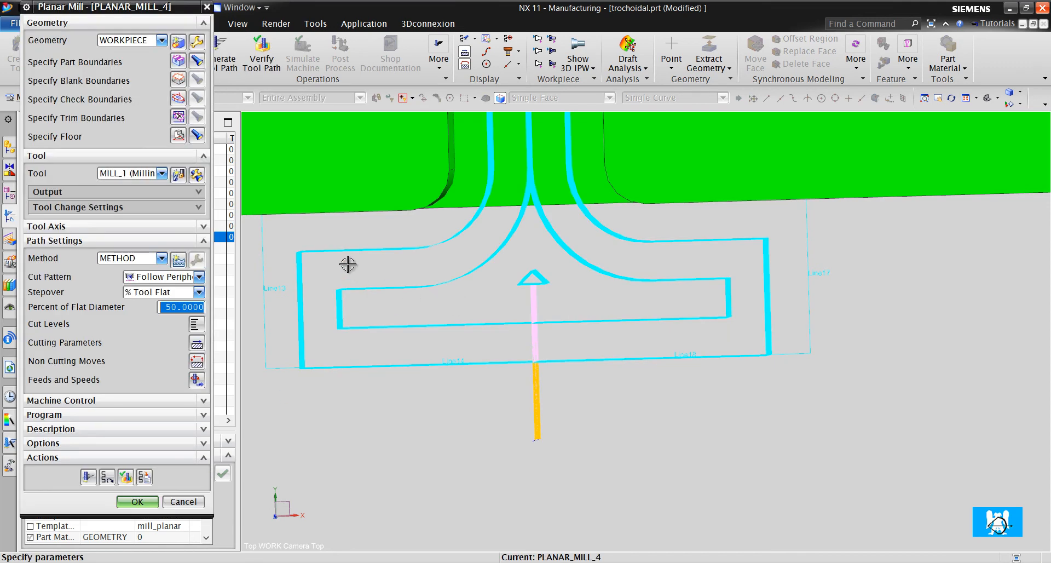
mouse_move(261, 250)
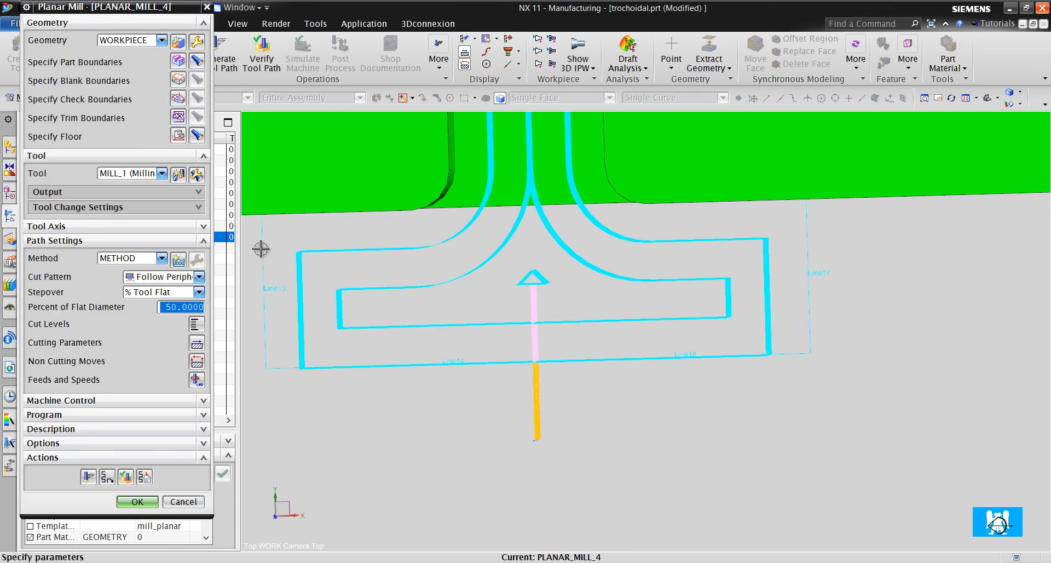
Step: Set the first two boundary members' tool position On with 0.5 custom stock
left_click(177, 61)
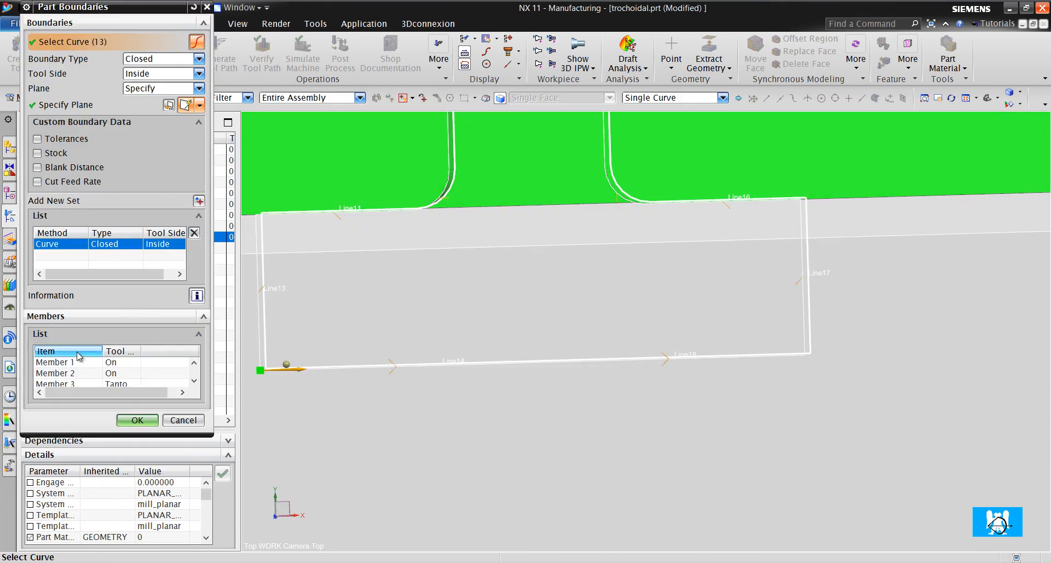
left_click(53, 361)
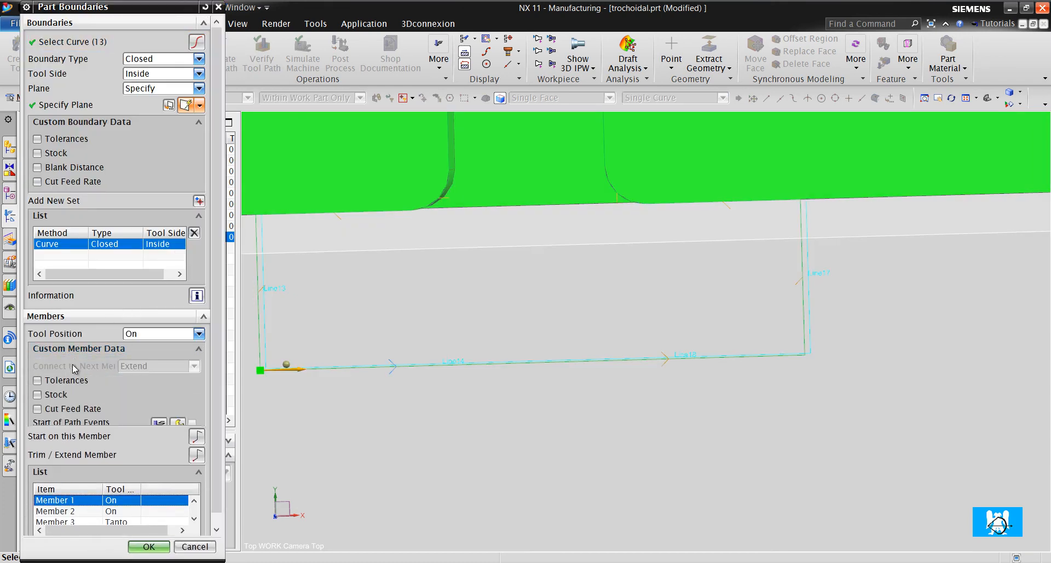
left_click(38, 394)
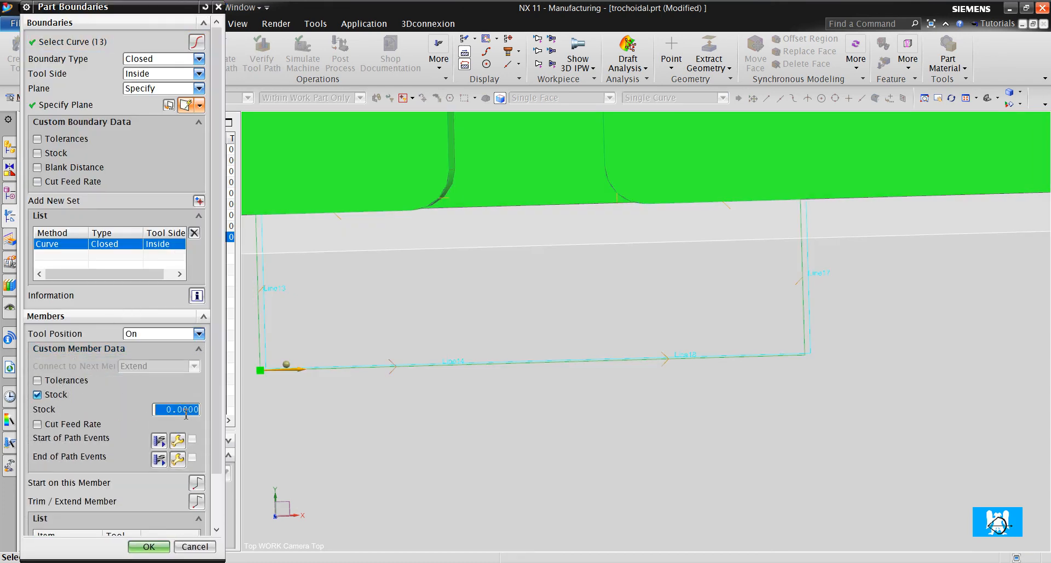
type(".5")
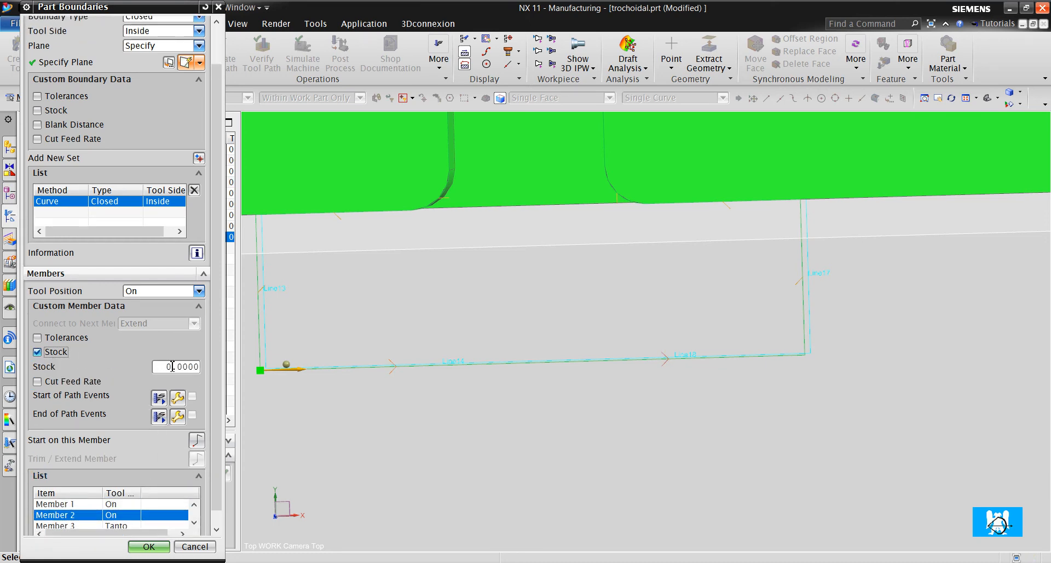
type("0.5000")
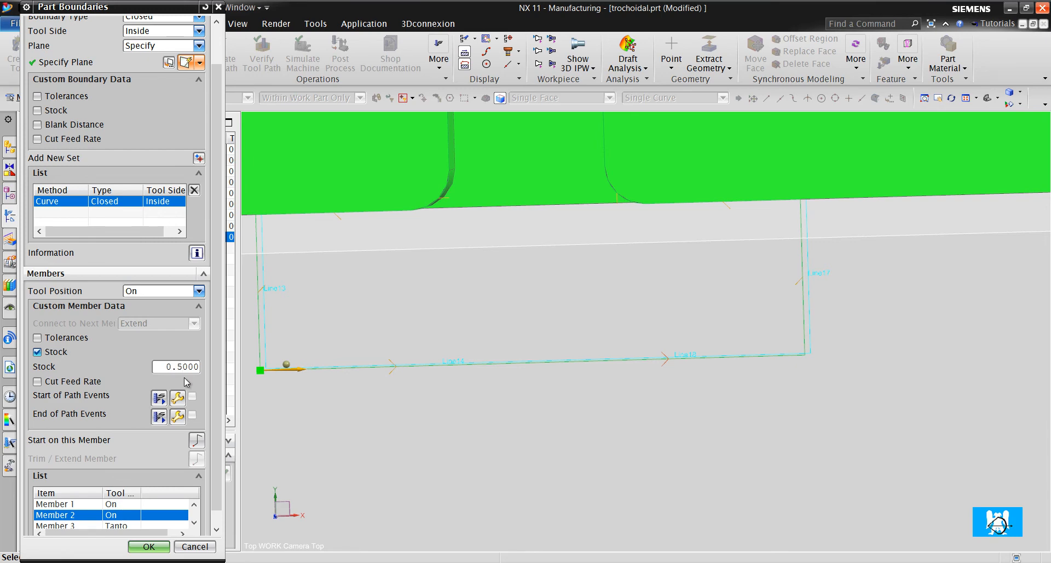
left_click(149, 546)
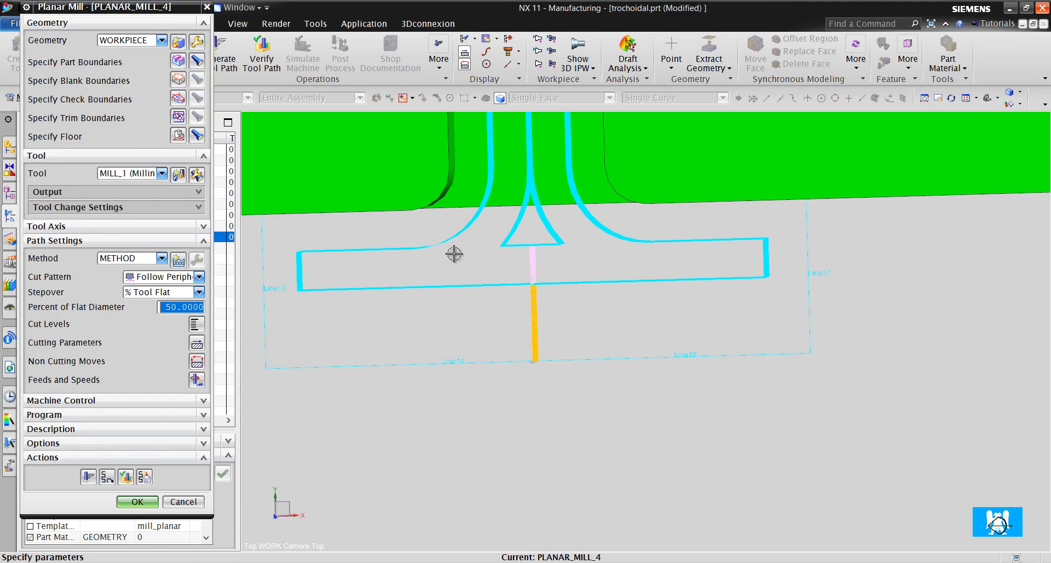
Step: Inspect the slot toolpath's cut levels from several angles, then accept the finished slot operation
left_click_drag(453, 253, 479, 227)
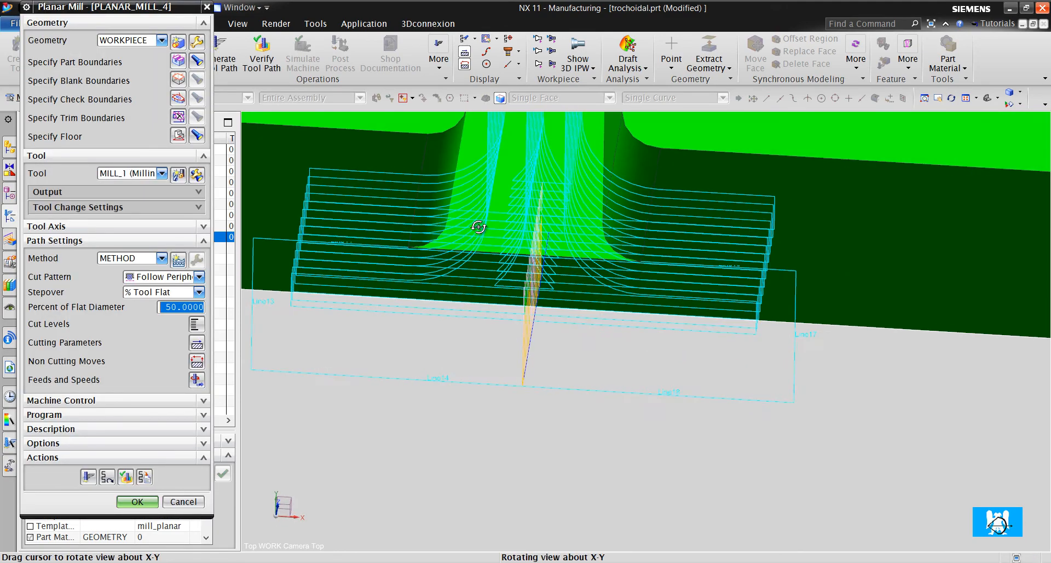
left_click_drag(480, 226, 474, 235)
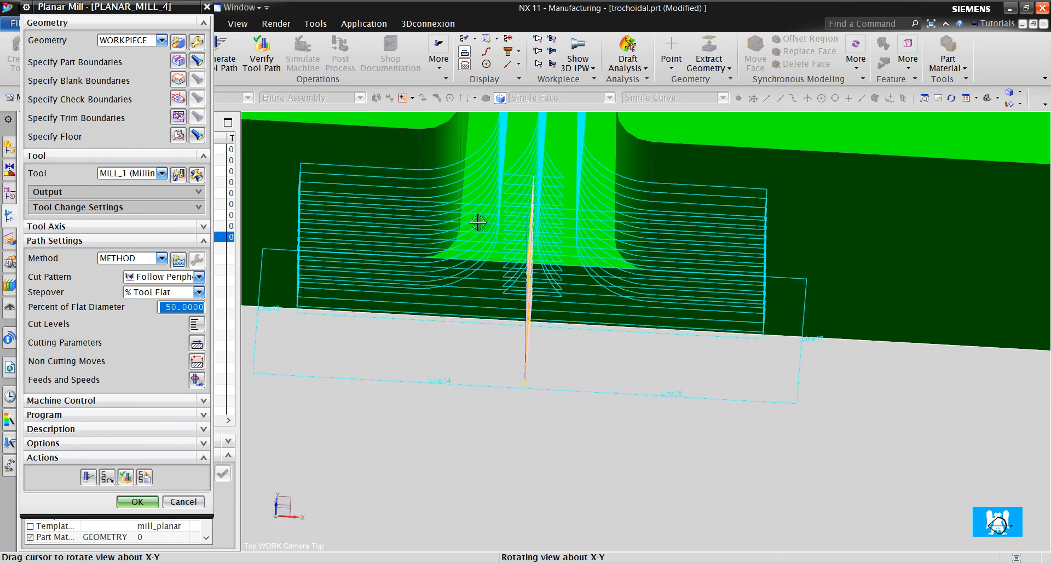
left_click_drag(479, 223, 501, 167)
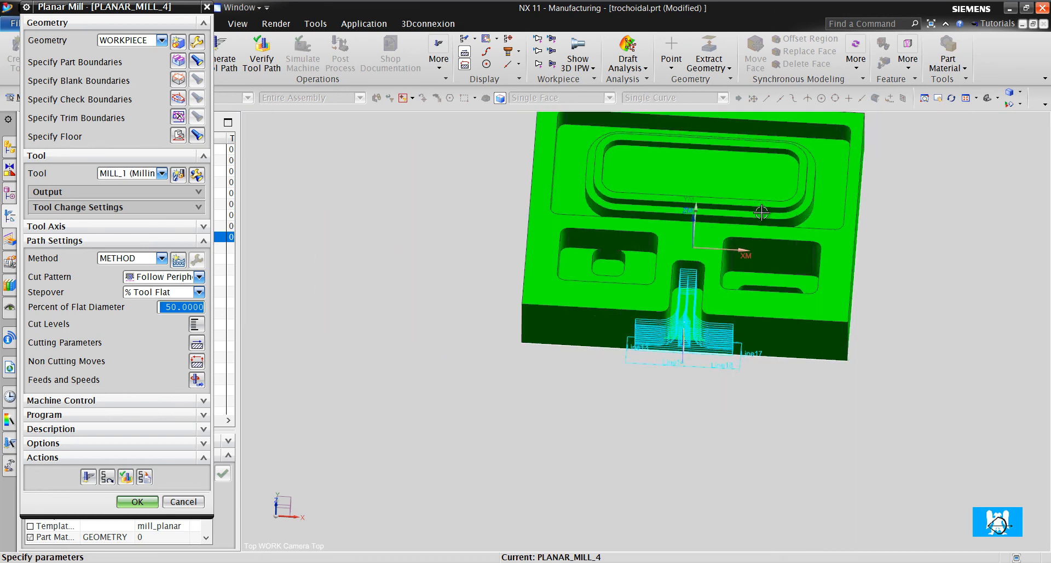
left_click(137, 502)
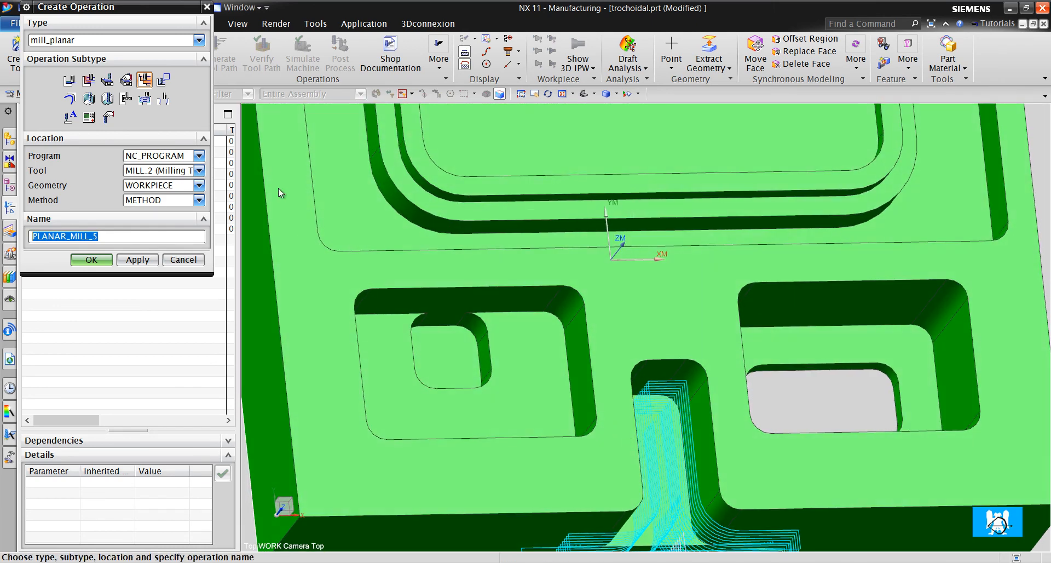
mouse_move(144, 80)
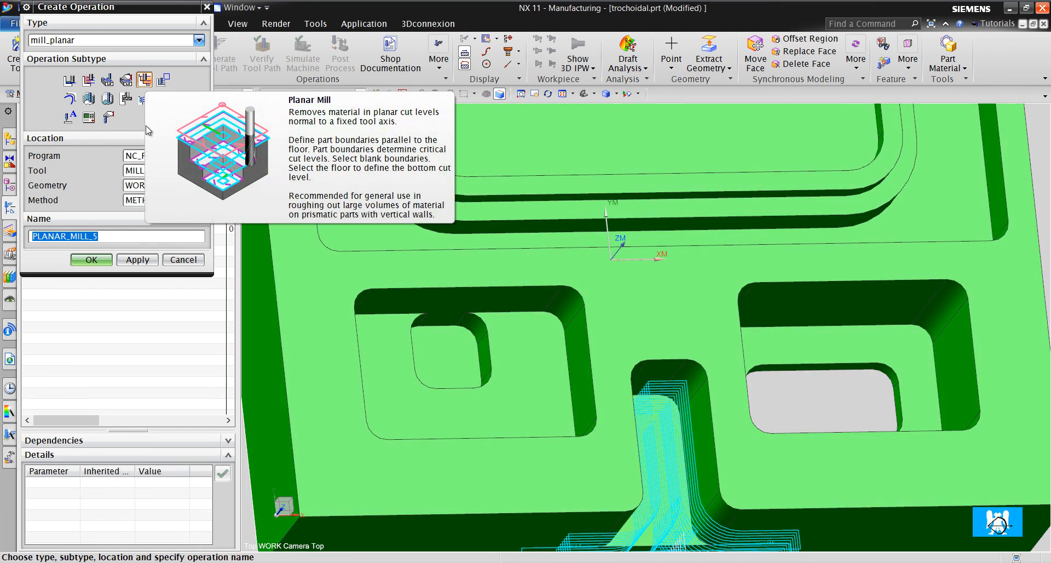